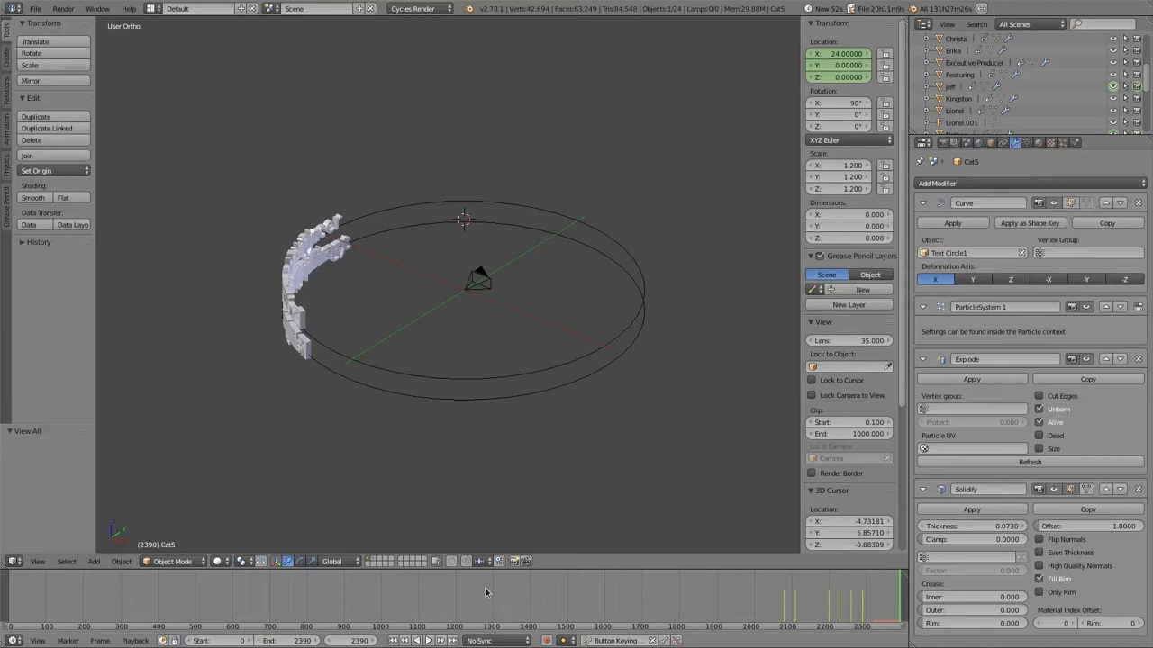
Select the camera sitting at the centre of the circular credits ring.
left_click(415, 641)
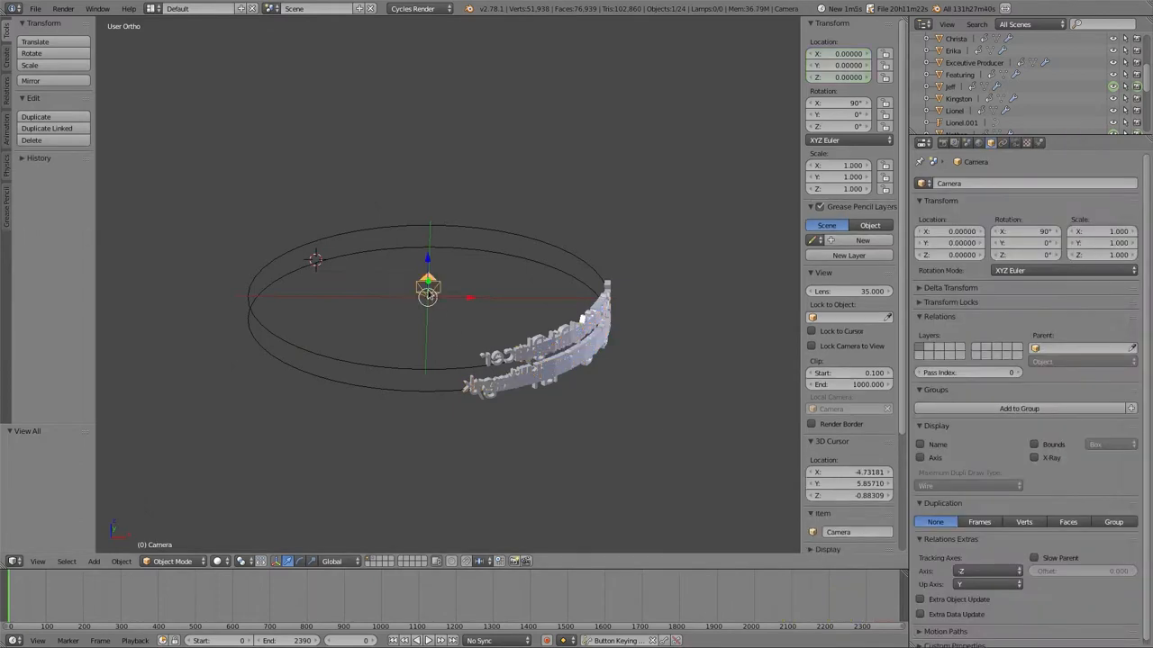
Show the camera's lens settings: Panoramic with Equirectangular projection.
left_click(1016, 144)
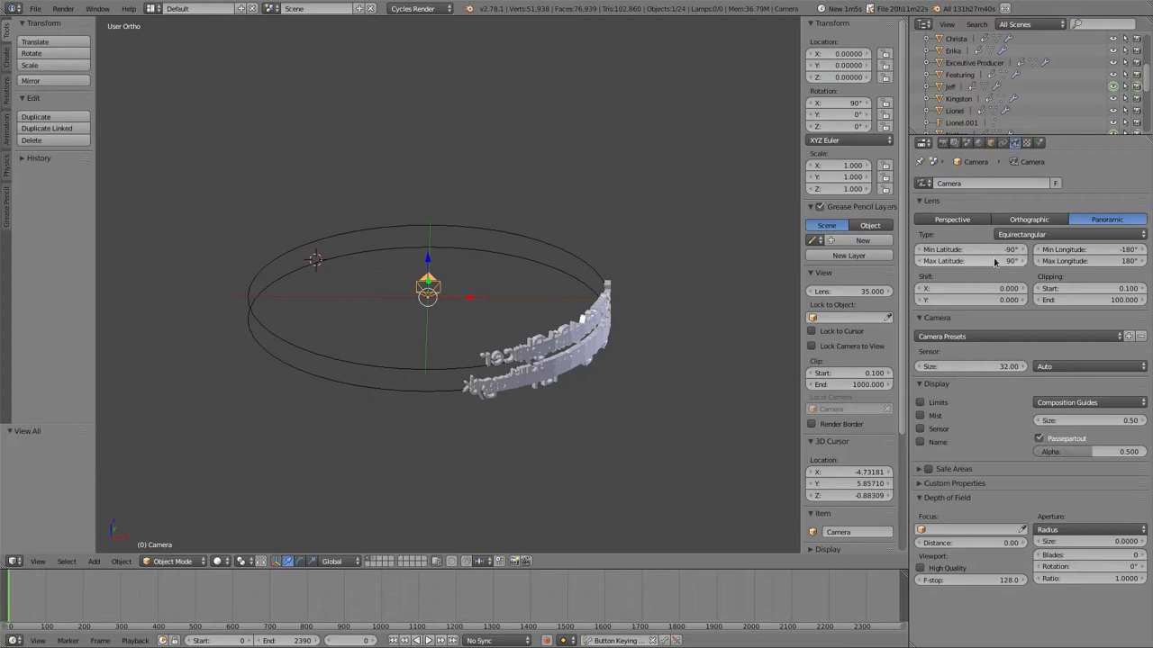
mouse_move(1048, 234)
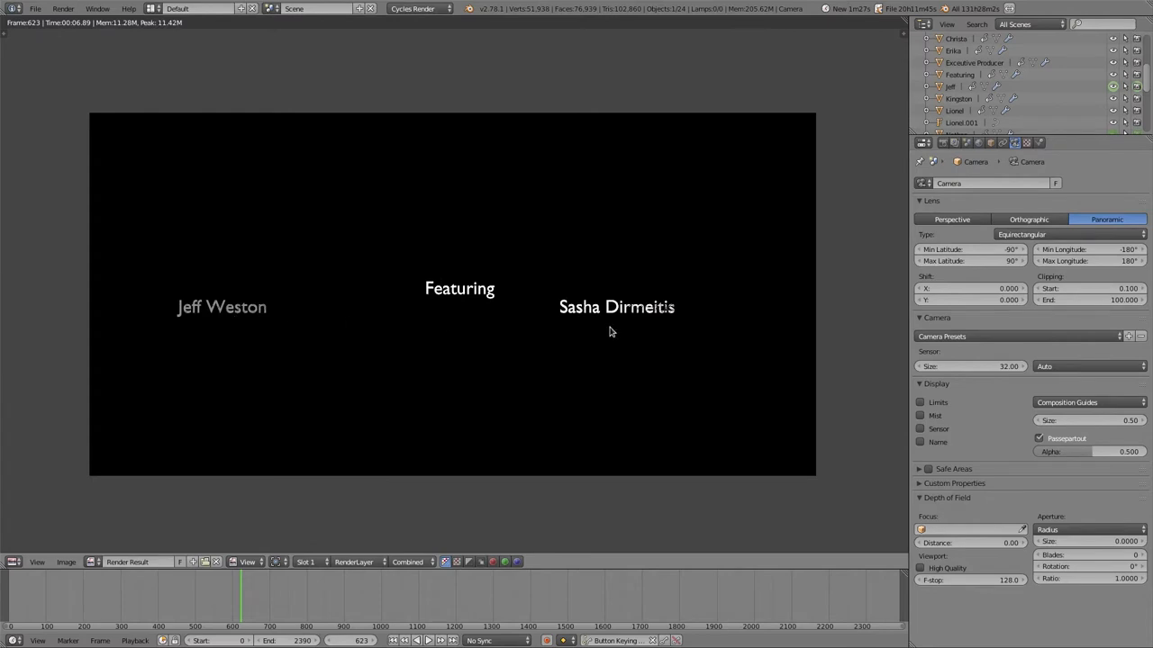
mouse_move(634, 324)
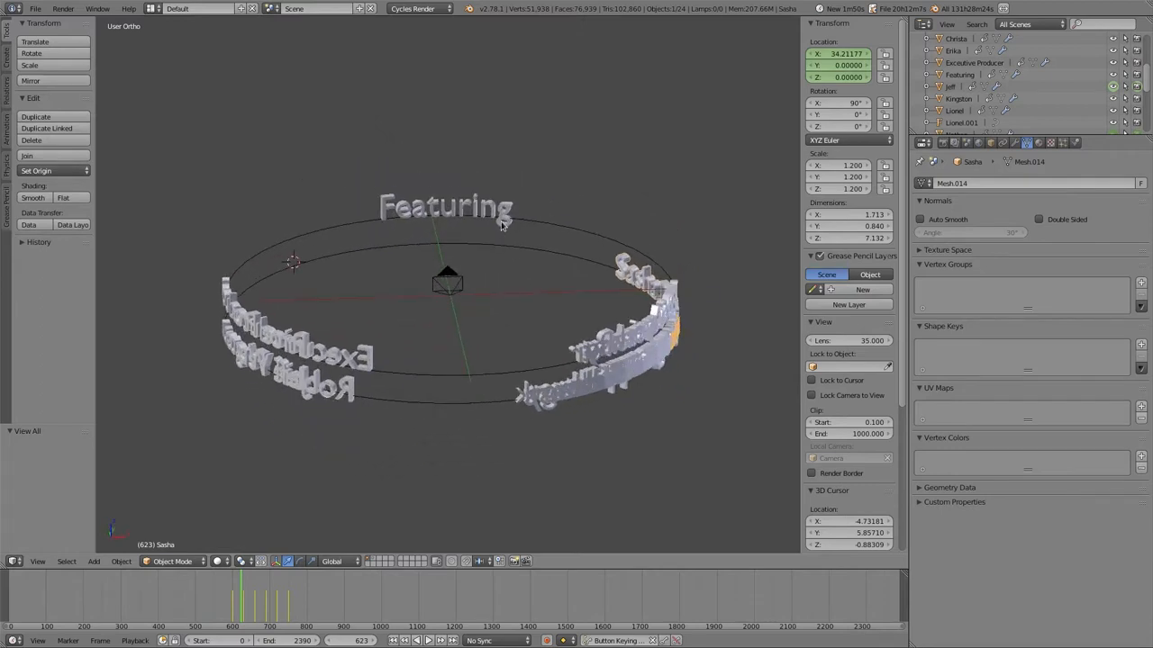
Bring back the rendered panoramic frame showing Featuring between Jeff Weston and Sasha Dirmeitis.
key("F12")
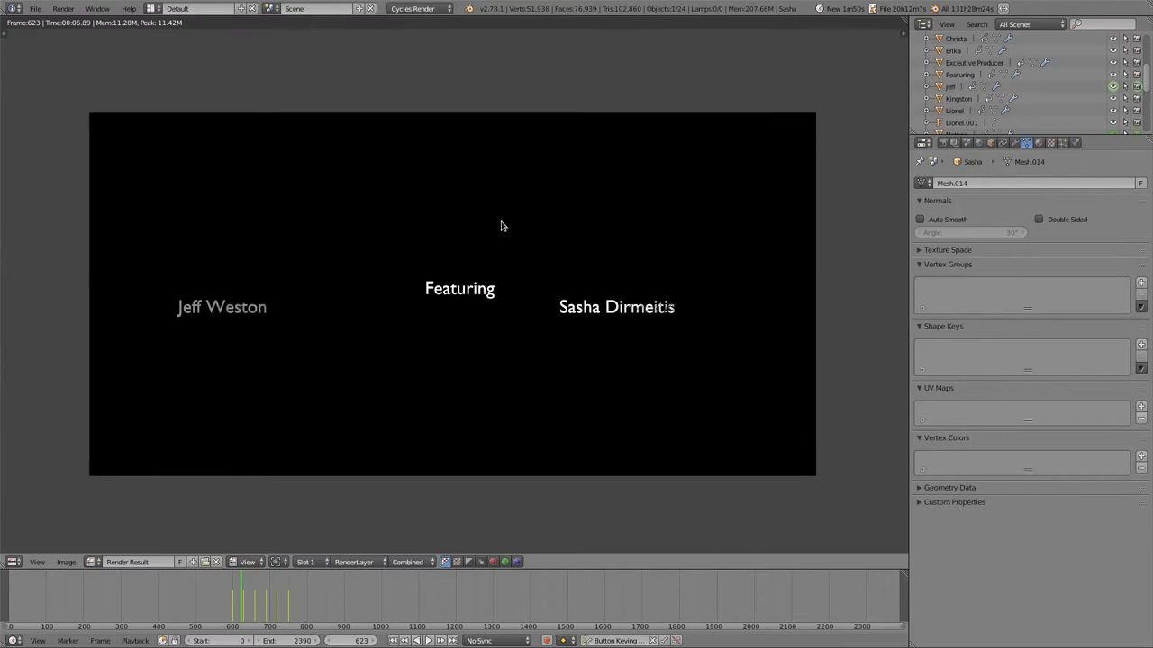
mouse_move(490, 423)
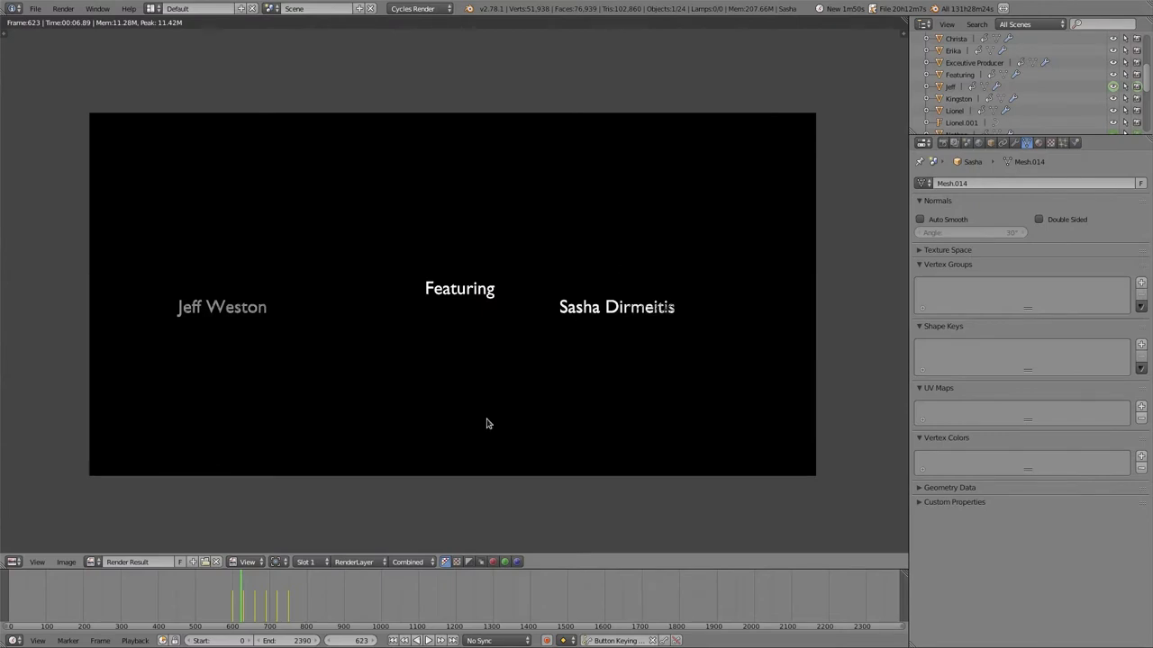
mouse_move(353, 286)
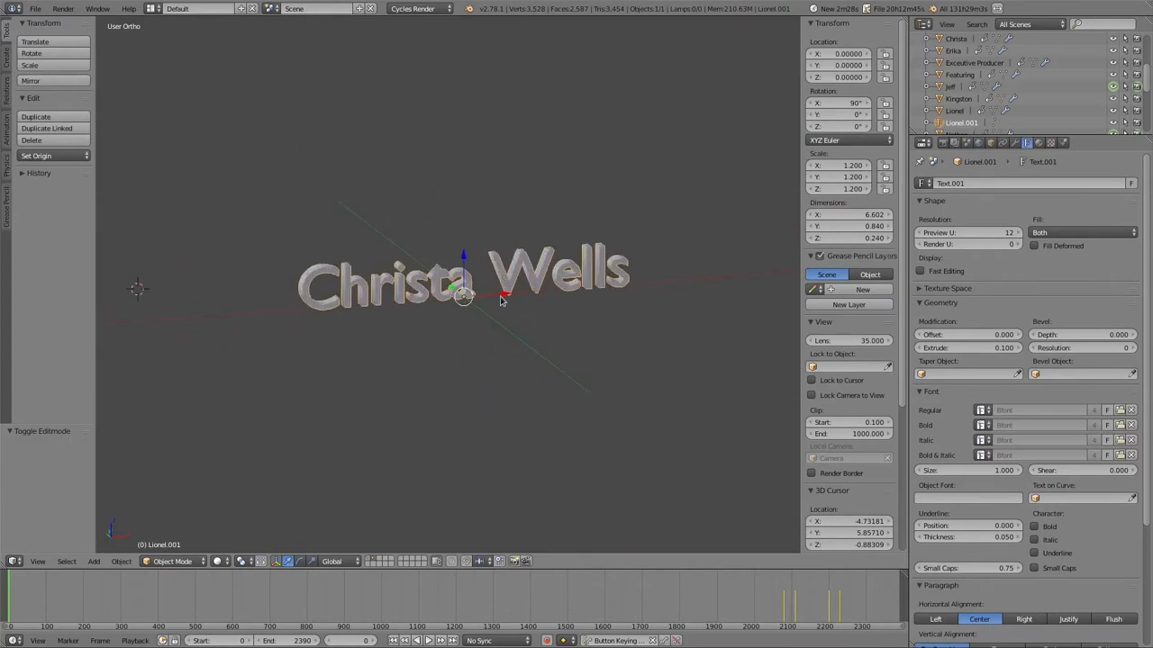
Duplicate the 'Christa Wells' text, convert the copy to a mesh and enter its edit mode.
left_click(47, 128)
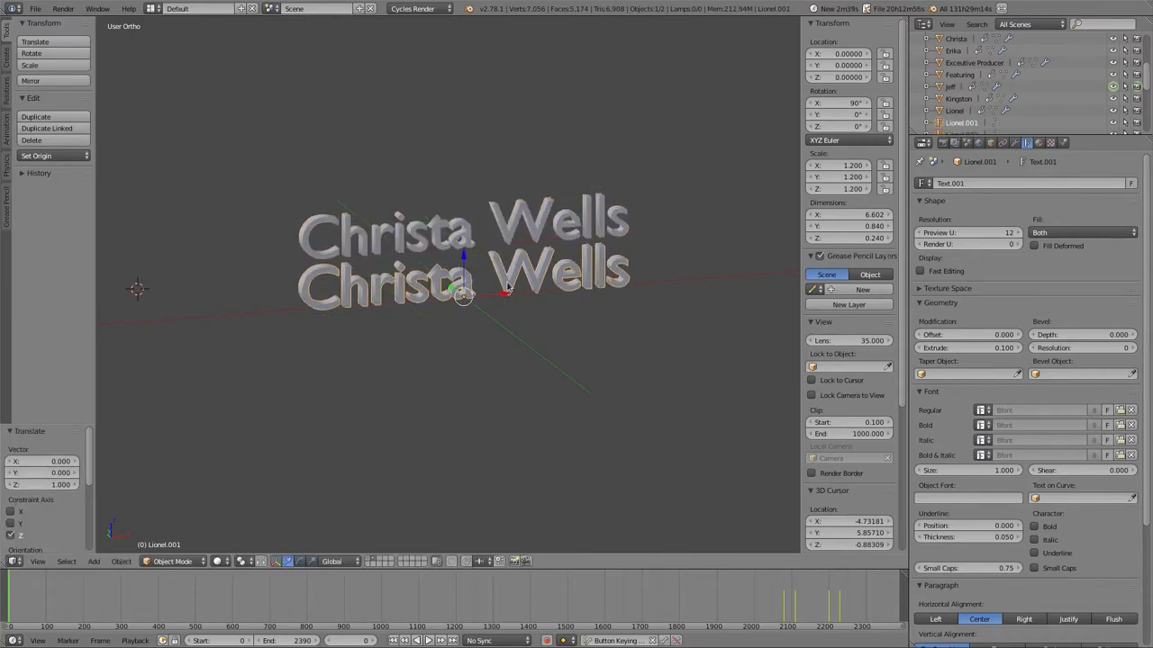
key("Tab")
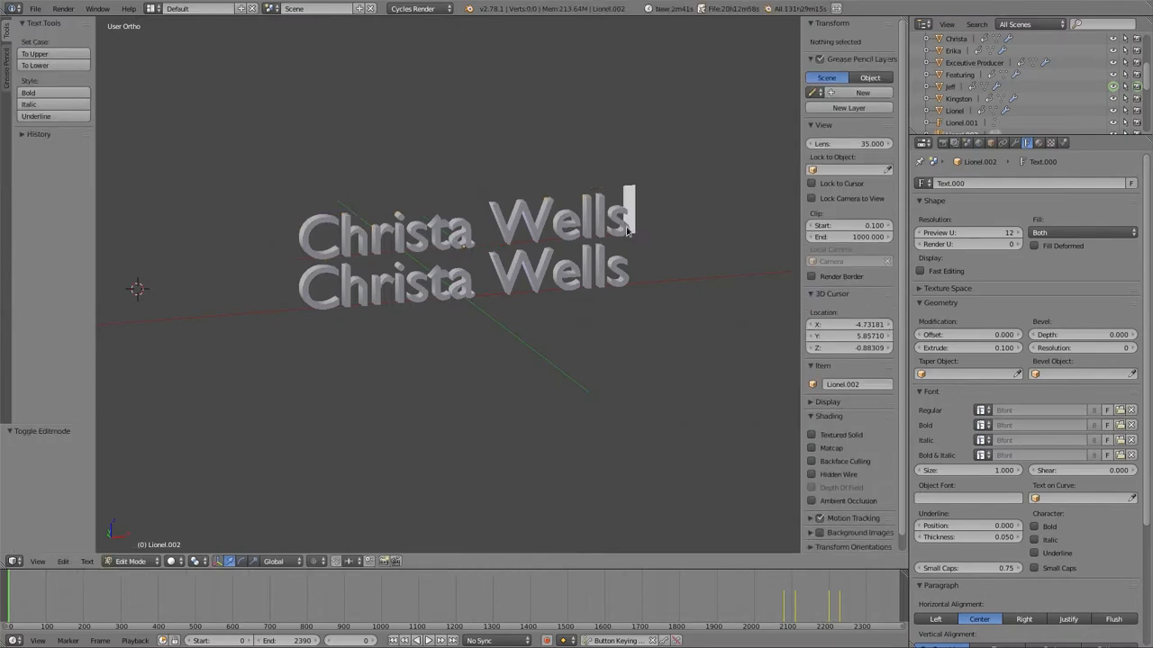
key("Tab")
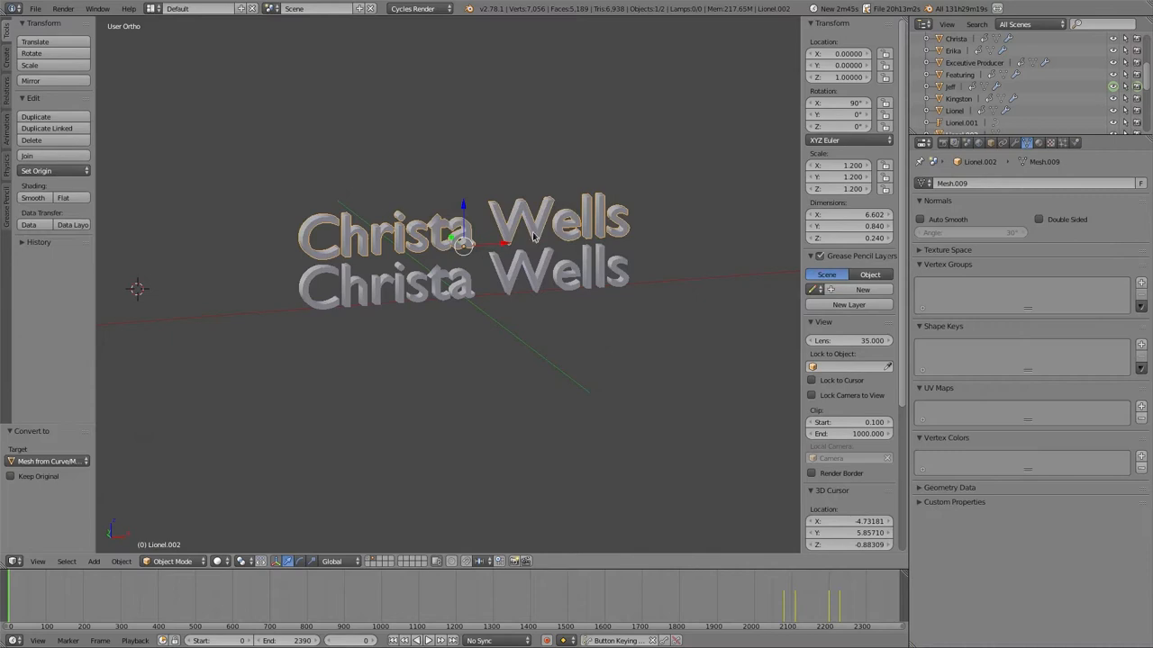
key("Tab")
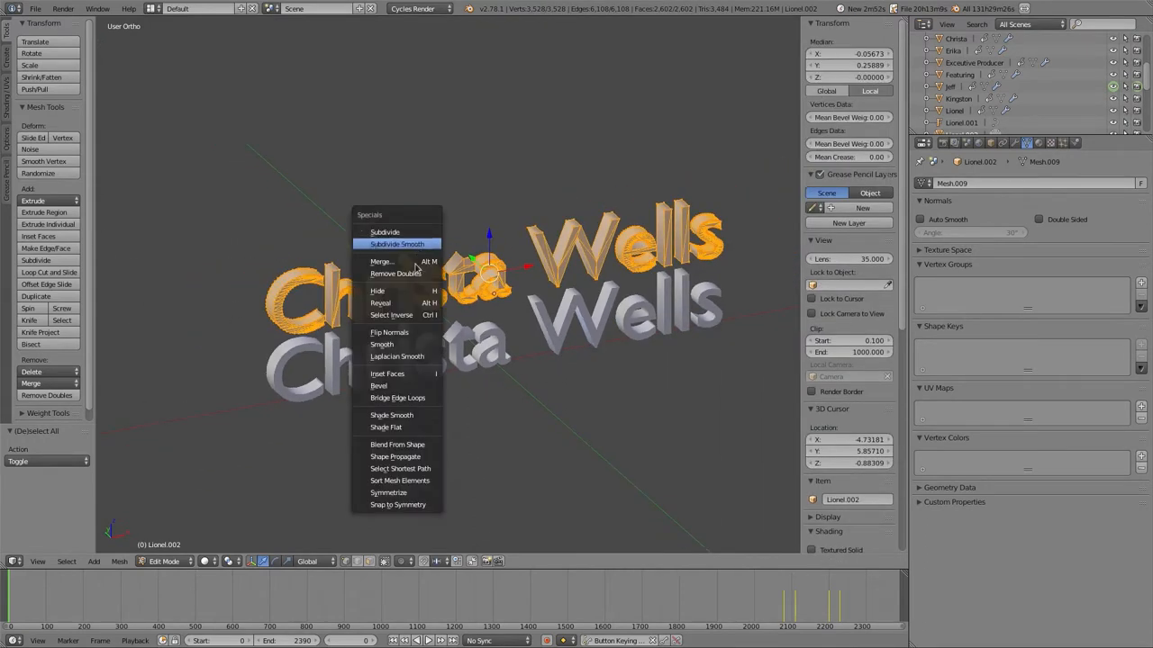
mouse_move(396, 273)
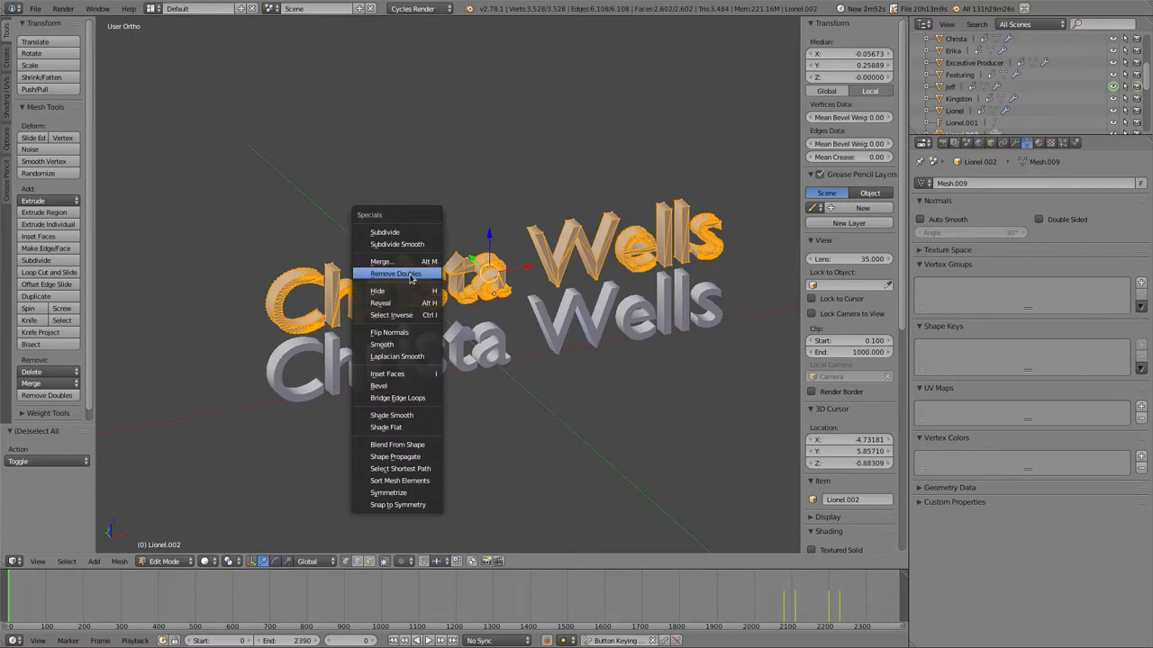
Remove Doubles on all vertices of the converted name mesh.
left_click(396, 273)
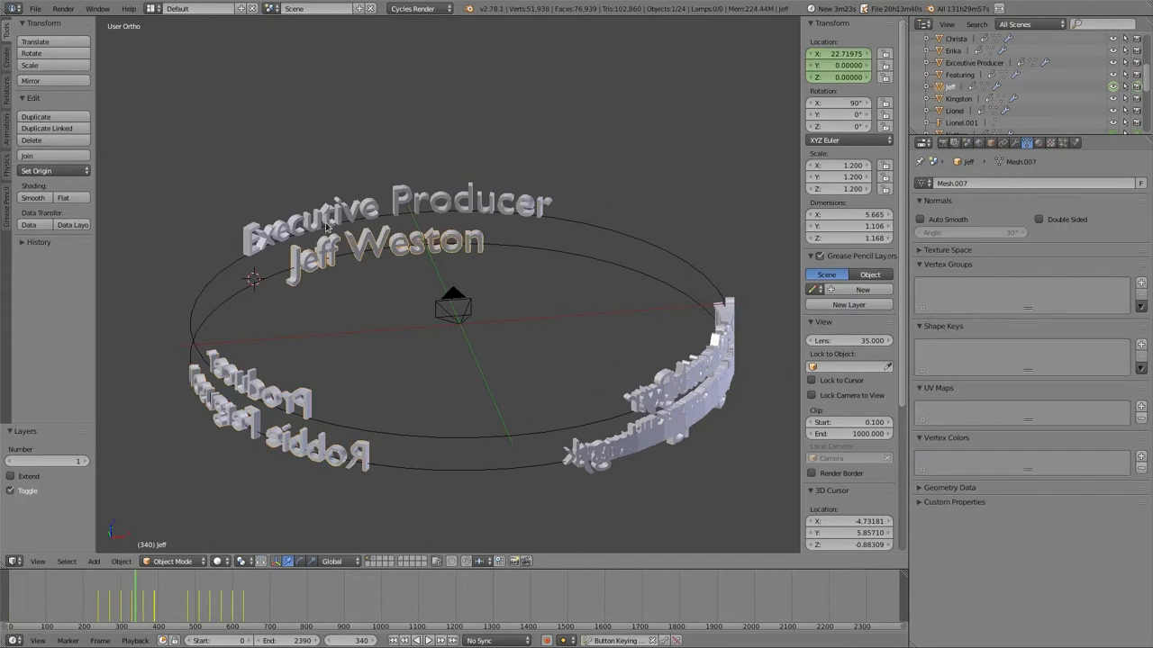
Swap in Nathan Salapat under Executive Producer and select that title to view its Curve modifier.
left_click(90, 594)
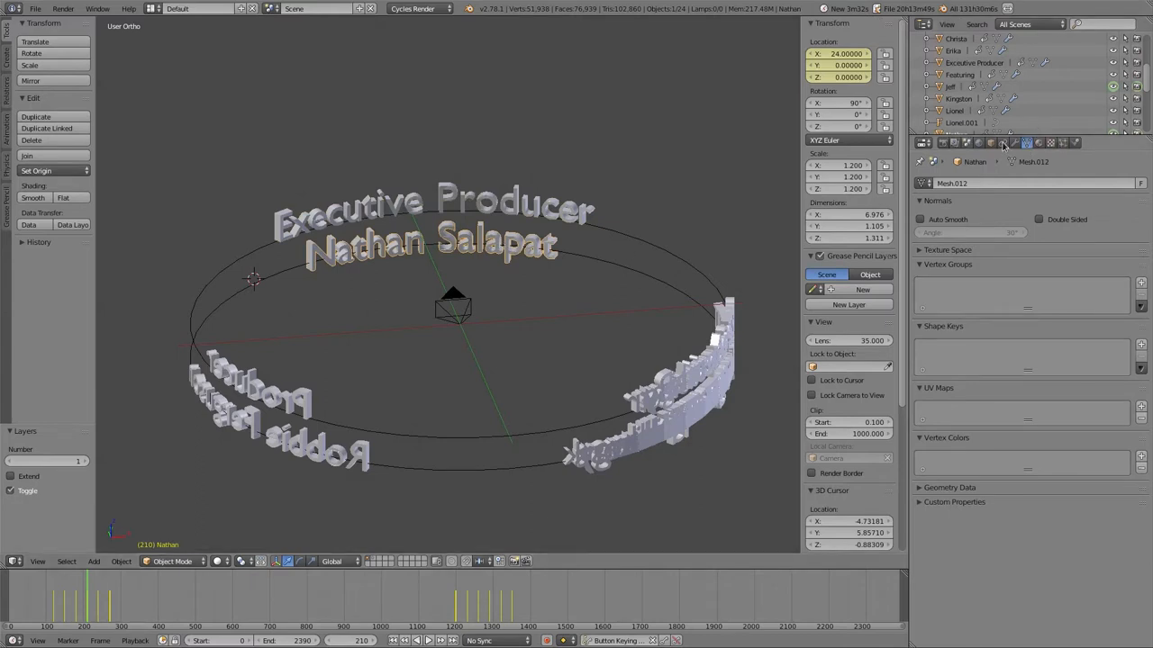
left_click(1016, 142)
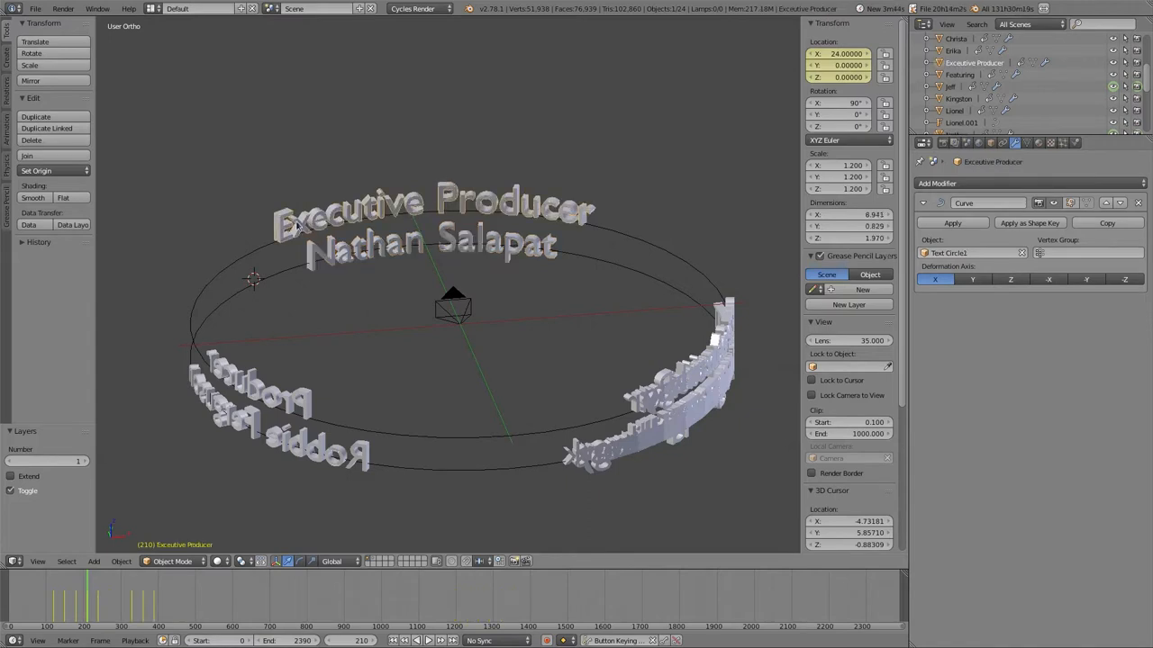
mouse_move(454, 251)
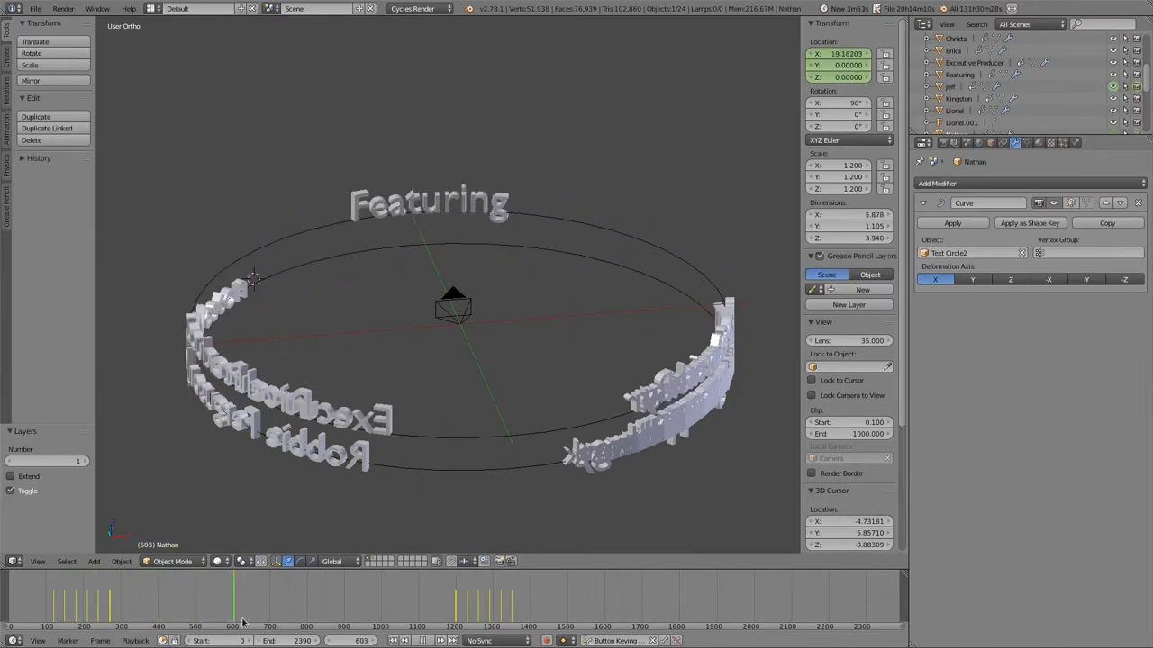
Scrub the timeline to frames 665, 1019 and 1585, ending on the Powered By Wirecast title.
left_click(393, 603)
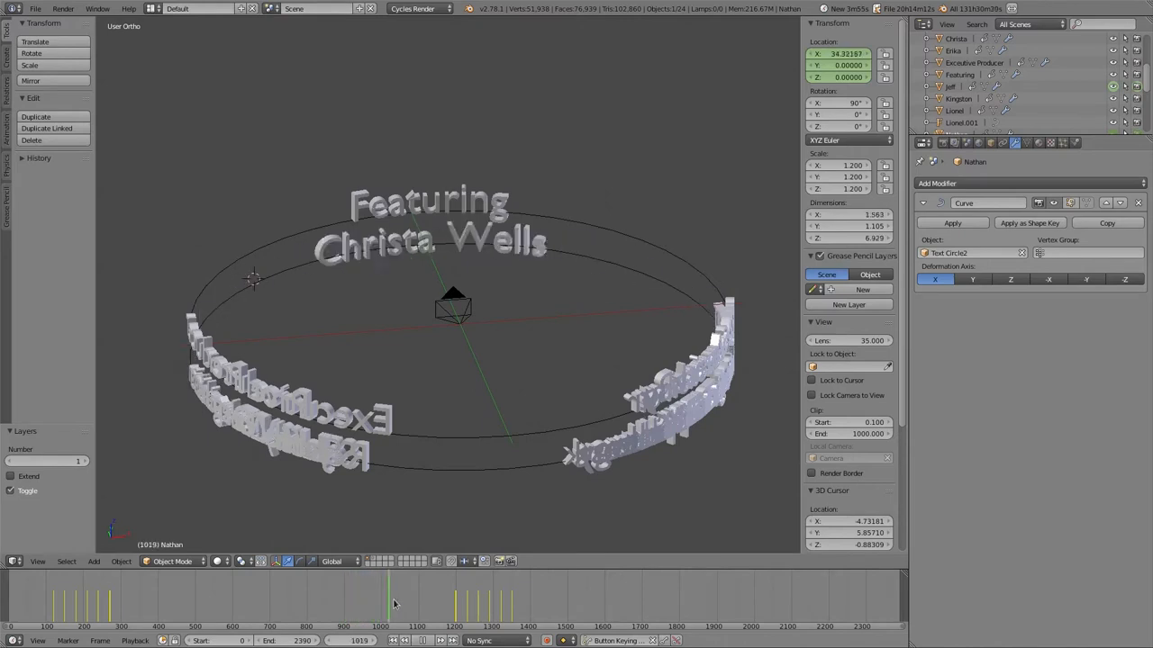
left_click(490, 594)
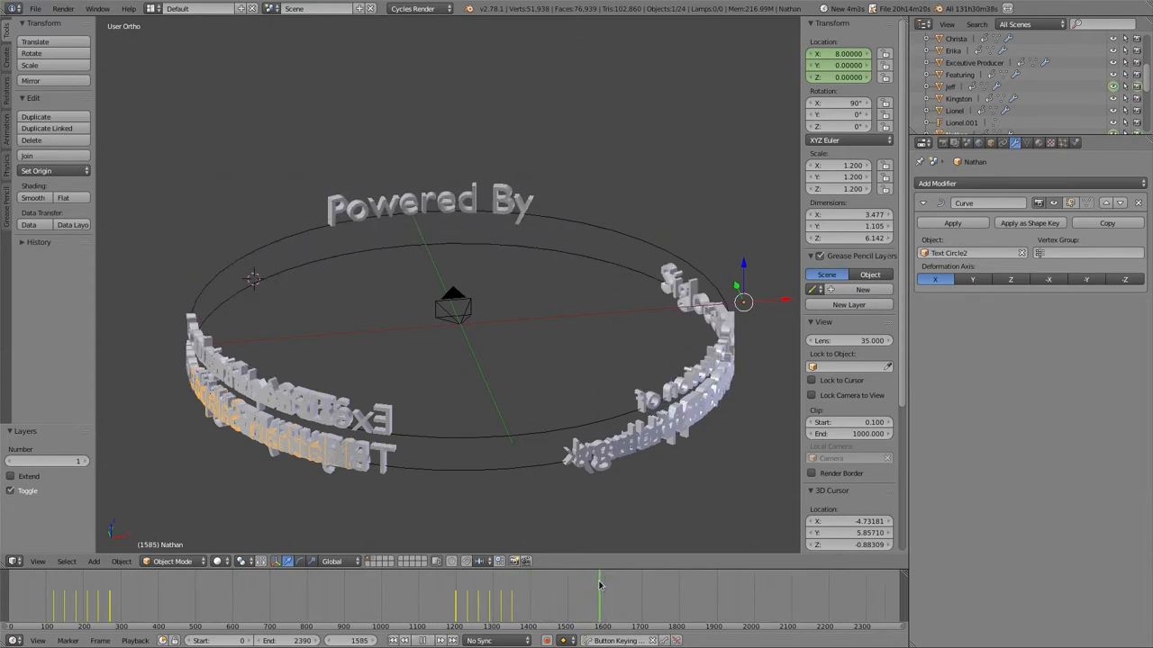
left_click(657, 580)
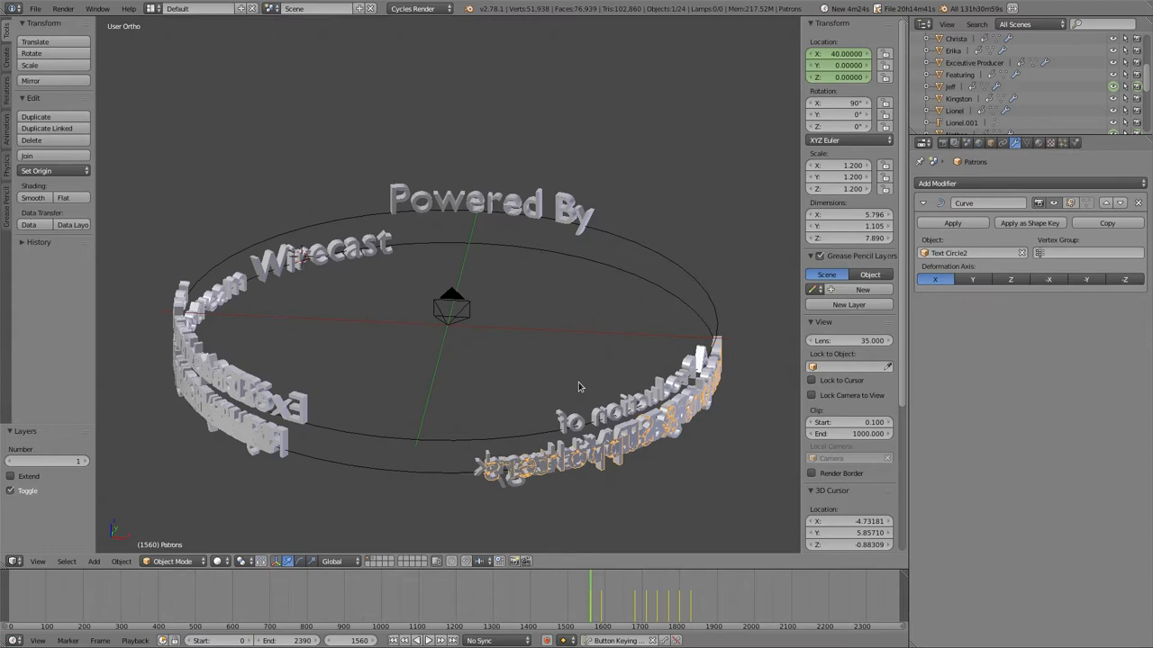
mouse_move(443, 328)
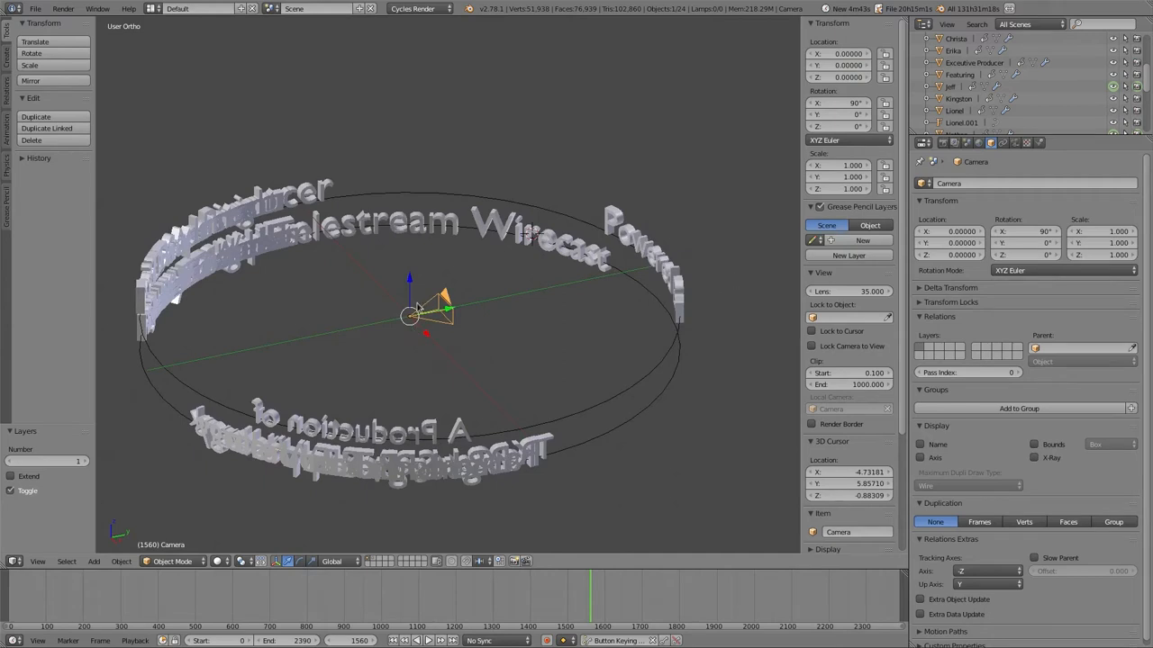
mouse_move(216, 391)
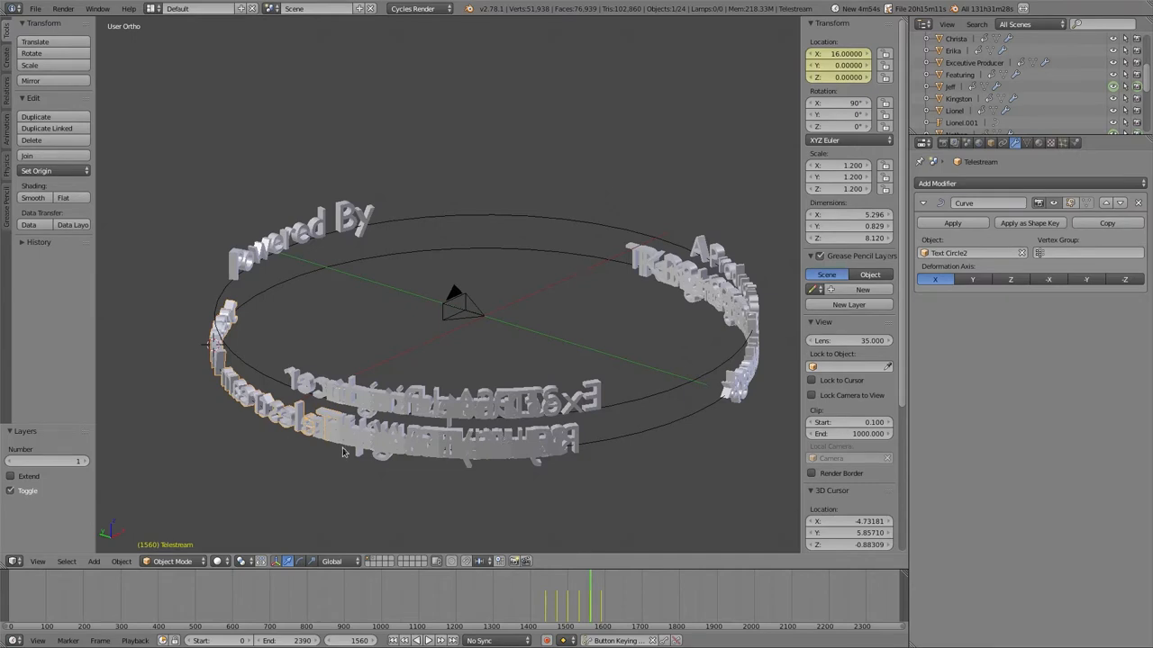
mouse_move(151, 398)
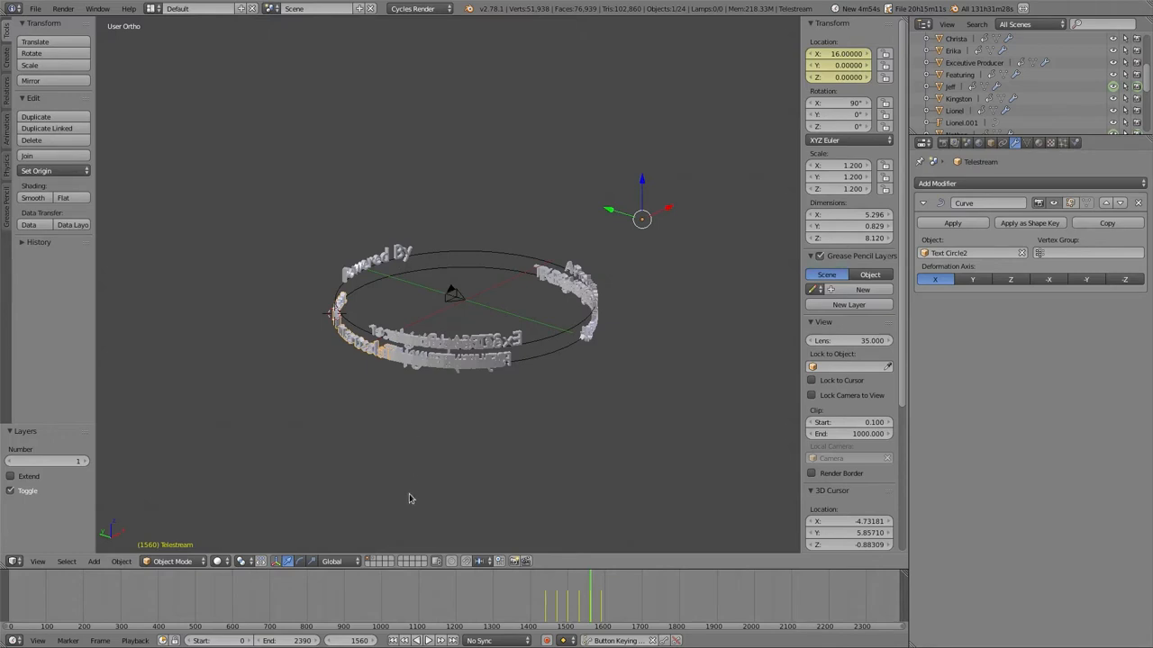
mouse_move(450, 54)
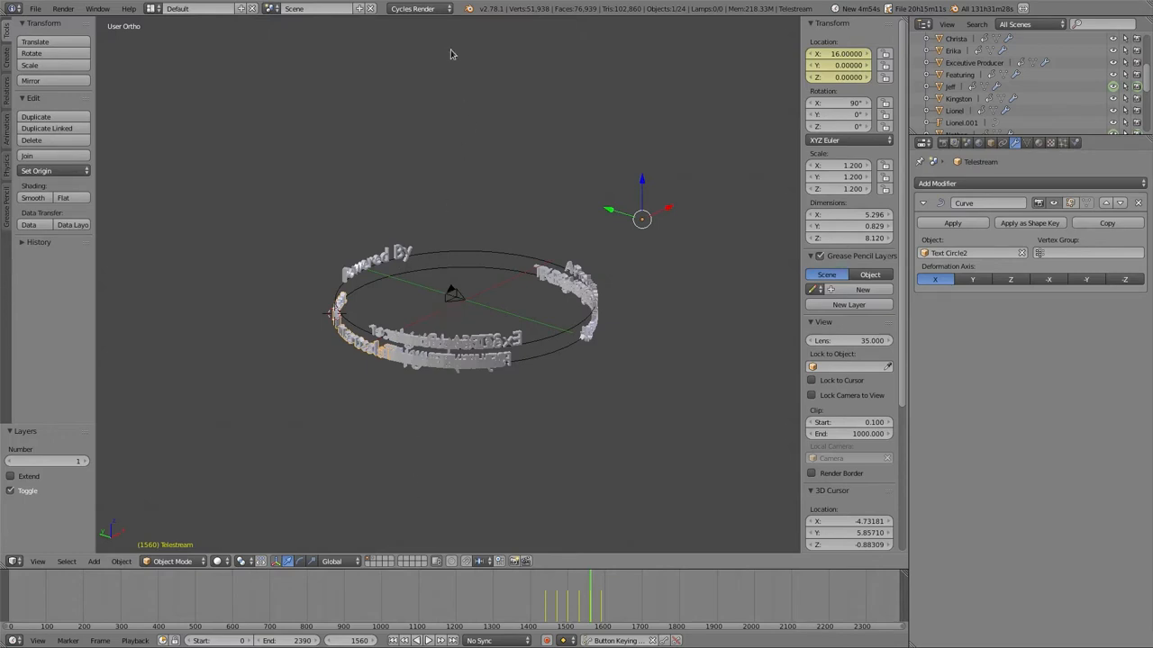
mouse_move(425, 490)
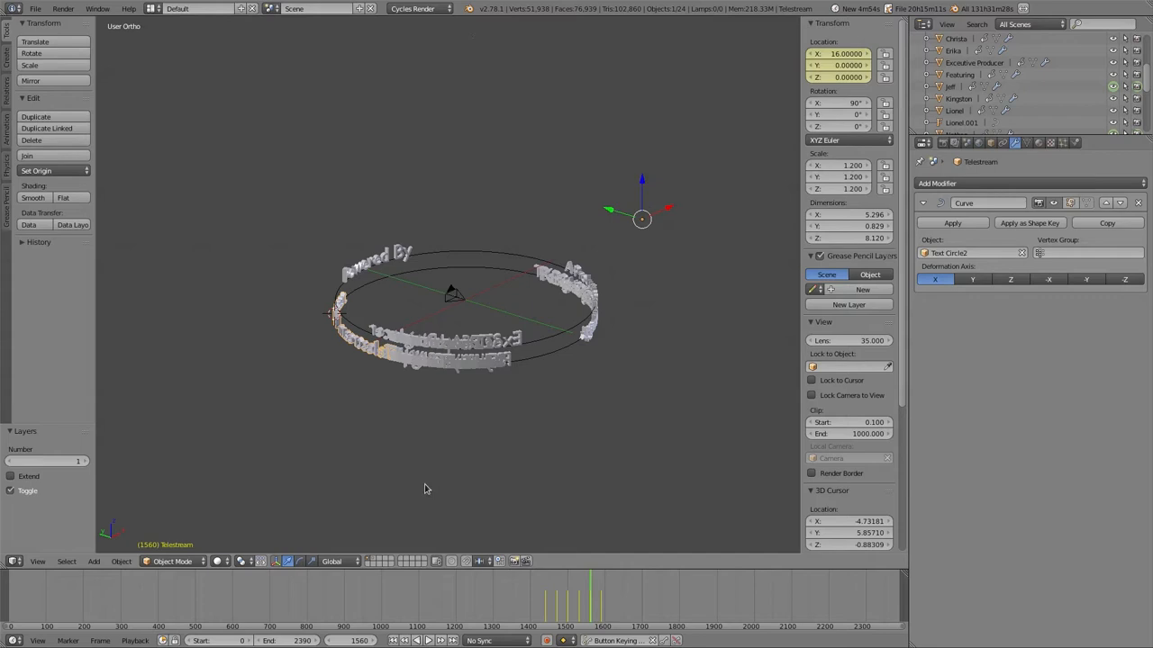
mouse_move(665, 226)
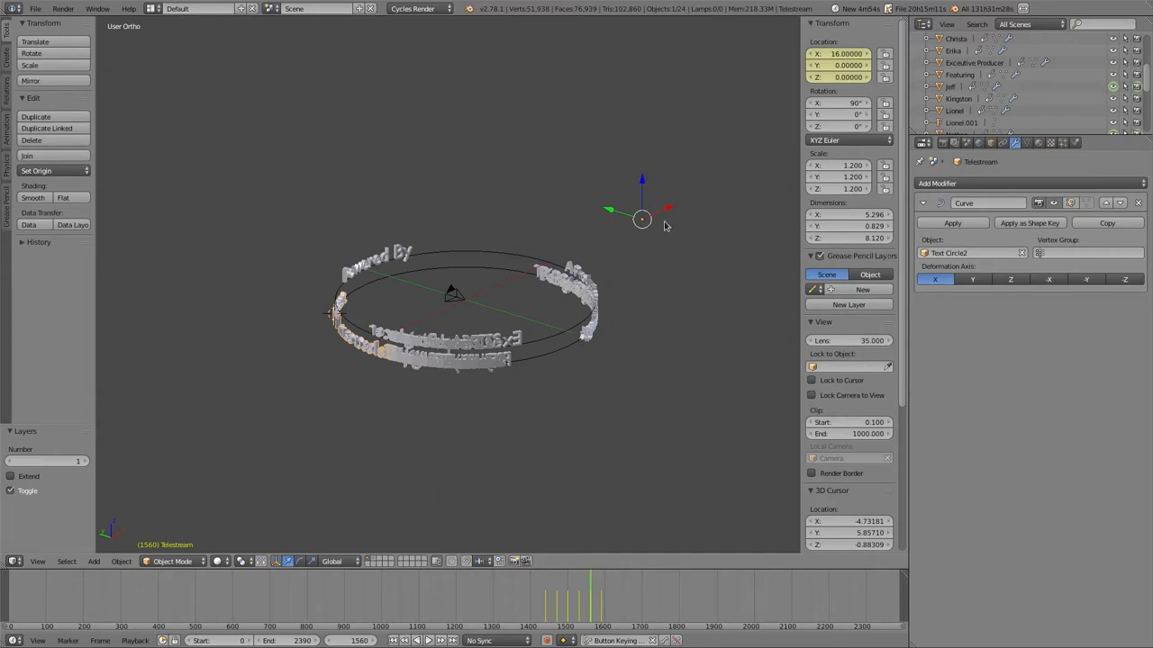
mouse_move(763, 163)
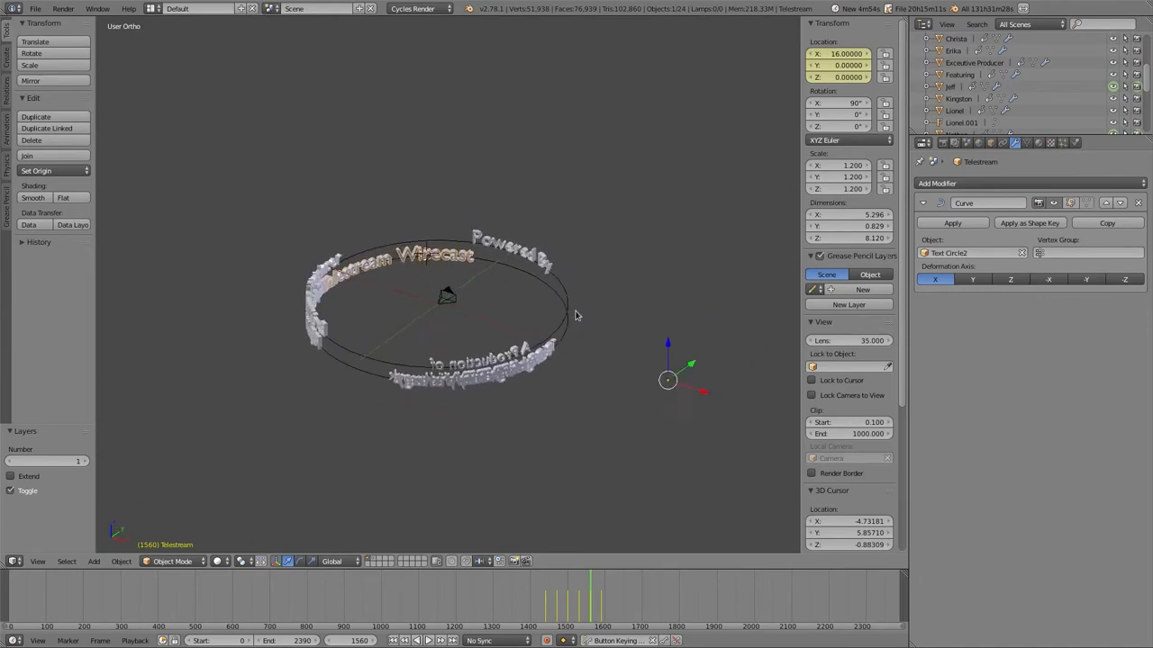
left_click_drag(576, 315, 507, 328)
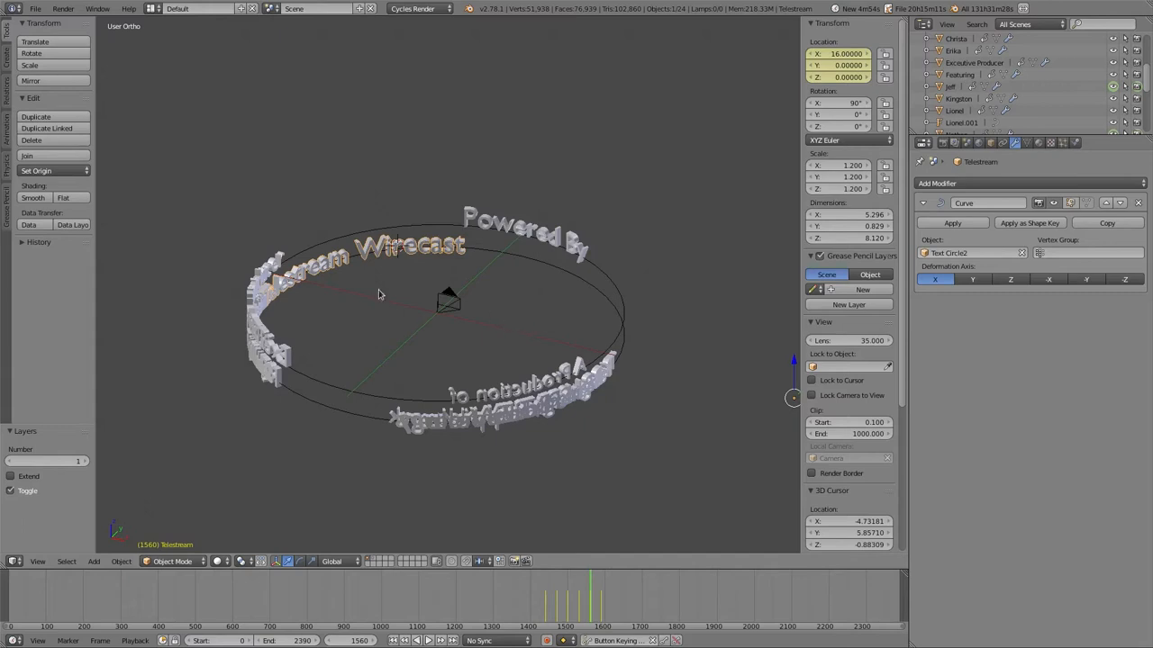
mouse_move(278, 281)
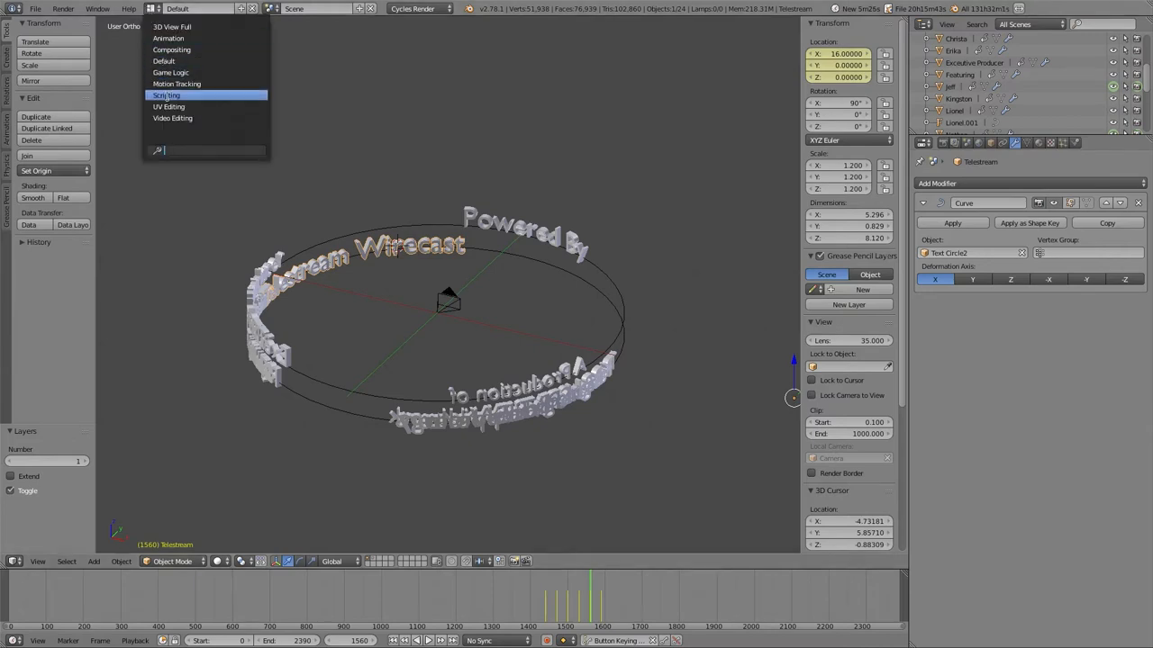
Switch to the Compositing layout, keeping Cycles as the render engine, to view the Emission/Transparent Mix Shader nodes.
left_click(171, 50)
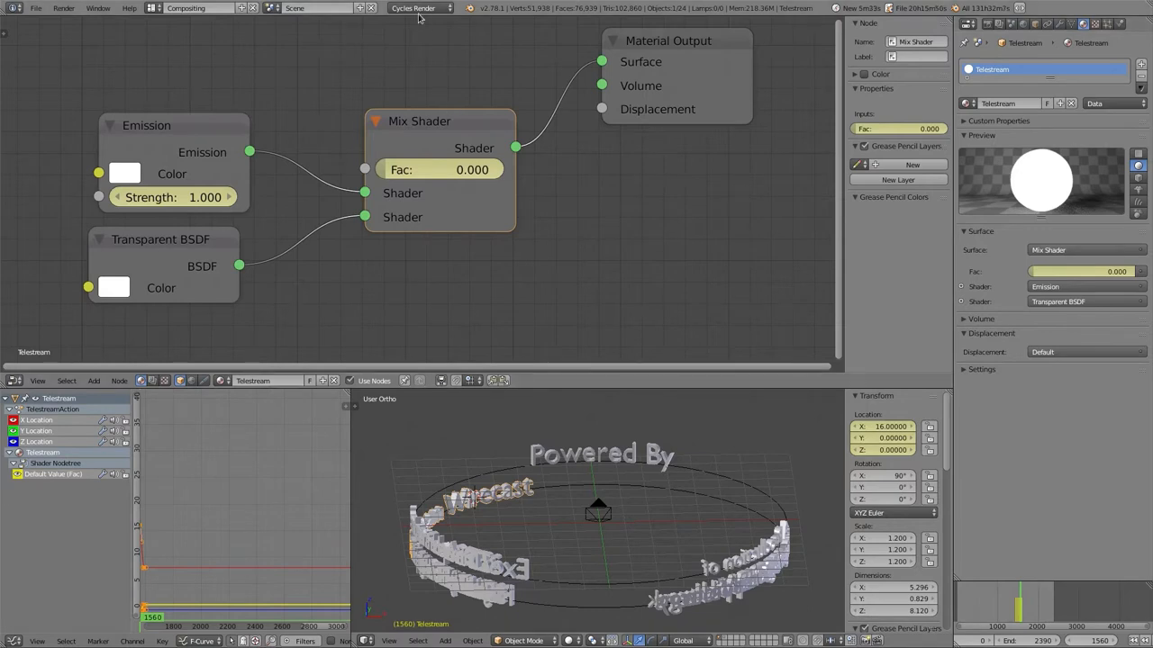
left_click(414, 8)
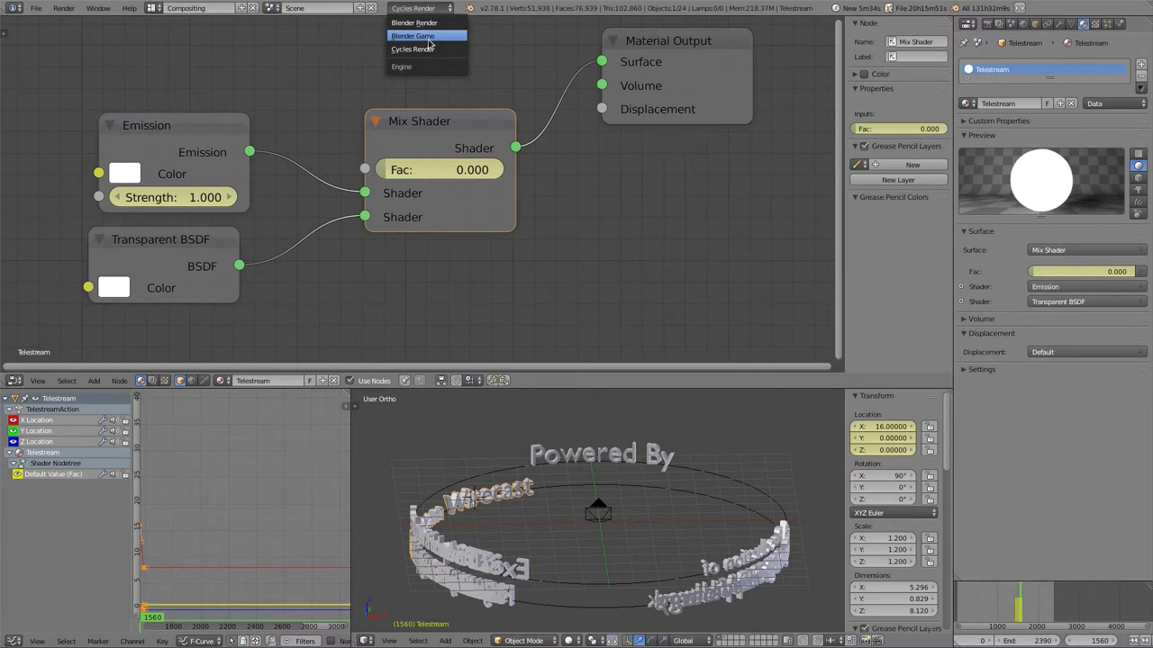
left_click(413, 49)
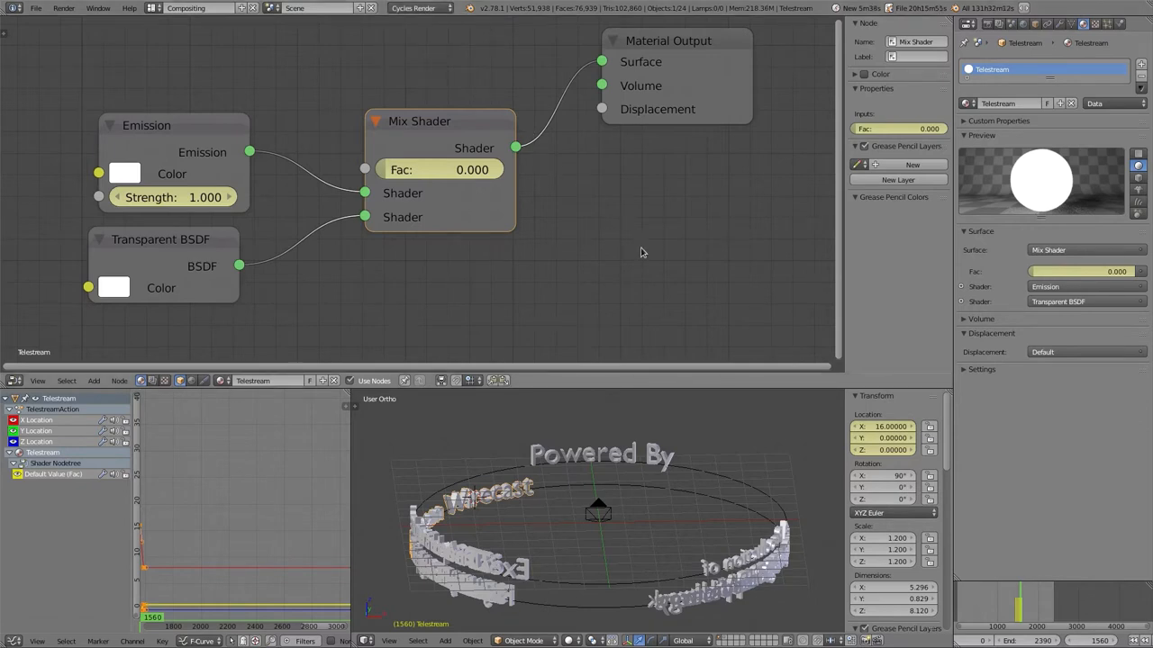
mouse_move(922, 56)
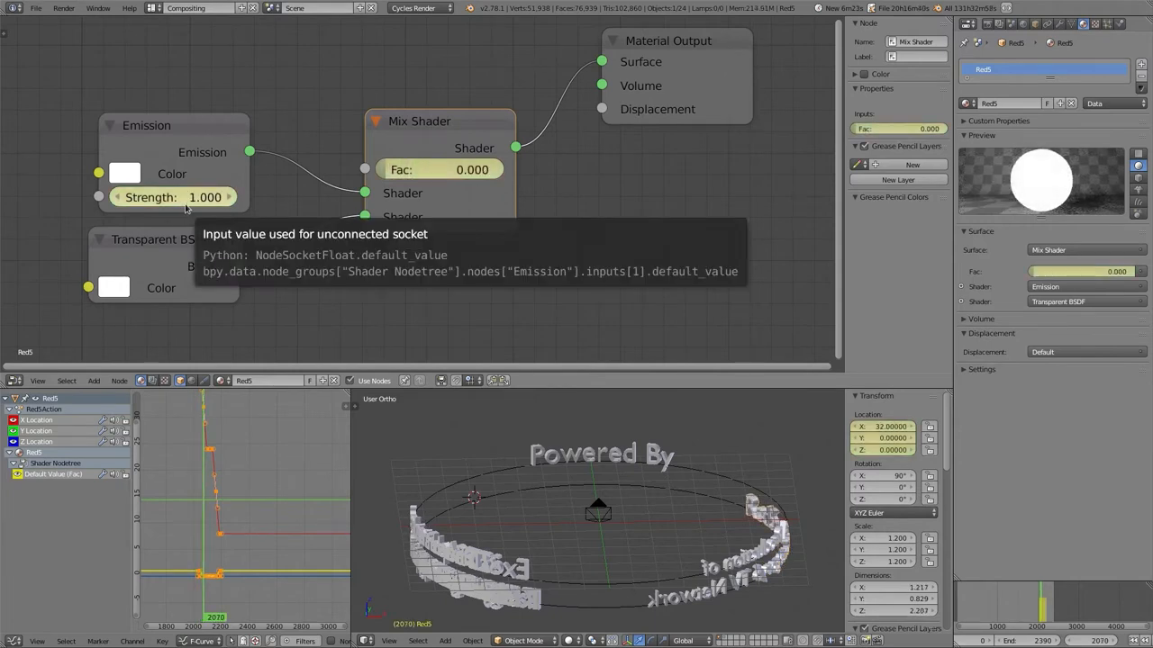
mouse_move(442, 176)
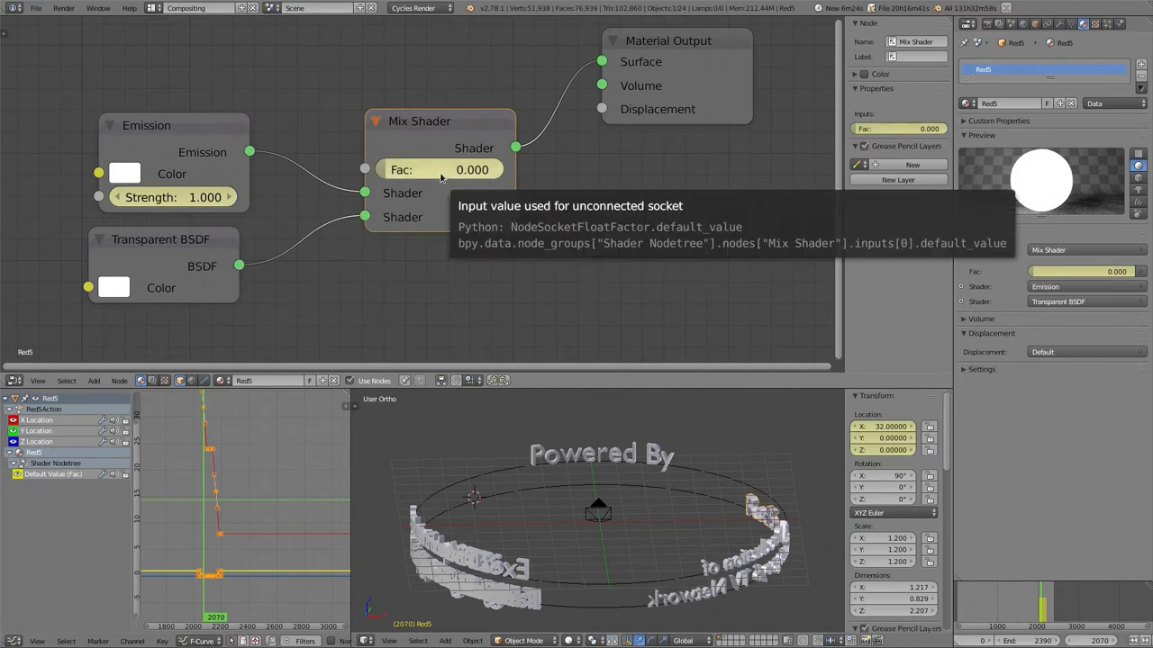
mouse_move(506, 194)
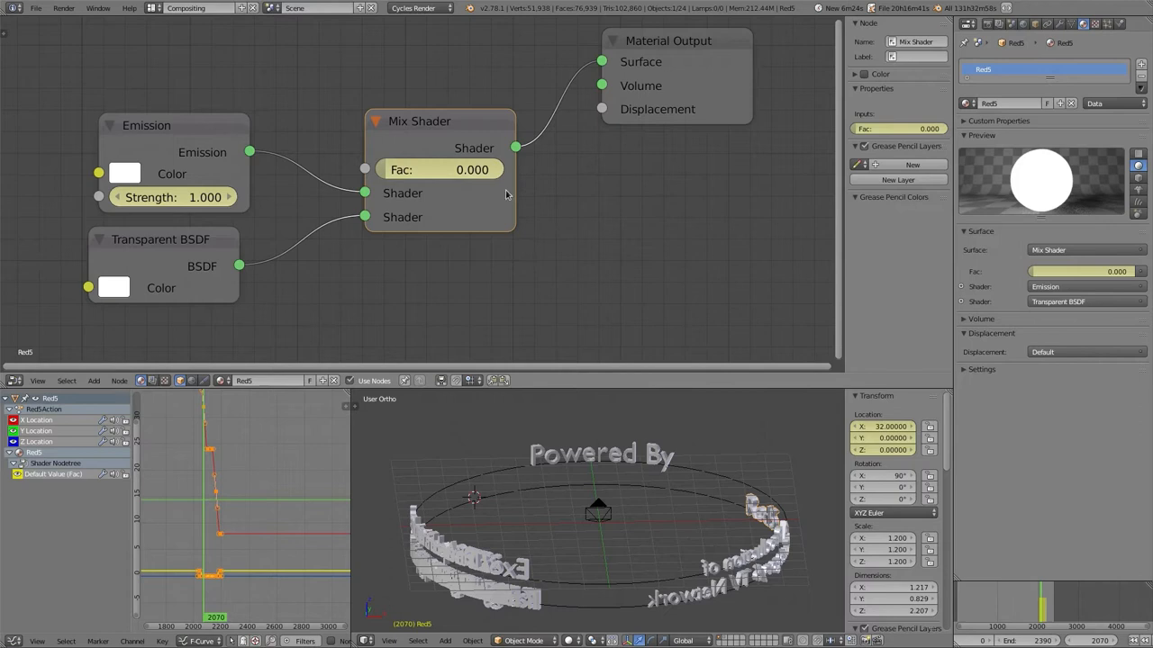
mouse_move(458, 184)
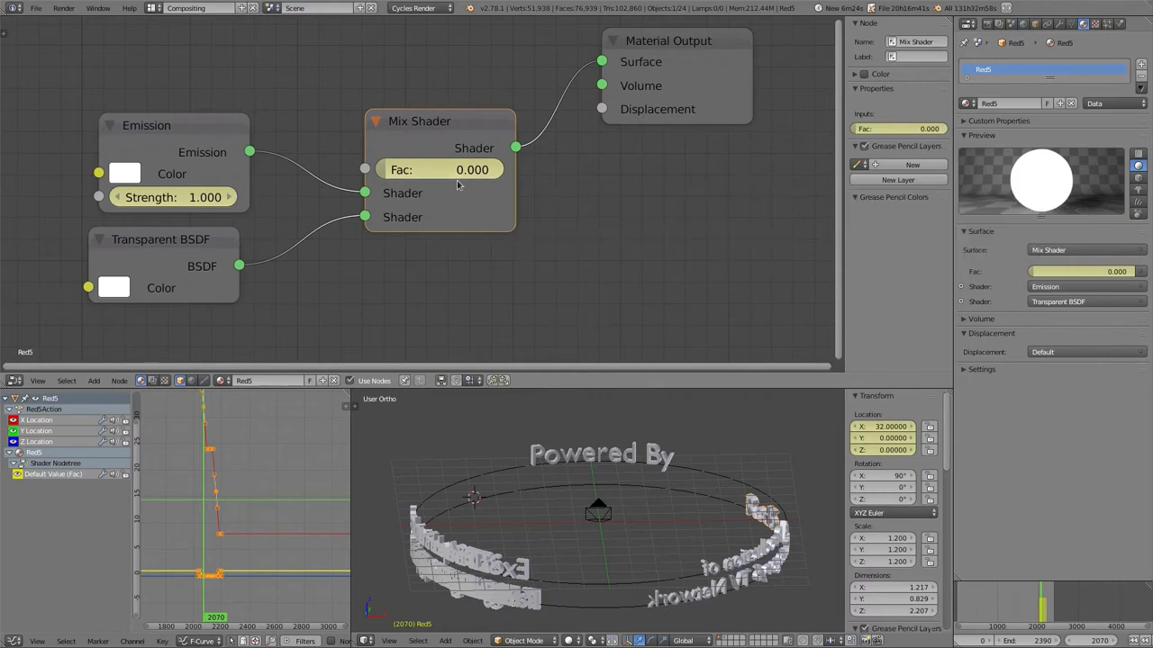
mouse_move(441, 169)
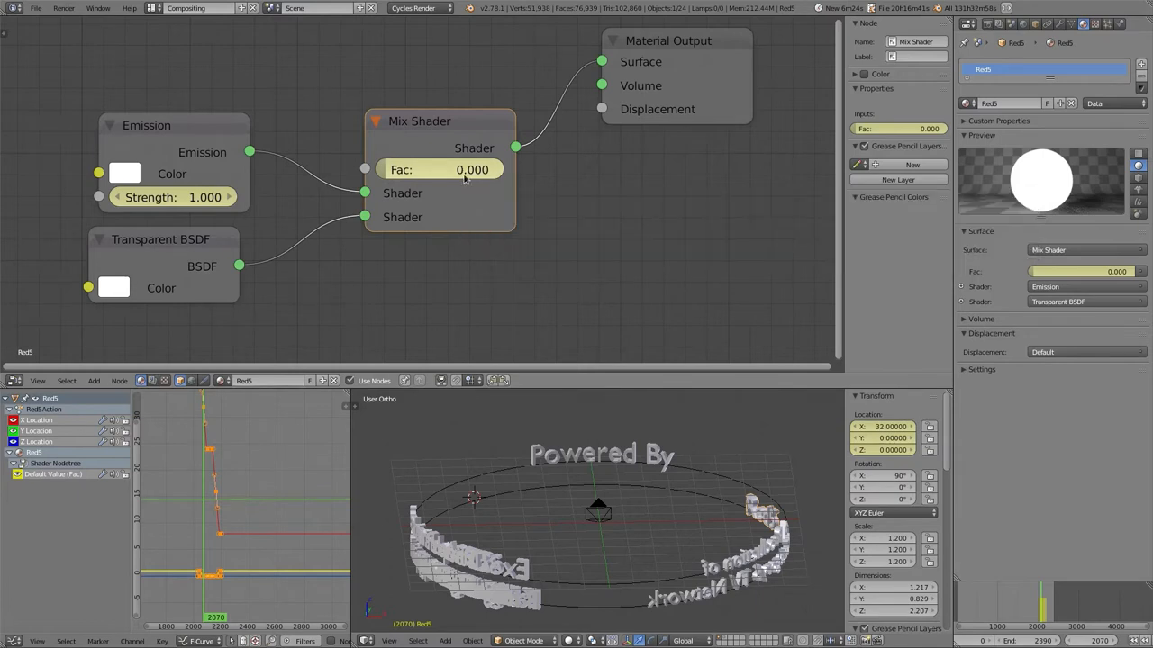
mouse_move(441, 170)
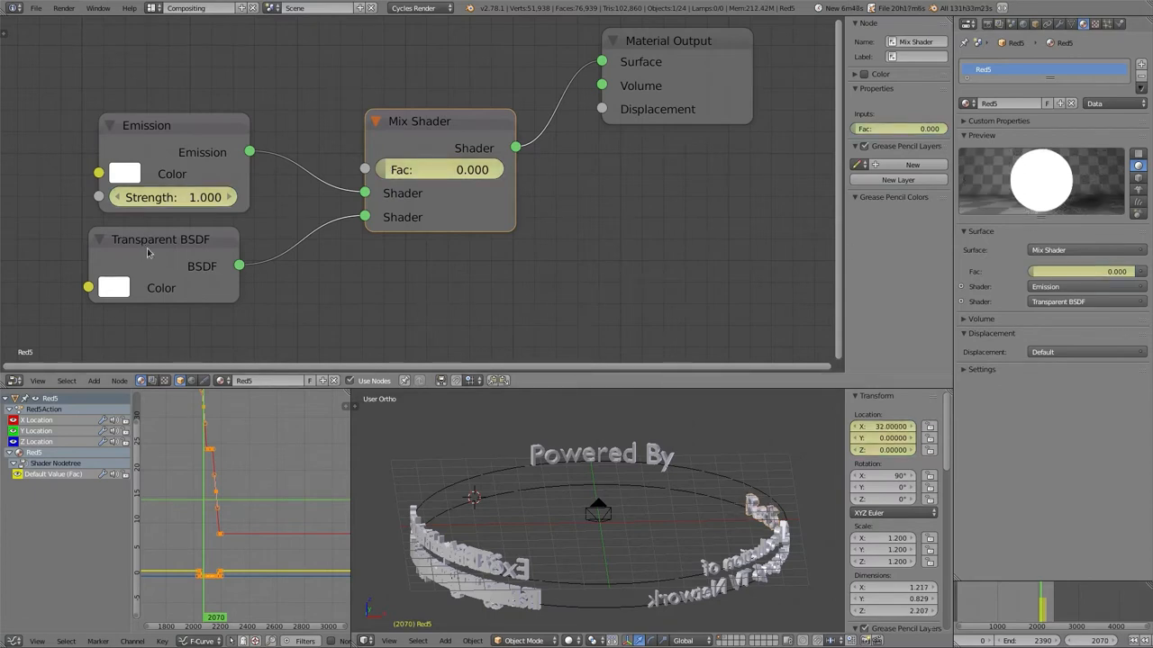
mouse_move(497, 272)
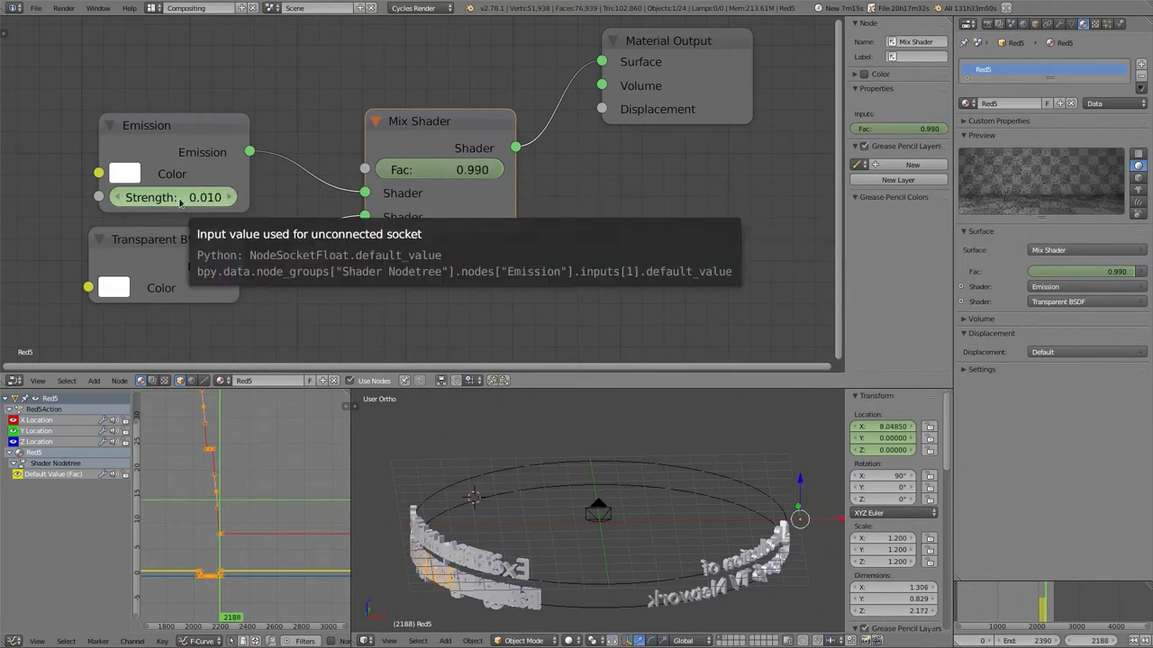
Animate the title material's mix factor fade, then switch to the Video Editing layout.
left_click(171, 196)
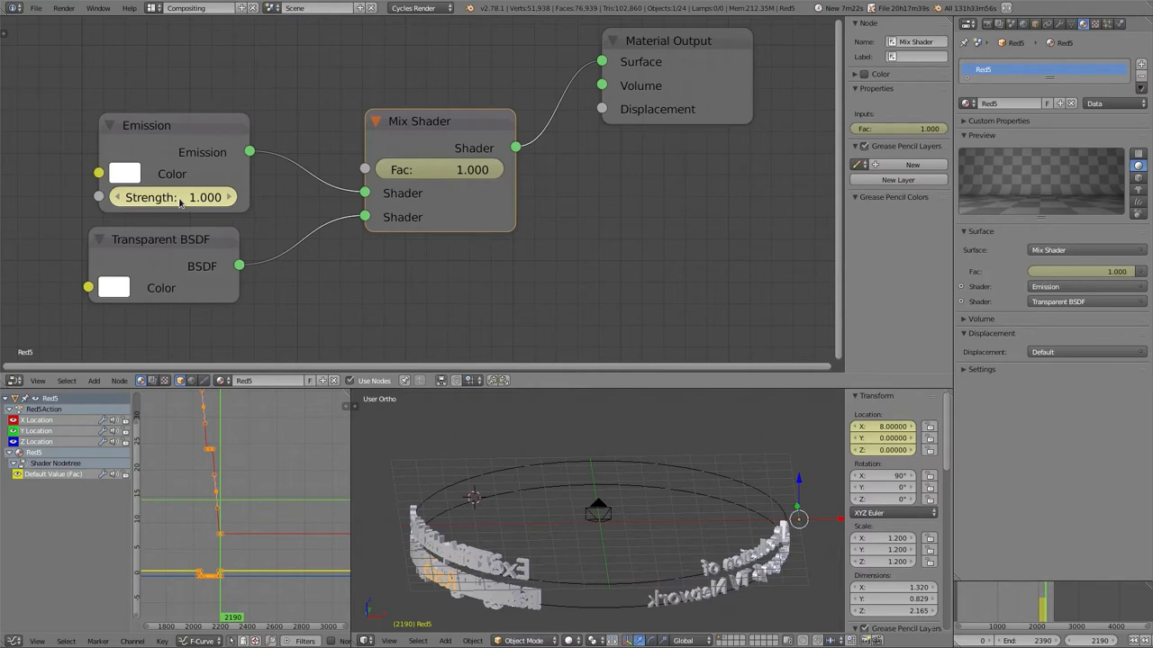
mouse_move(194, 201)
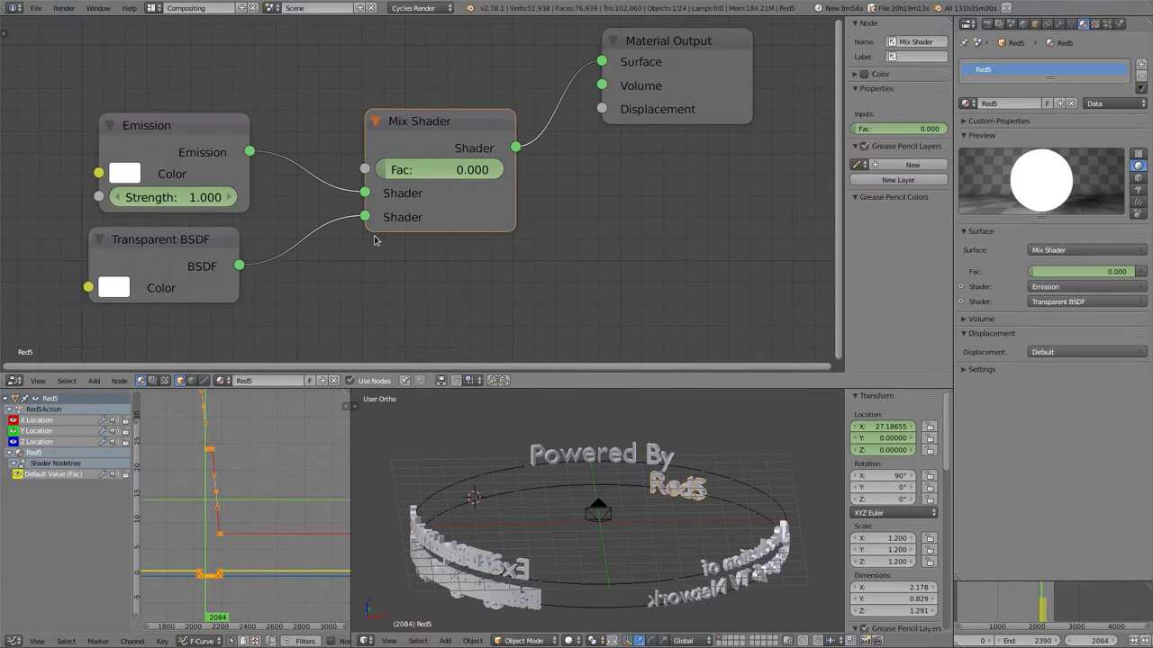
mouse_move(540, 306)
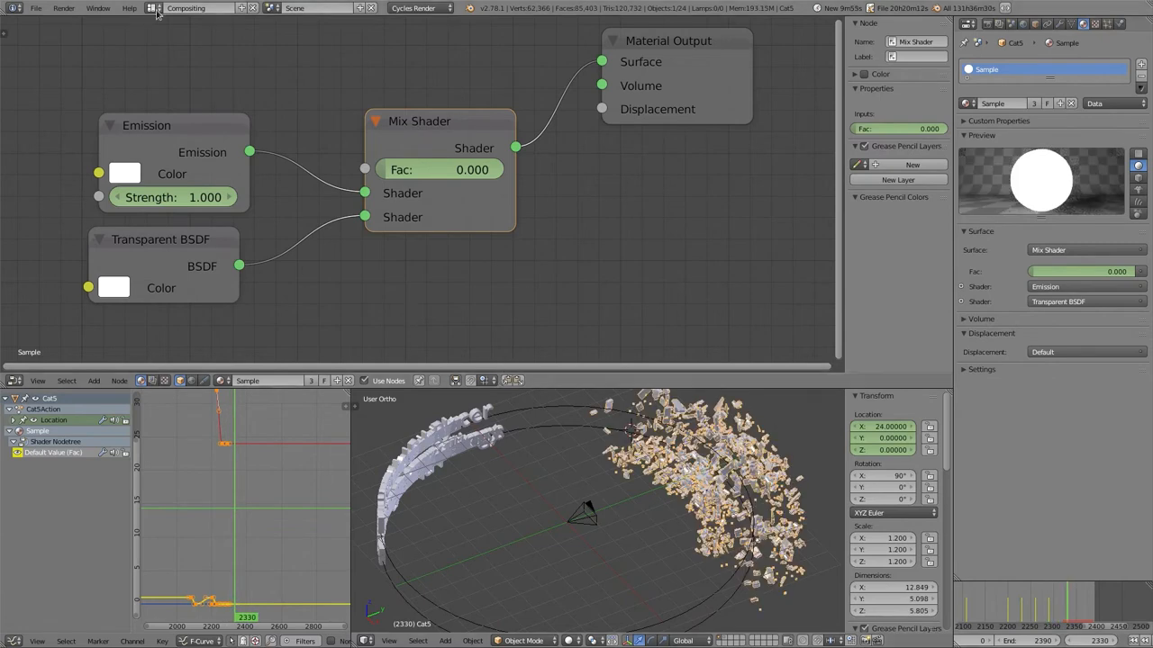
left_click(198, 7)
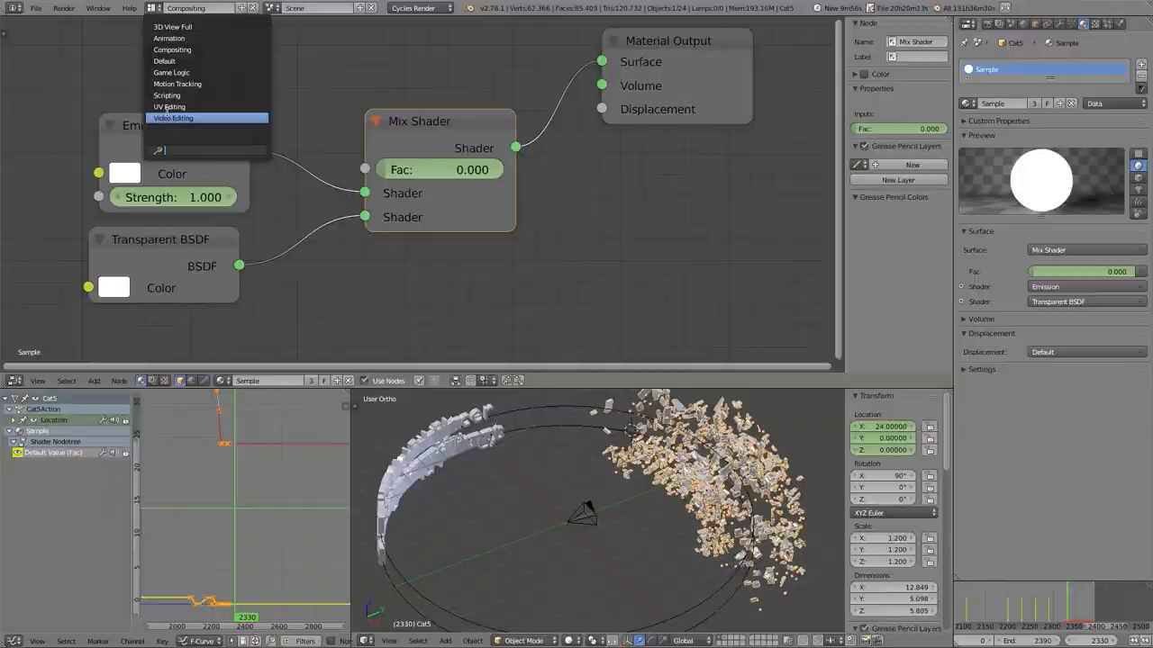
left_click(173, 119)
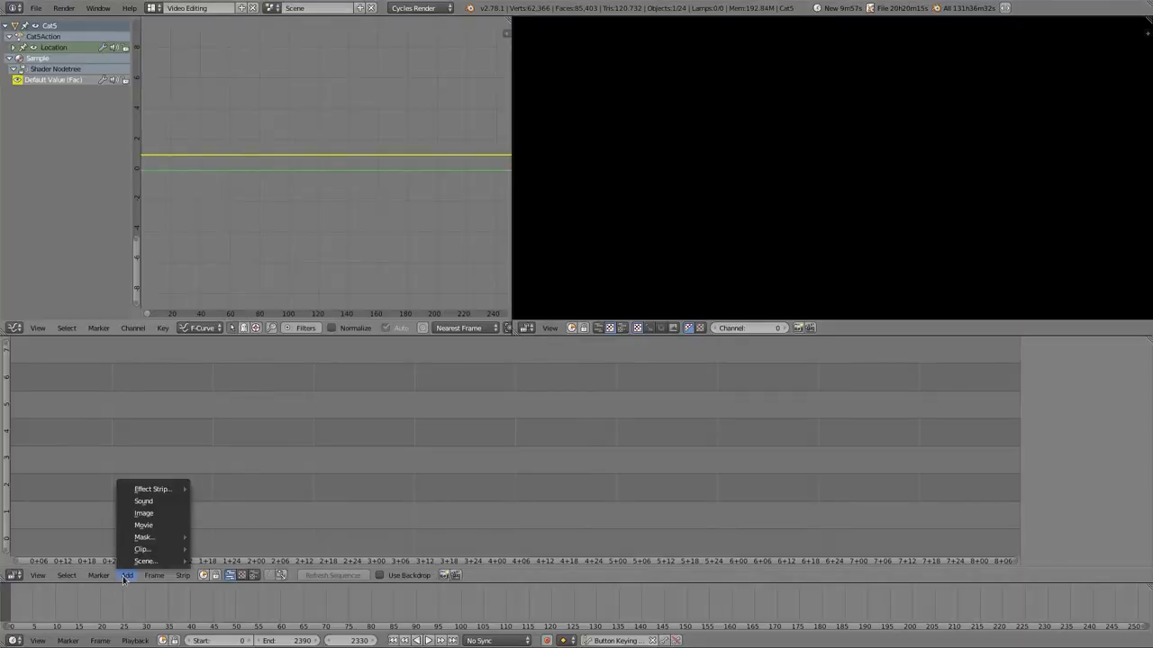
Add a Movie strip, browsing up to the home folder to locate the video file.
left_click(144, 526)
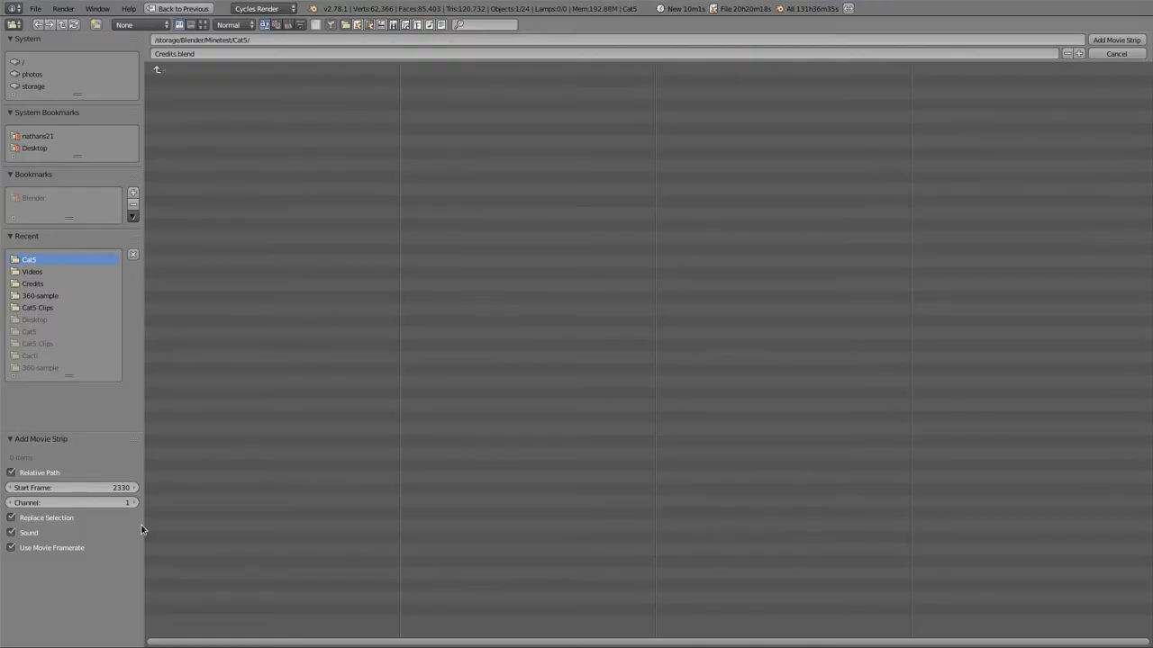
left_click(159, 69)
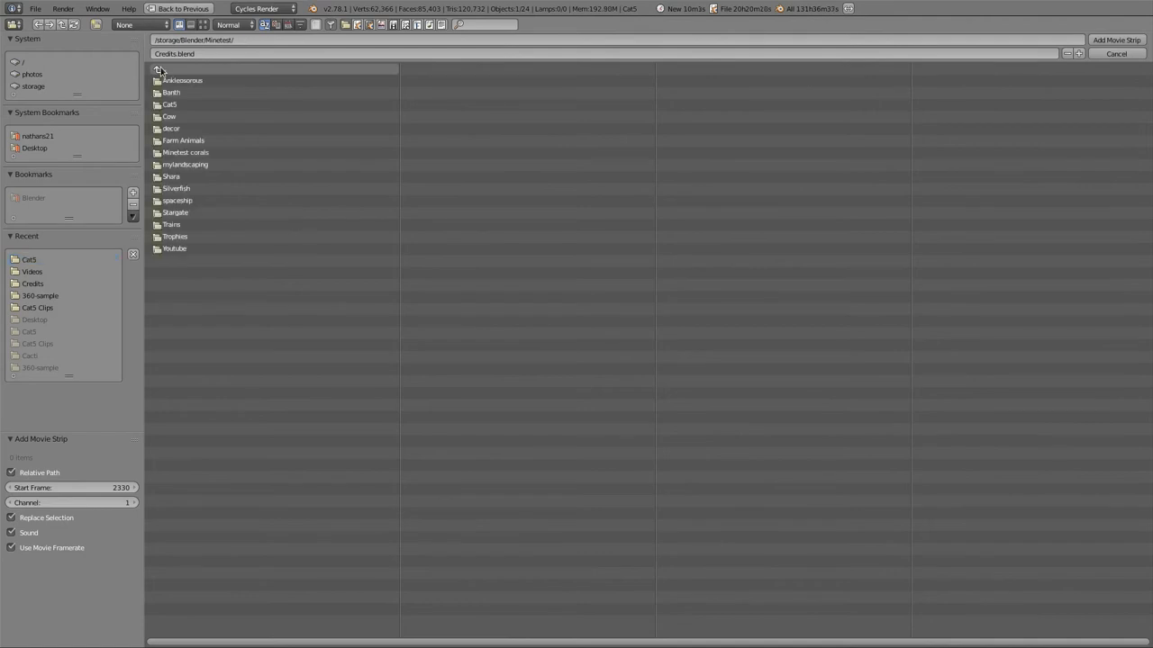
left_click(36, 137)
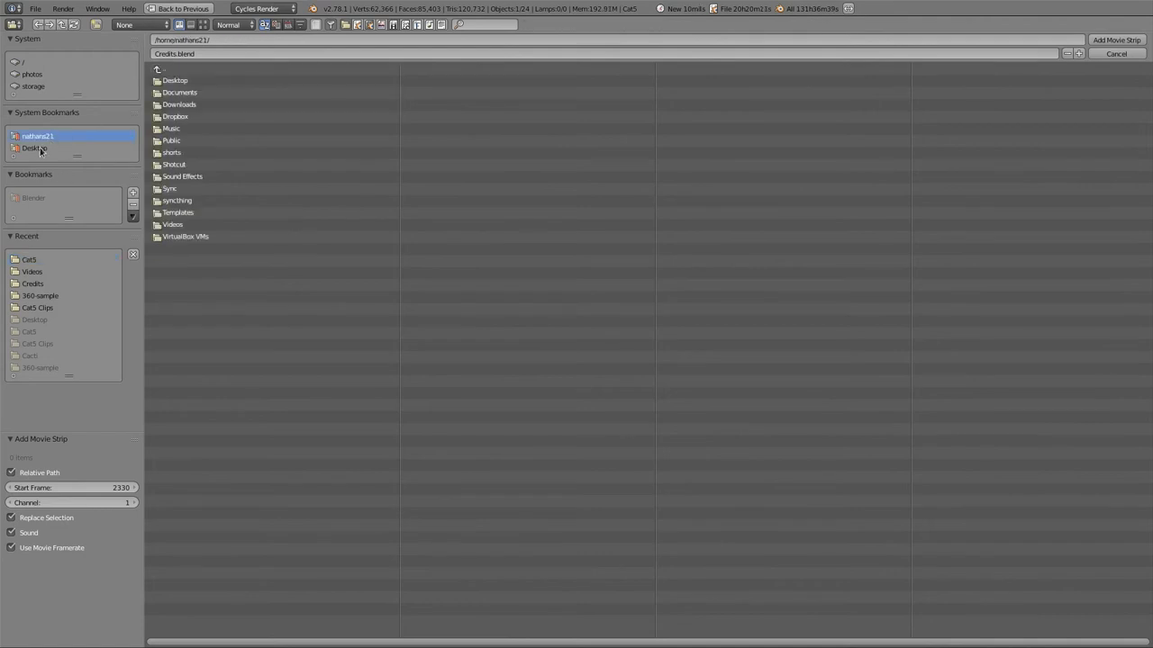
left_click(32, 148)
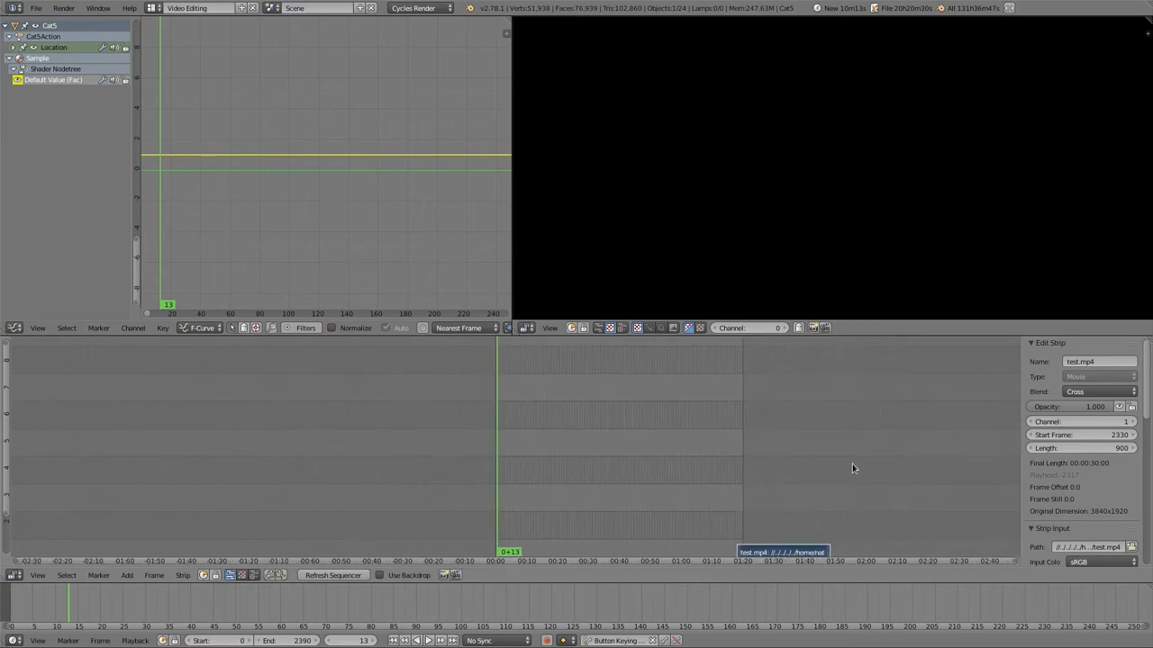
Drag the movie strip to the timeline's start and bring up the Add strip menu.
left_click_drag(783, 552, 549, 470)
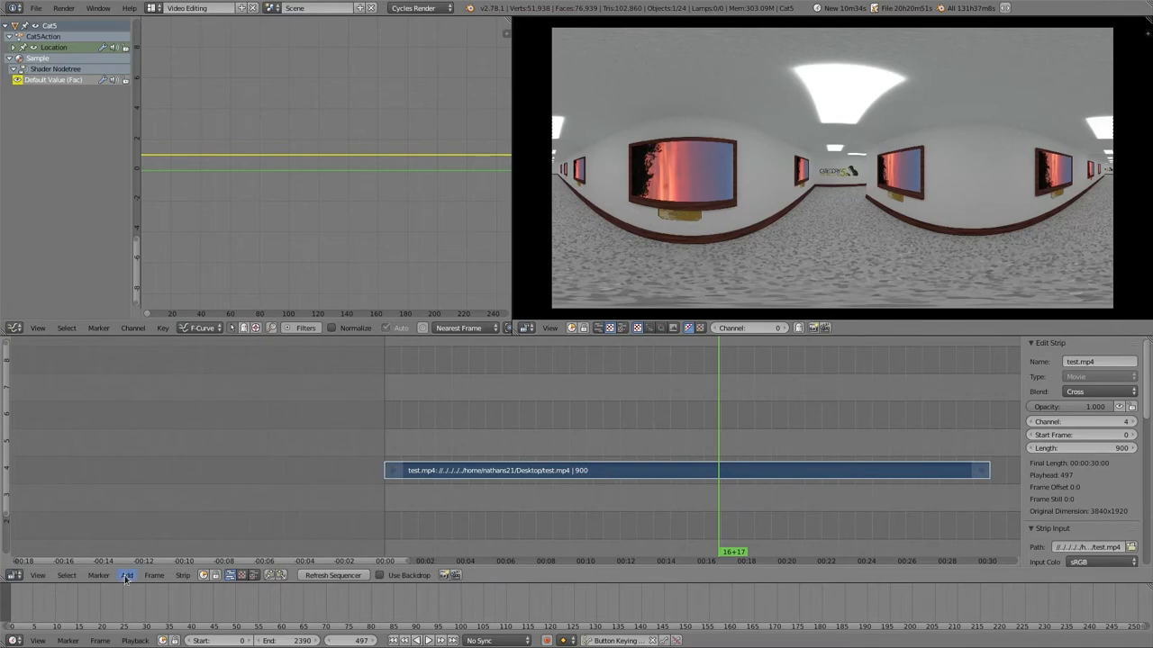
left_click(126, 576)
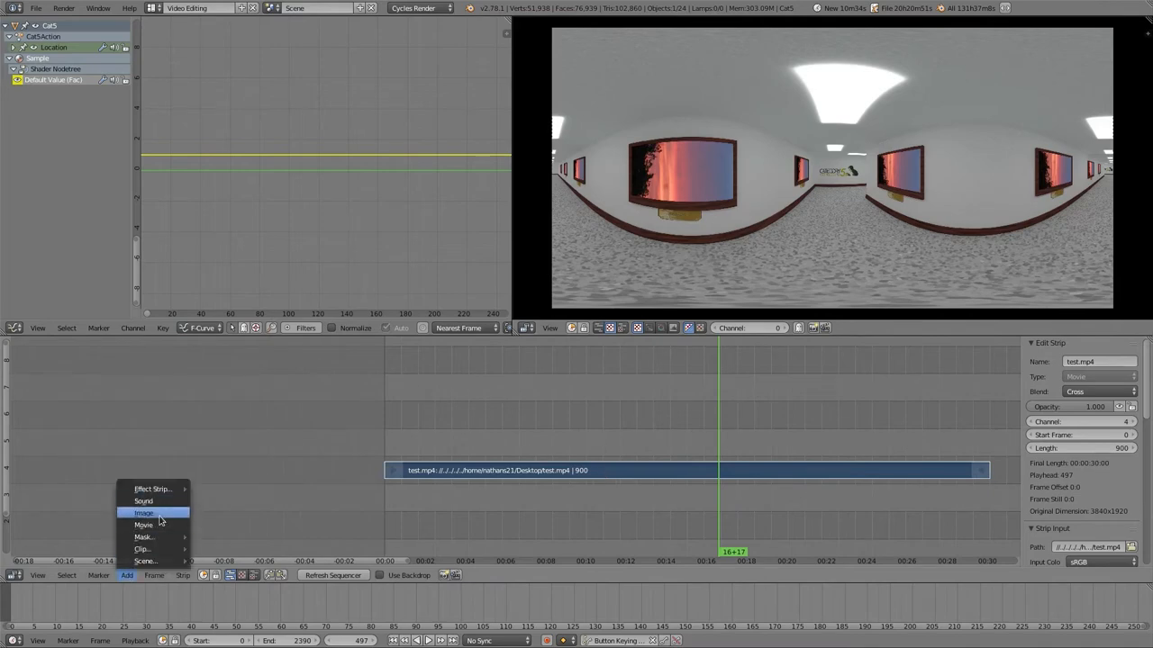
Start adding an Image strip and select the Credits frames 0469.png through 0528.png.
left_click(144, 512)
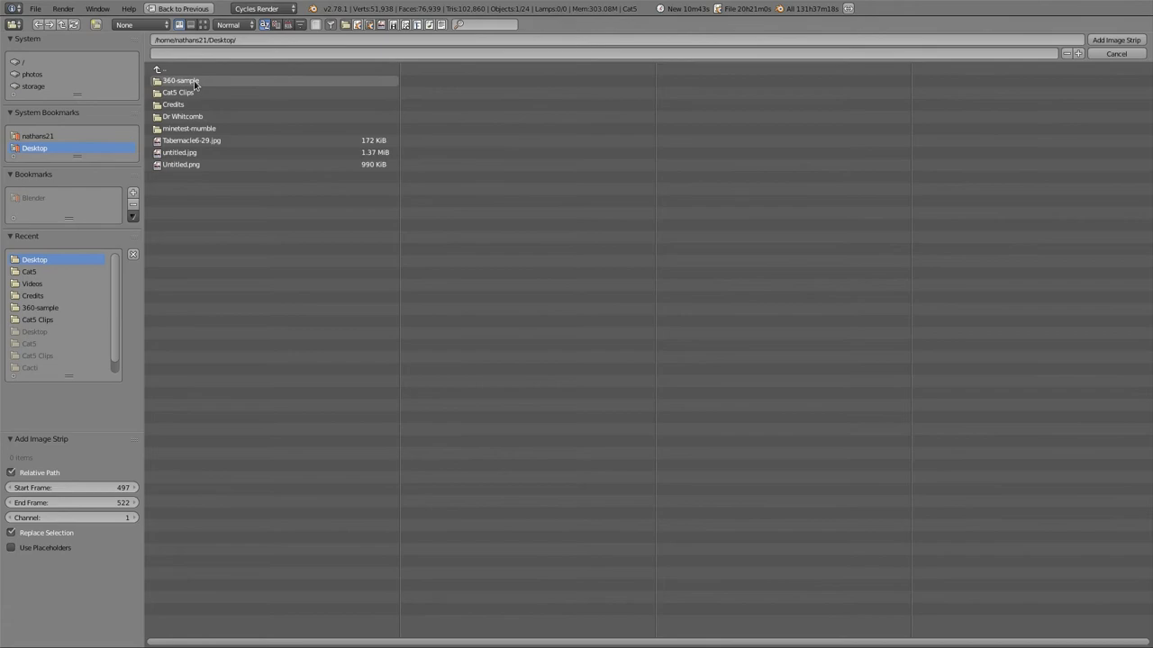
double_click(173, 104)
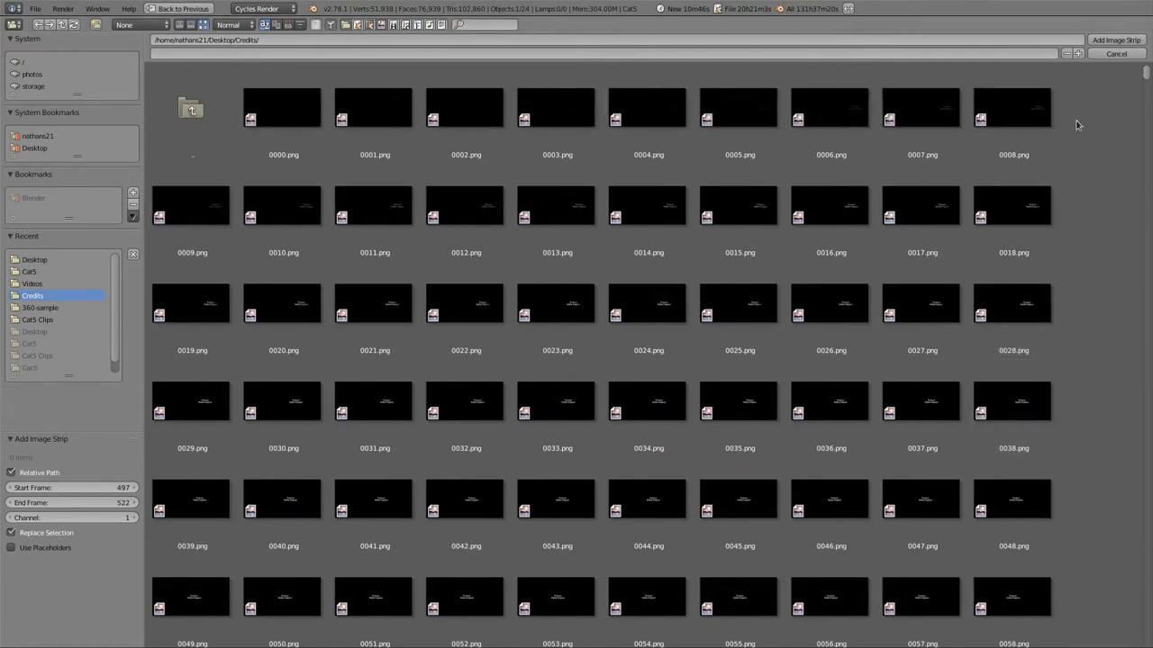
scroll("down", 3)
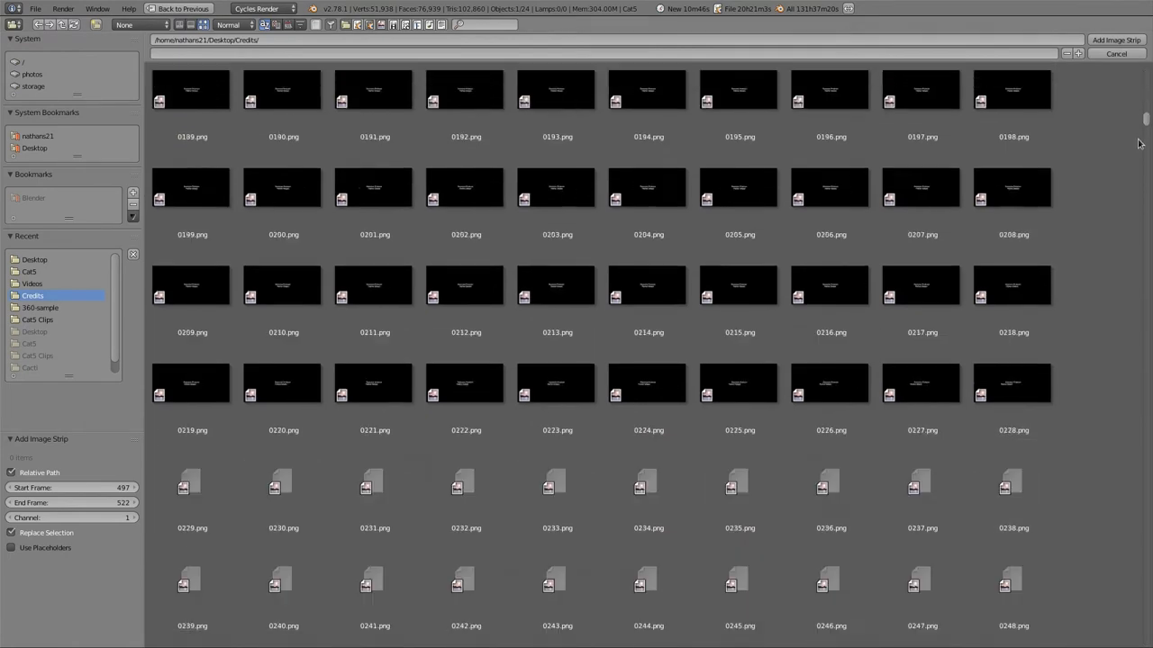
scroll("down", 3)
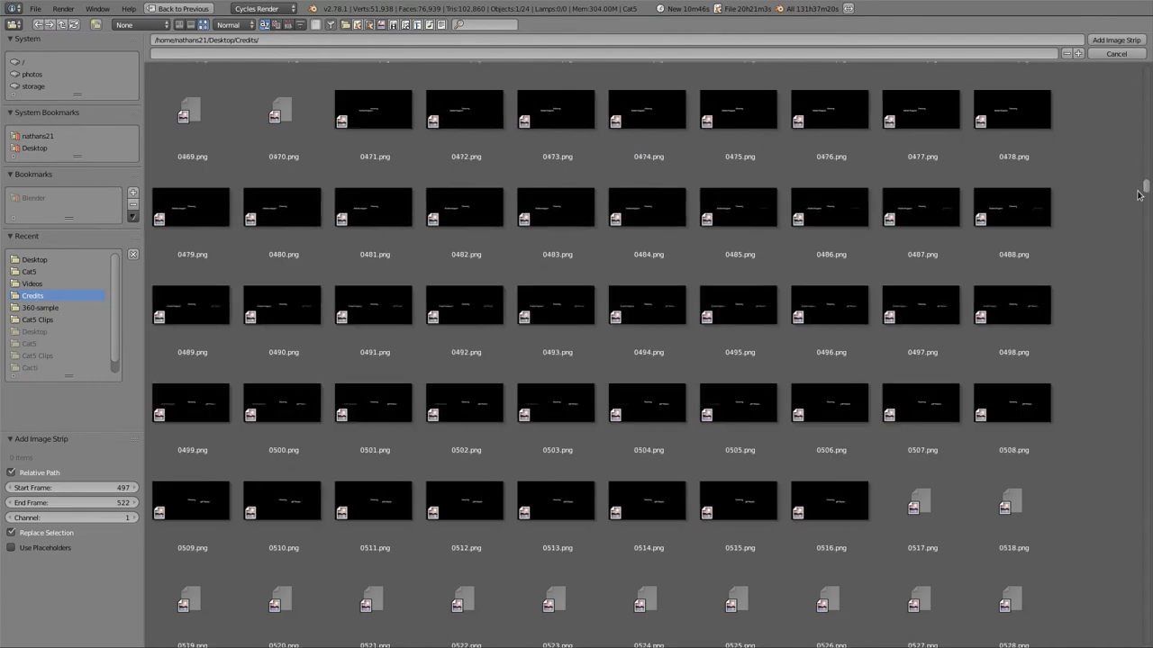
left_click(190, 108)
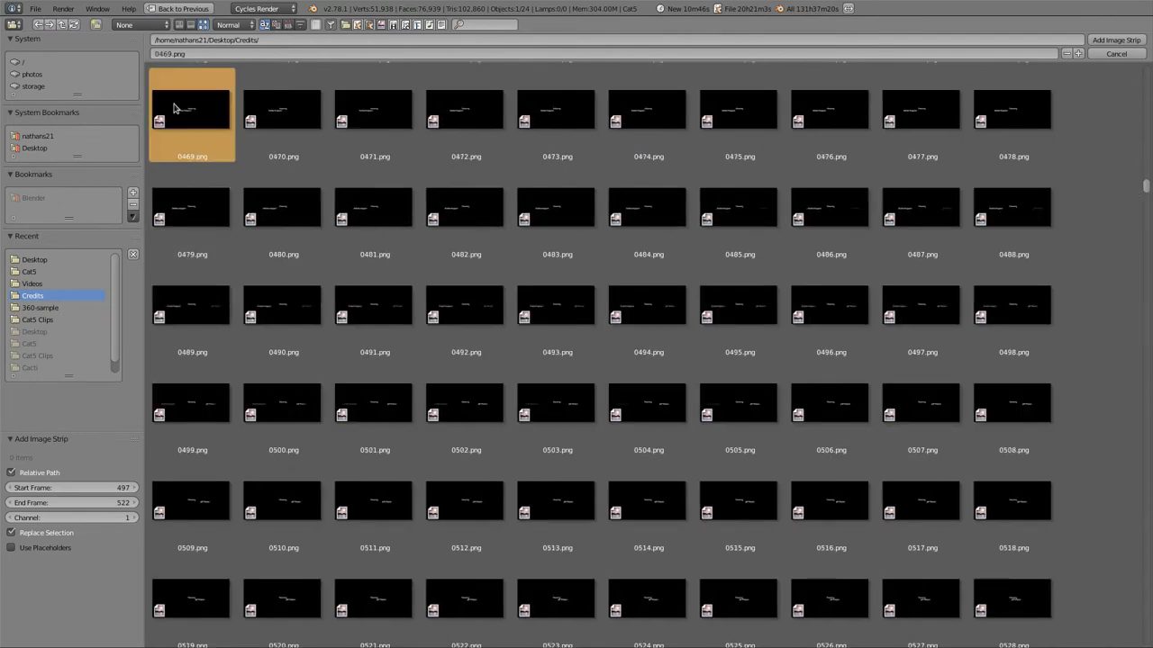
mouse_move(1012, 605)
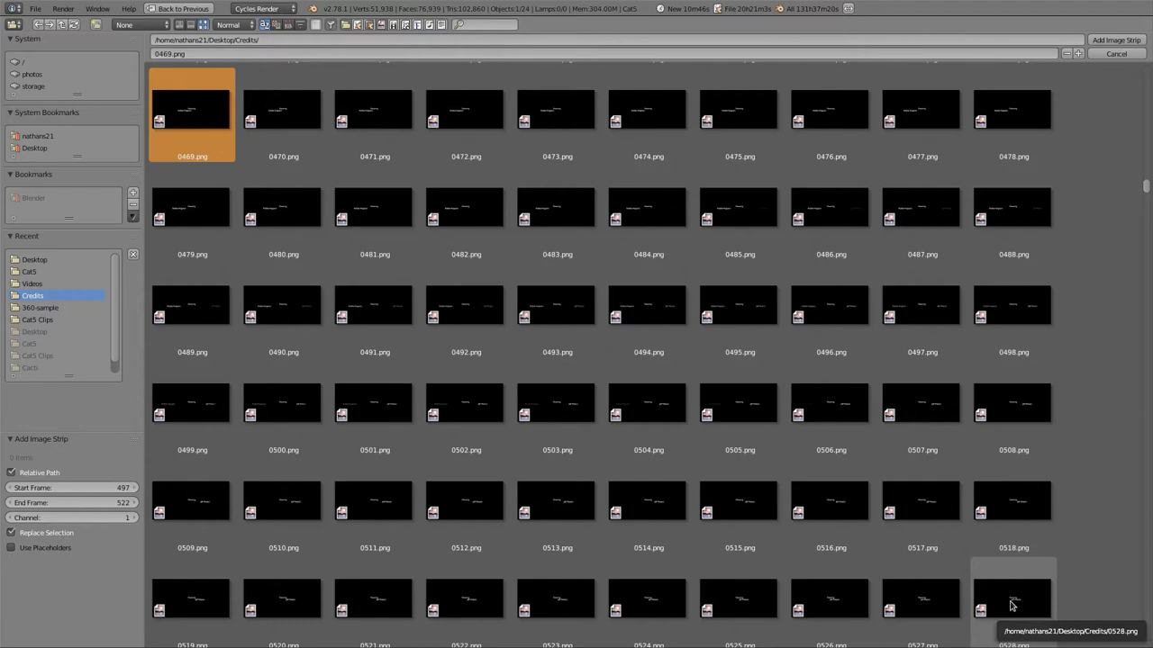
left_click(1012, 594)
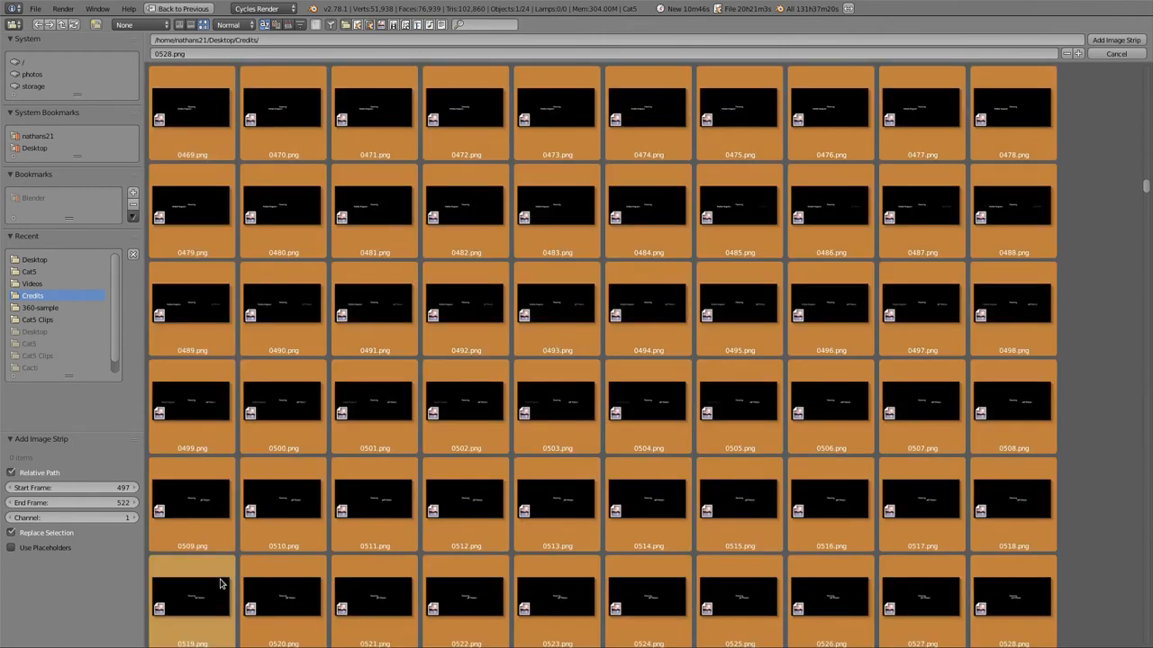
scroll("up", 3)
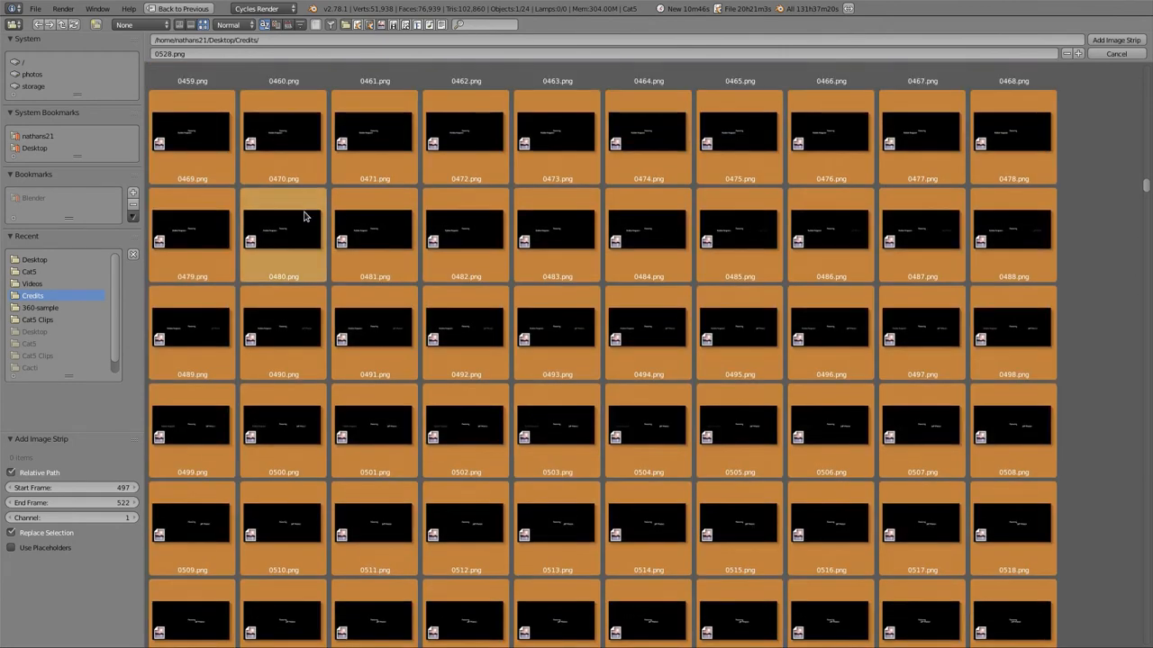
mouse_move(281, 203)
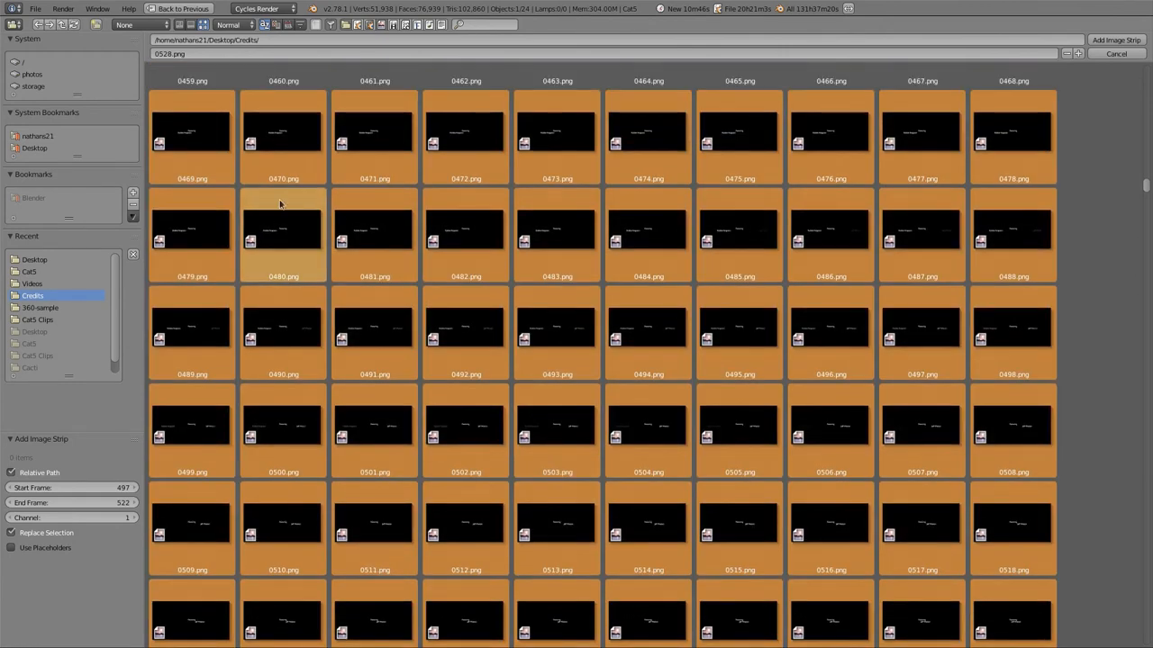
mouse_move(283, 130)
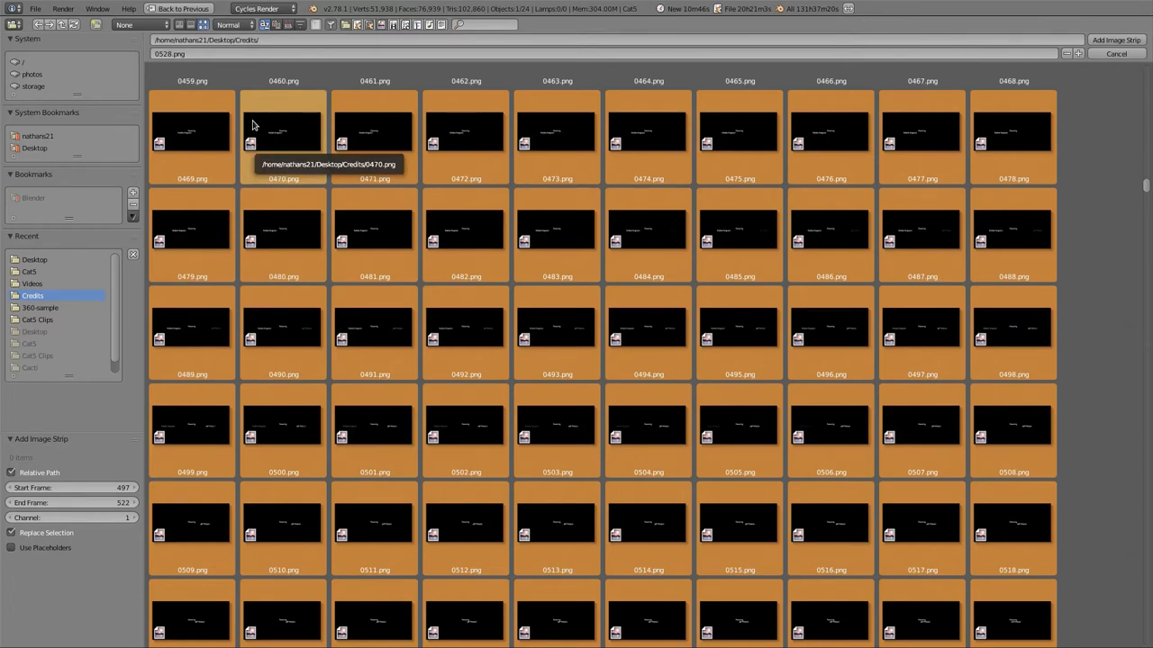
scroll("down", 3)
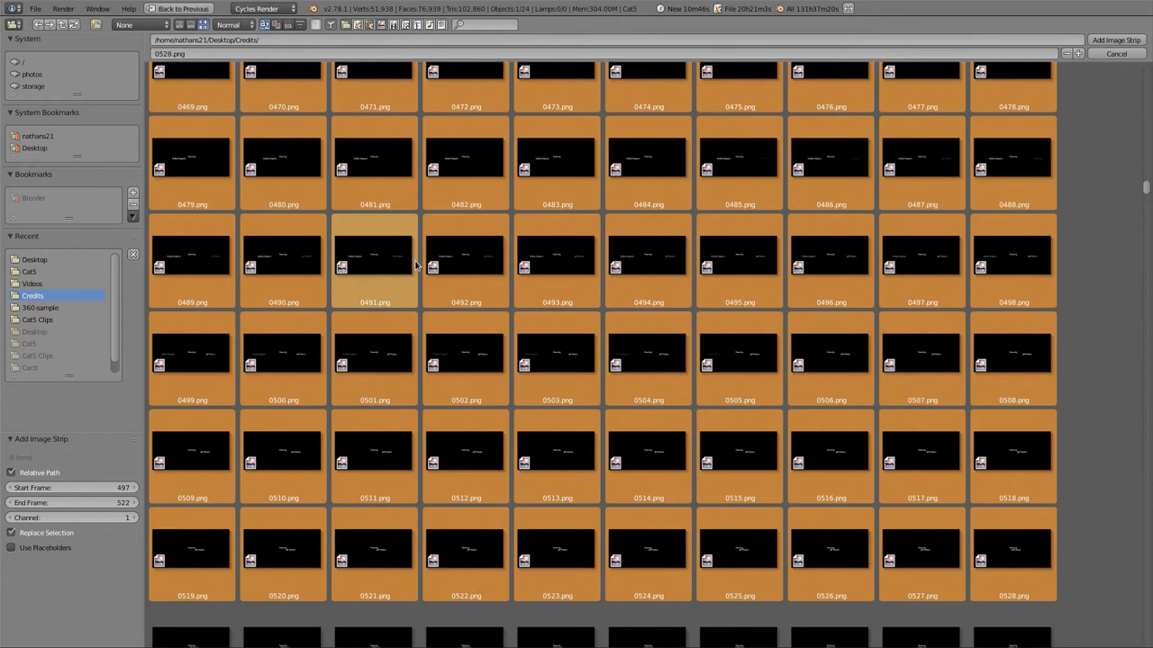
scroll("up", 3)
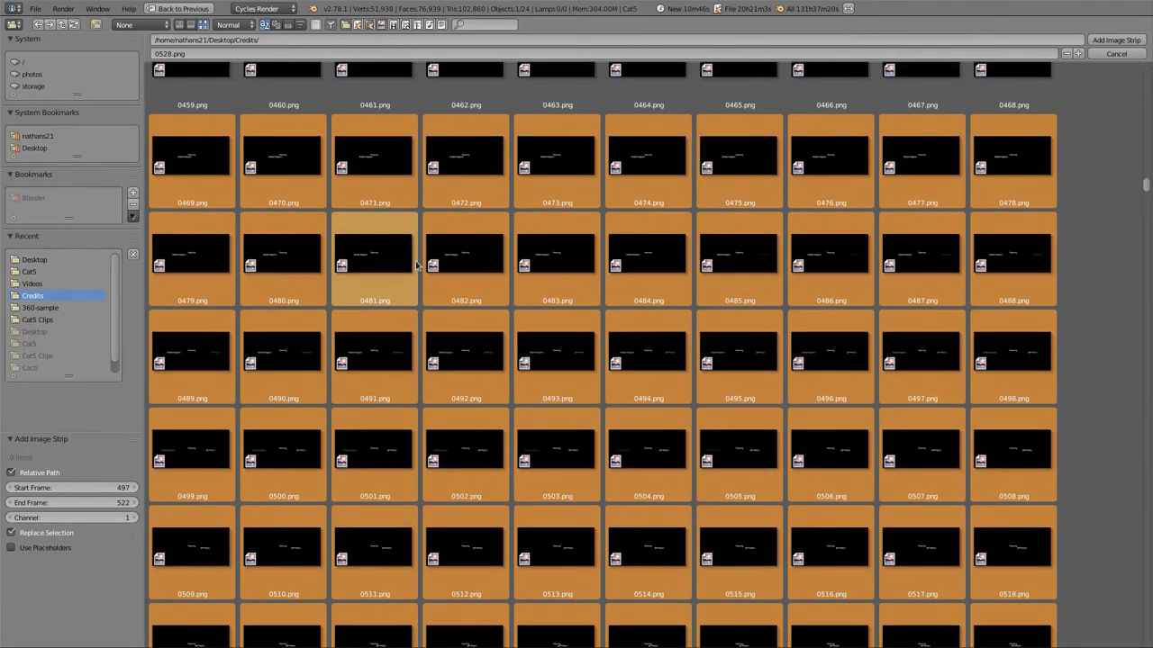
mouse_move(382, 218)
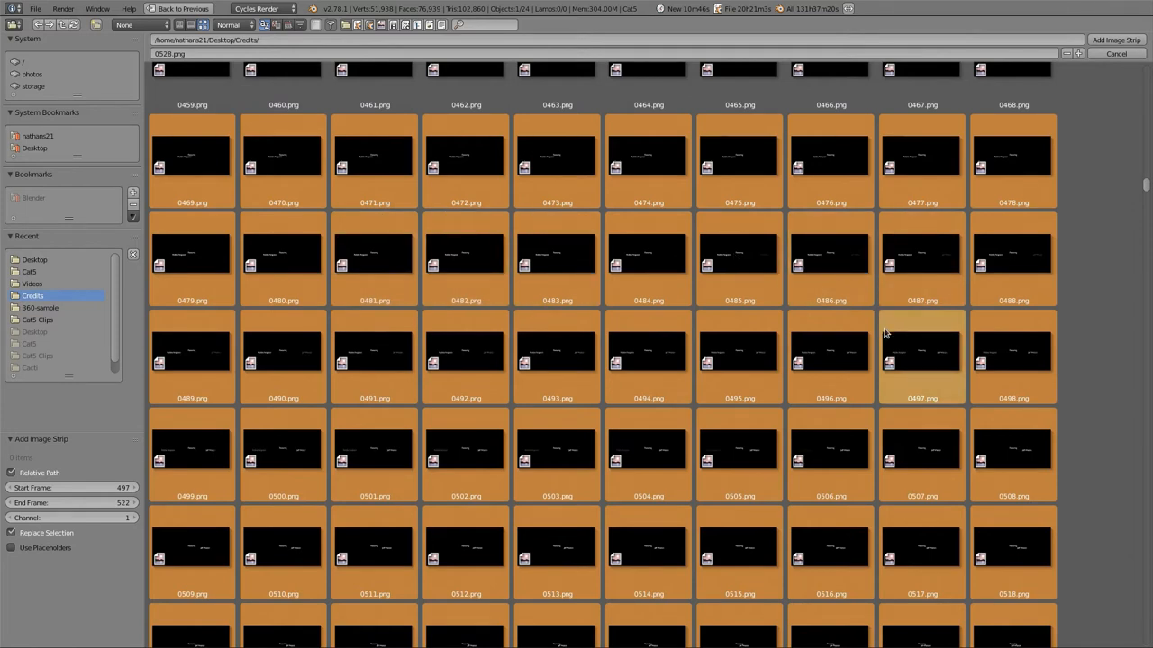
mouse_move(976, 220)
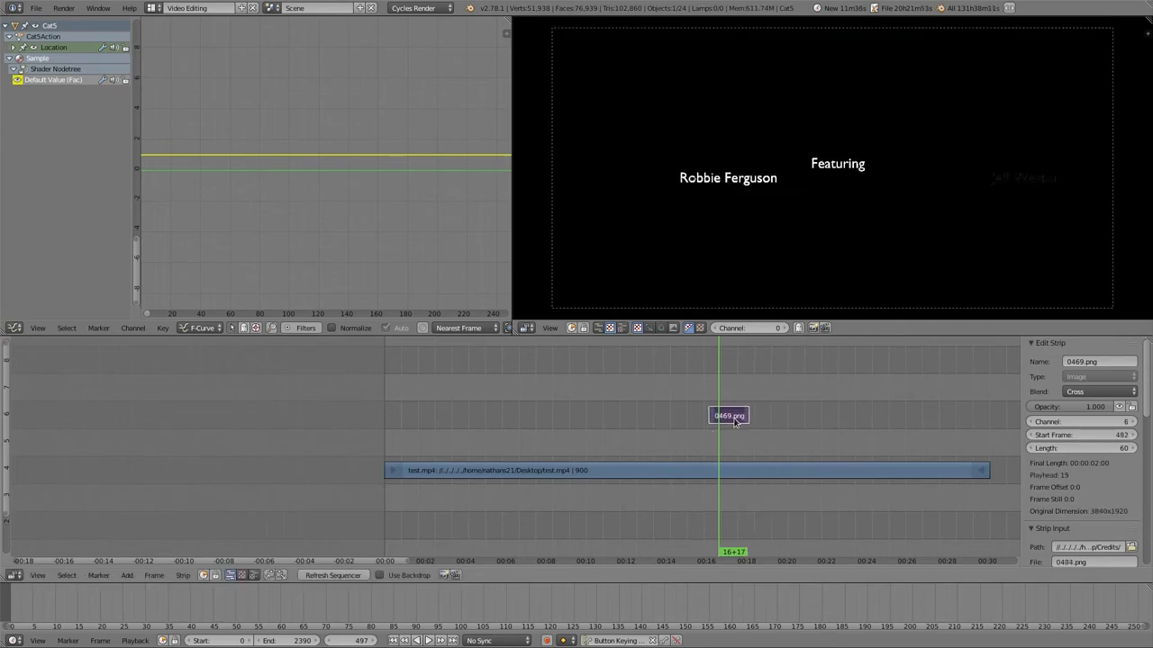
mouse_move(749, 485)
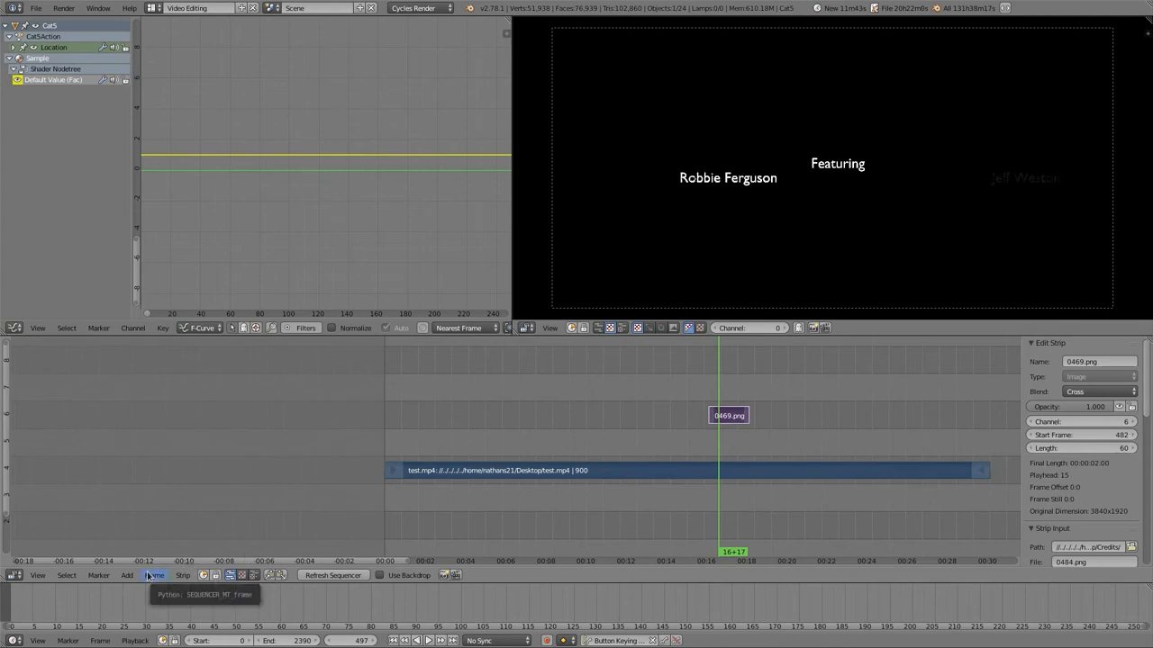
Overlay the credits image strip on the 360 video with an Add effect strip.
left_click(126, 576)
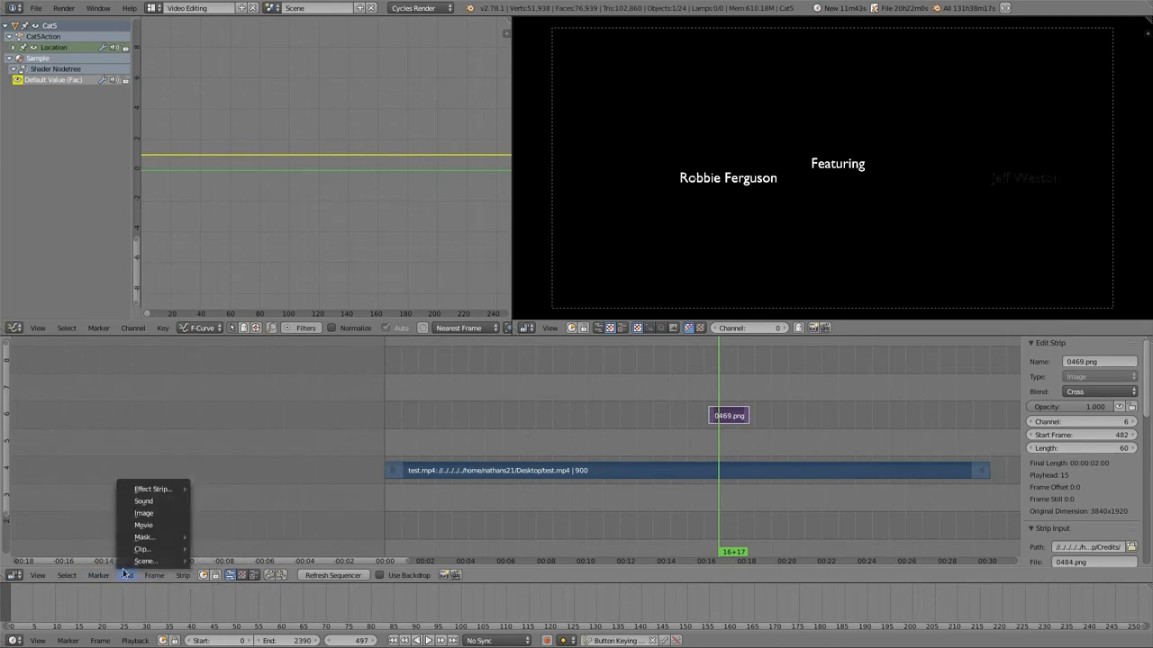
left_click(152, 488)
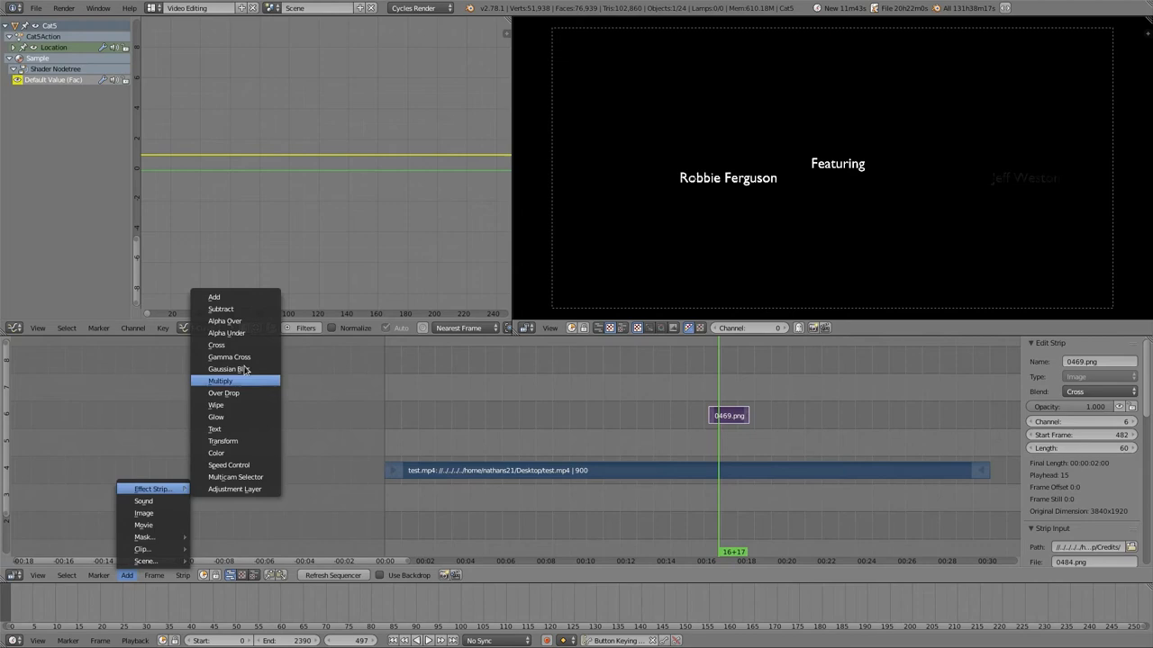
mouse_move(220, 309)
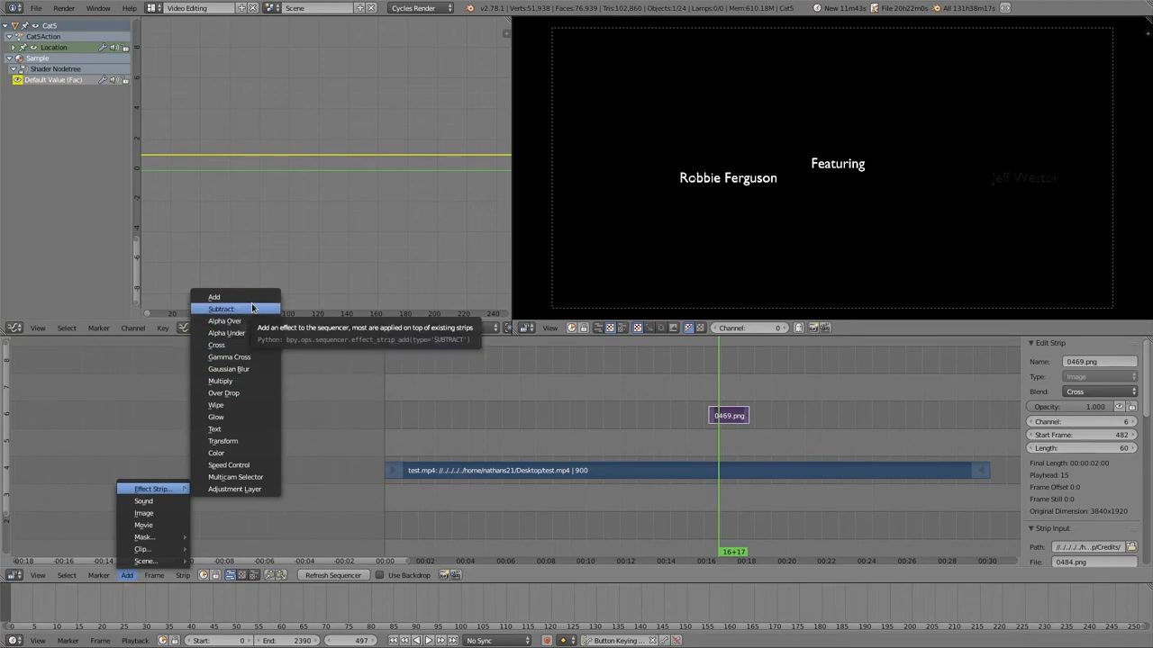
left_click(212, 295)
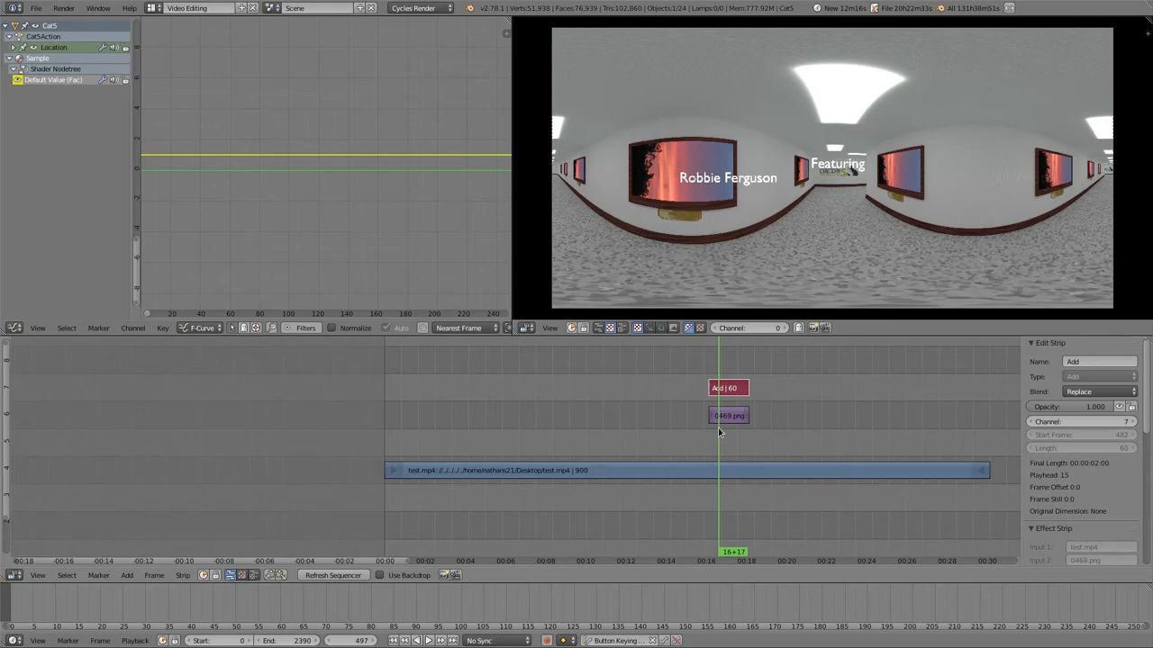
mouse_move(731, 446)
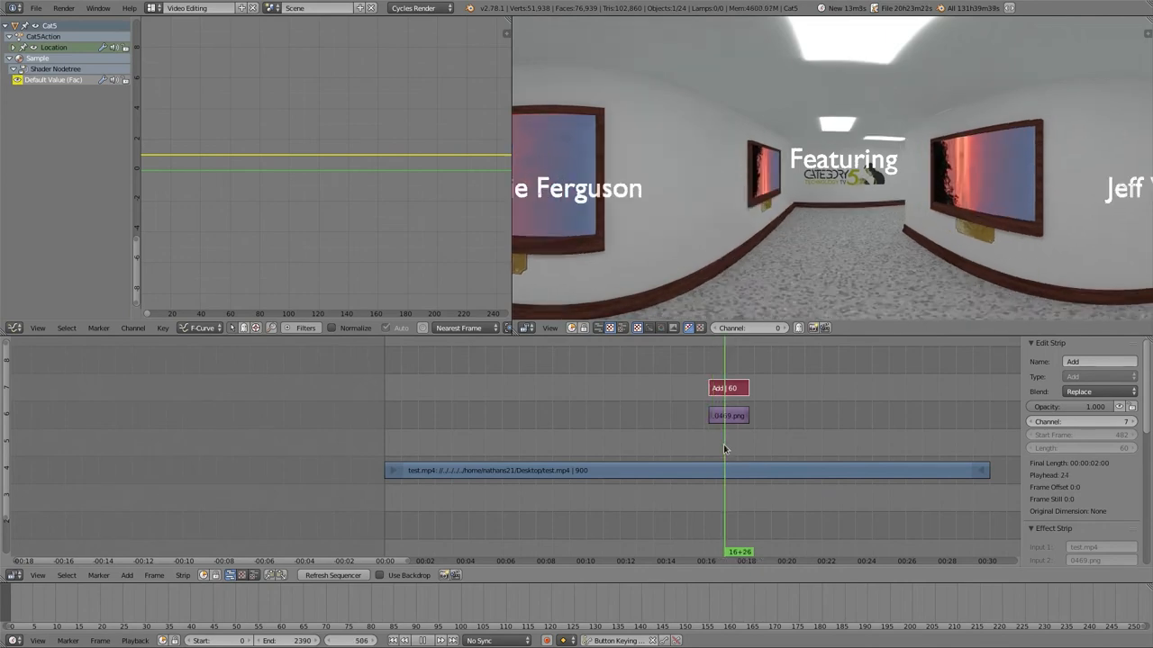
Preview the composited credits at a later frame, then bring up the screen layouts list.
left_click(732, 451)
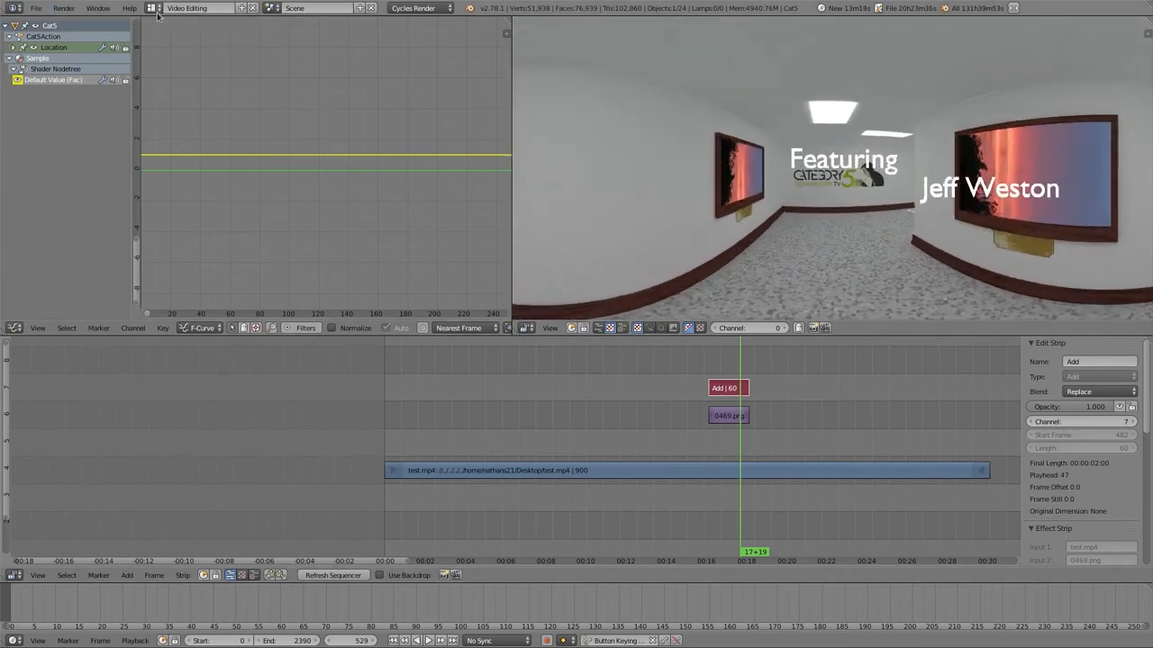
left_click(198, 7)
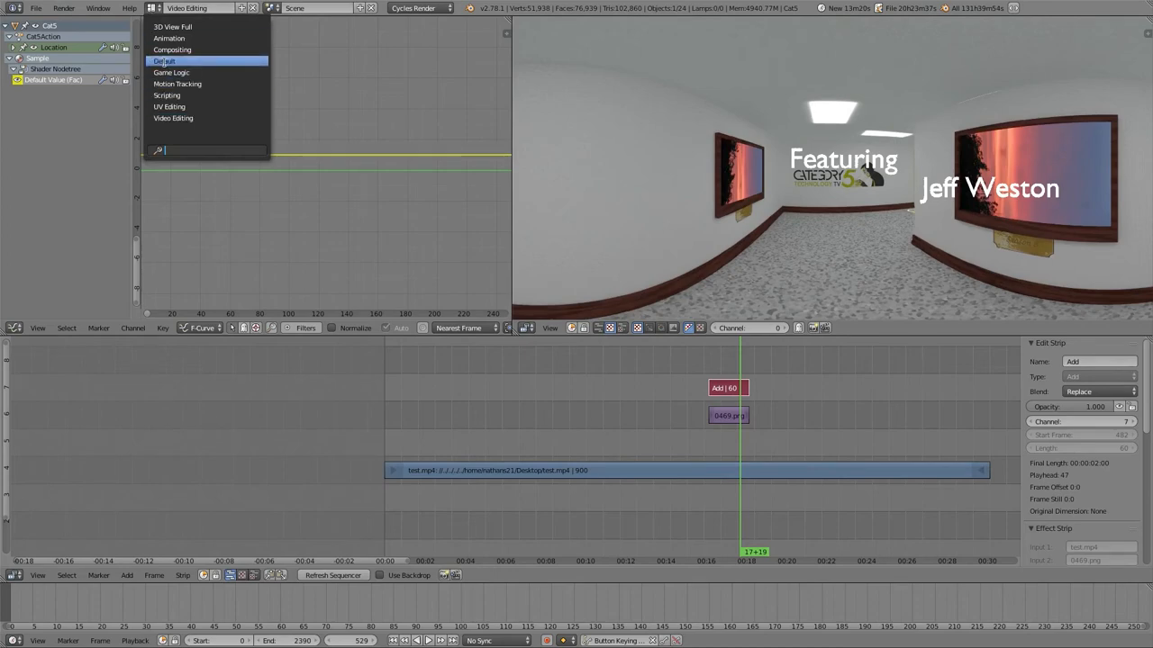
left_click(164, 61)
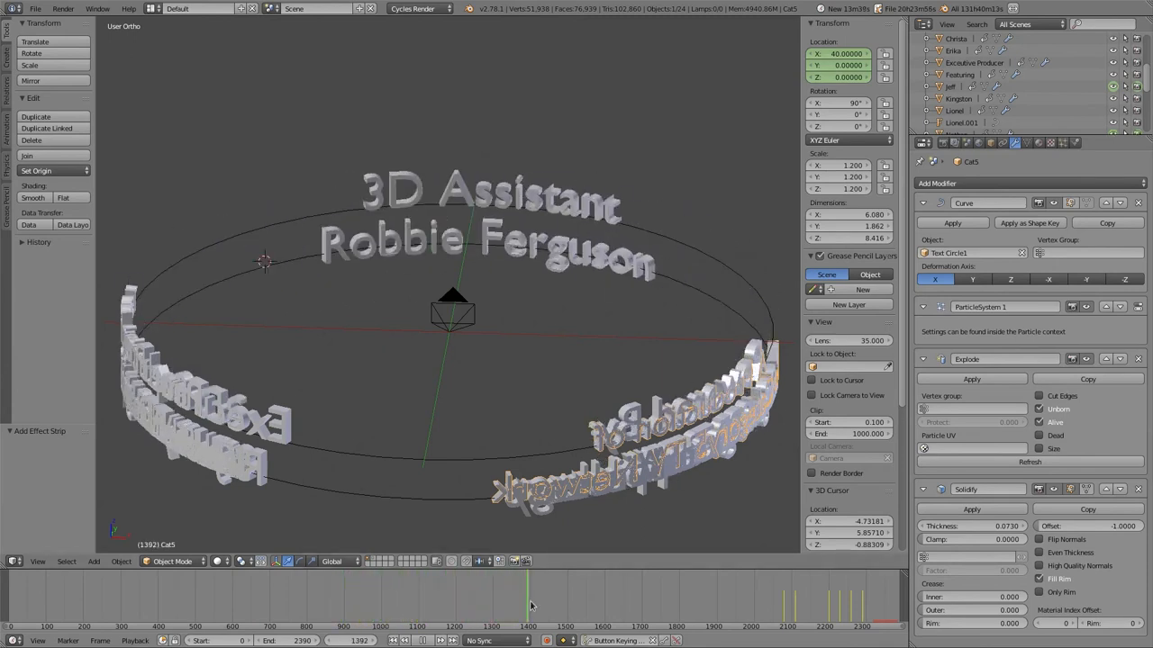
left_click(641, 588)
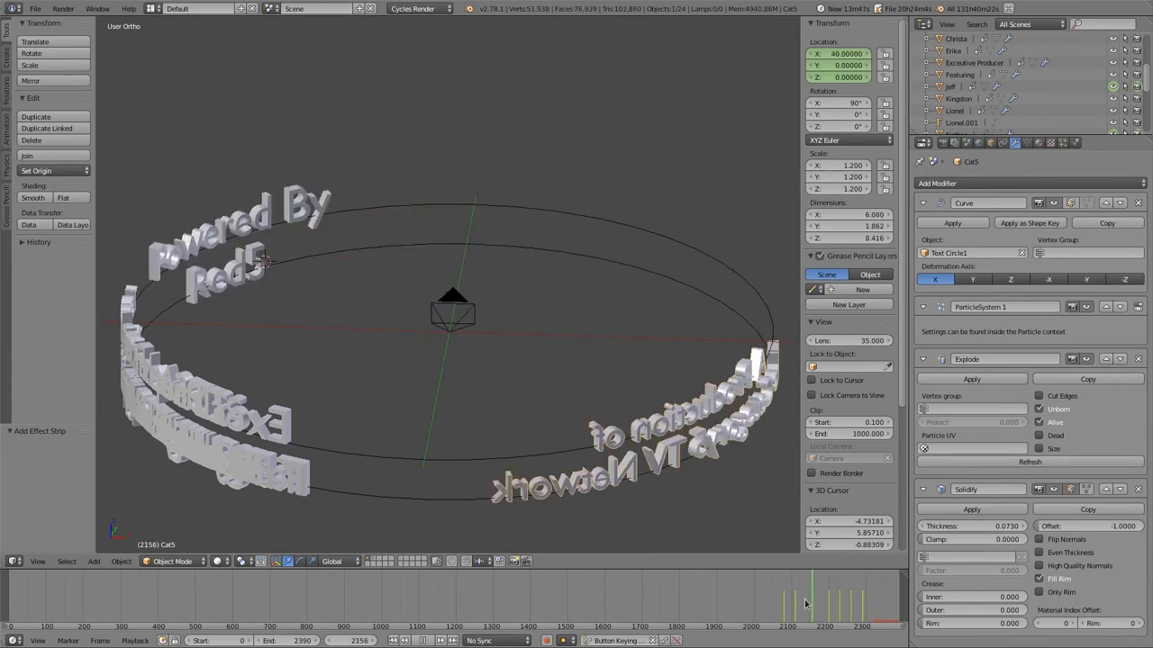
left_click_drag(807, 595, 557, 594)
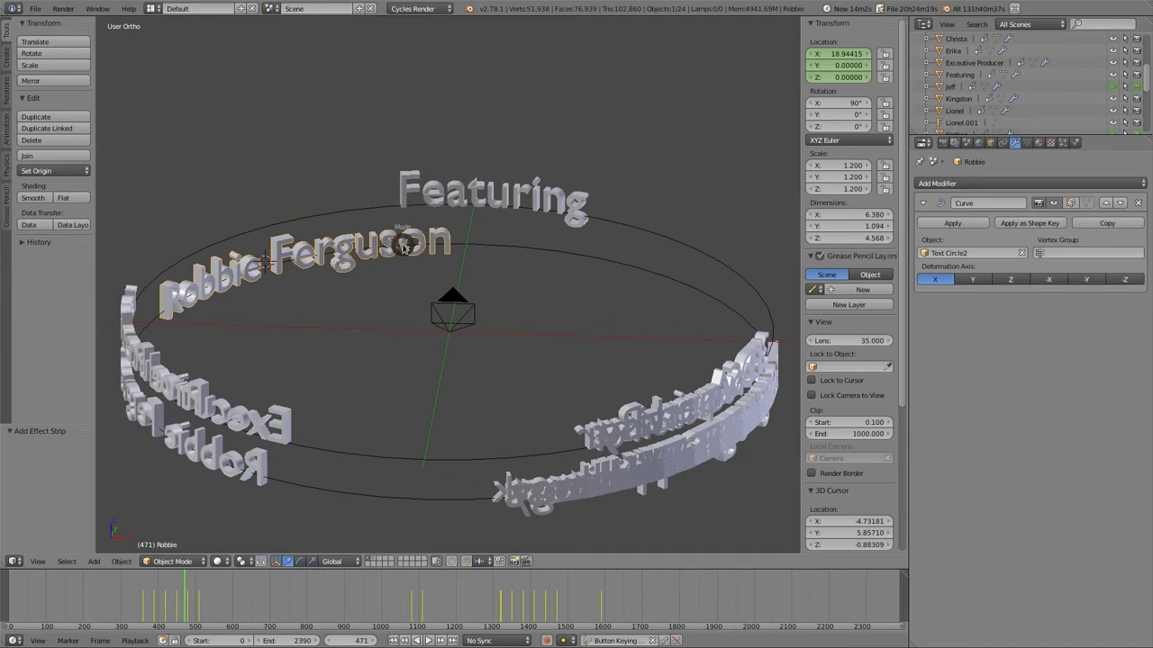
key("Tab")
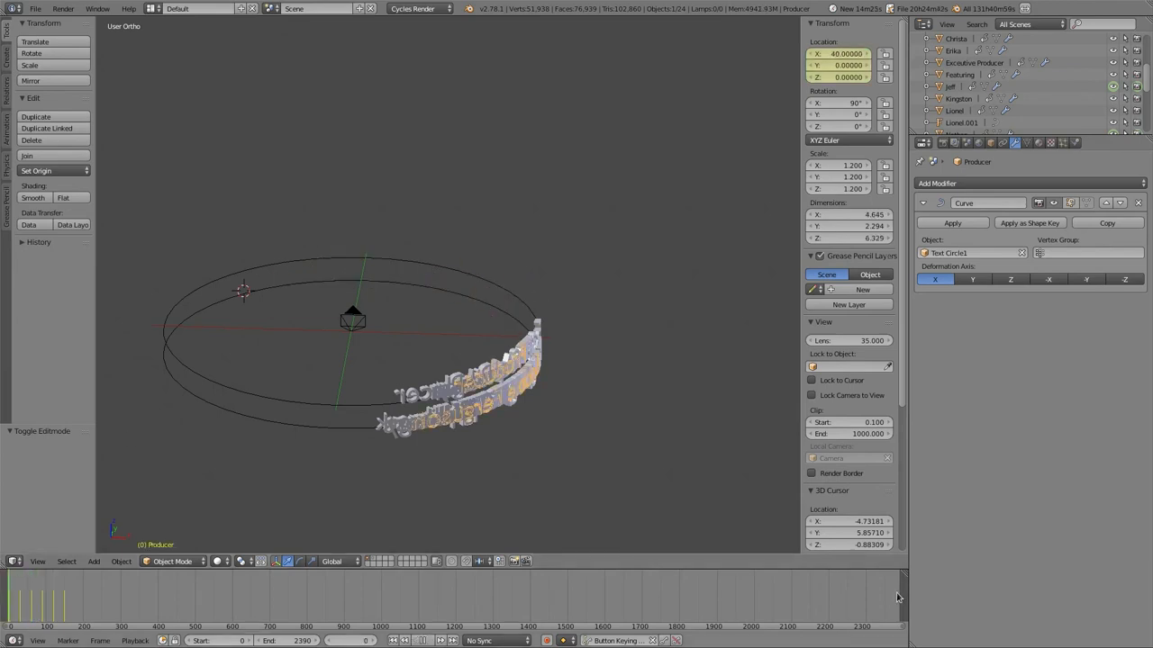
mouse_move(457, 185)
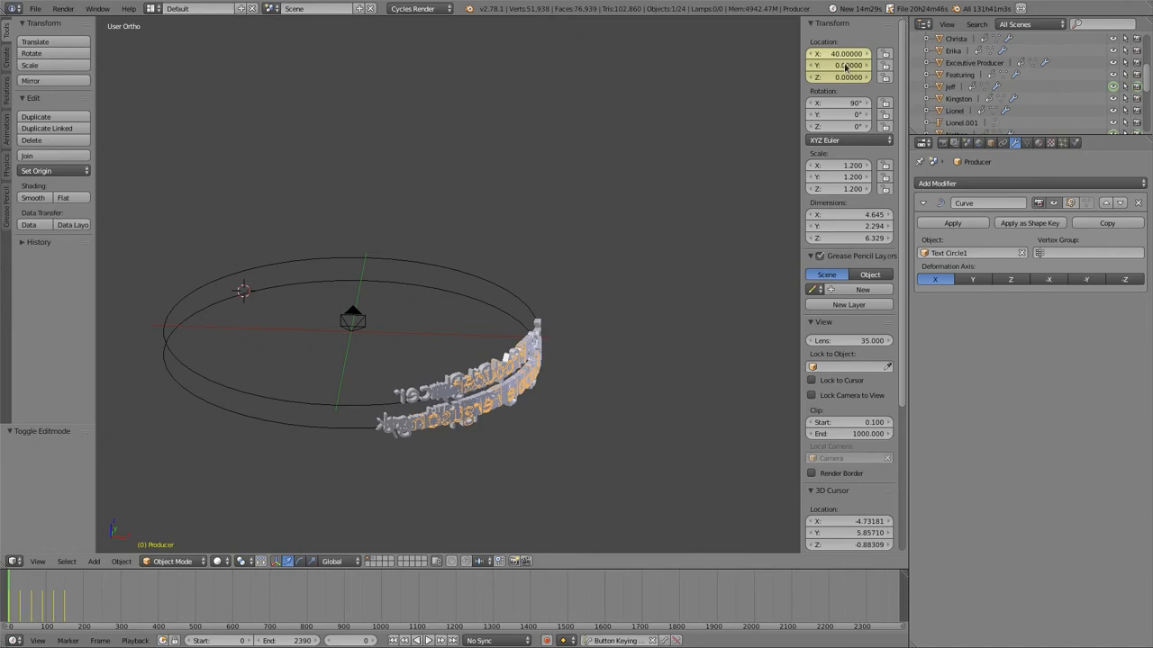
mouse_move(845, 65)
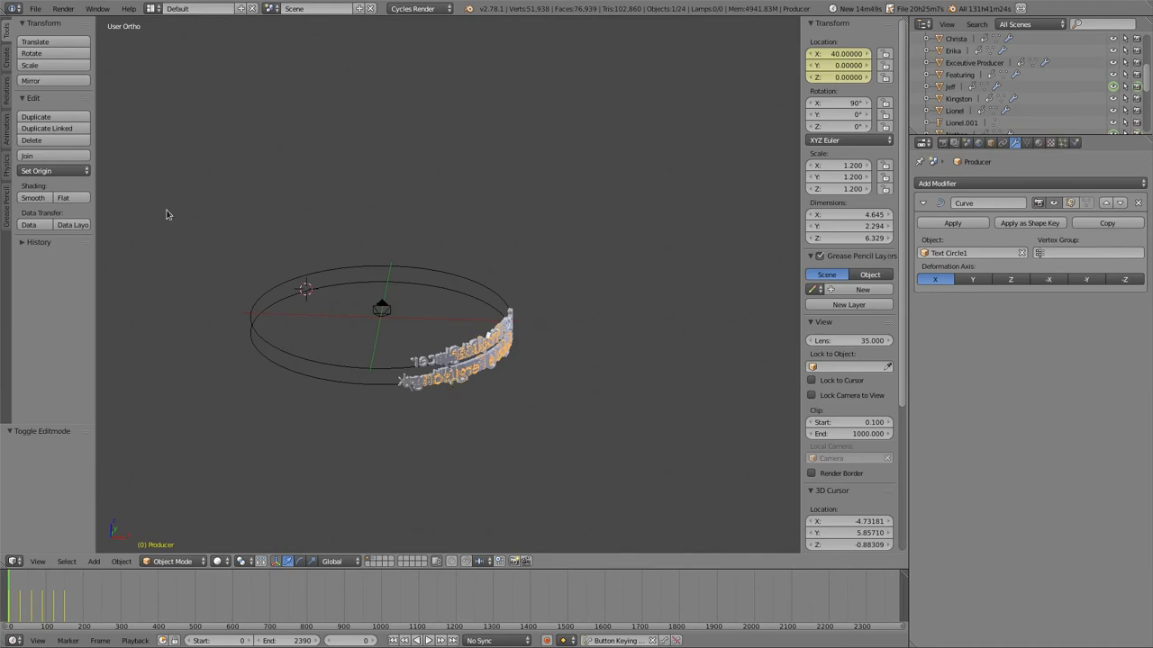
mouse_move(476, 393)
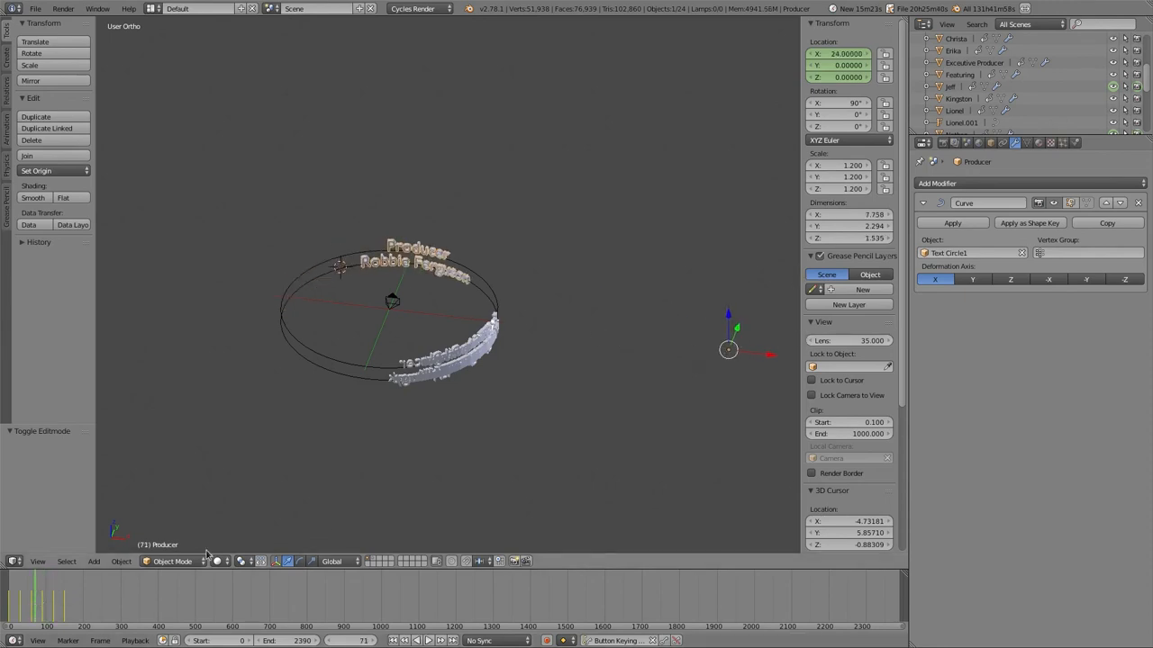
Rewind the timeline to frame 0 after repositioning the Producer credit.
left_click(22, 595)
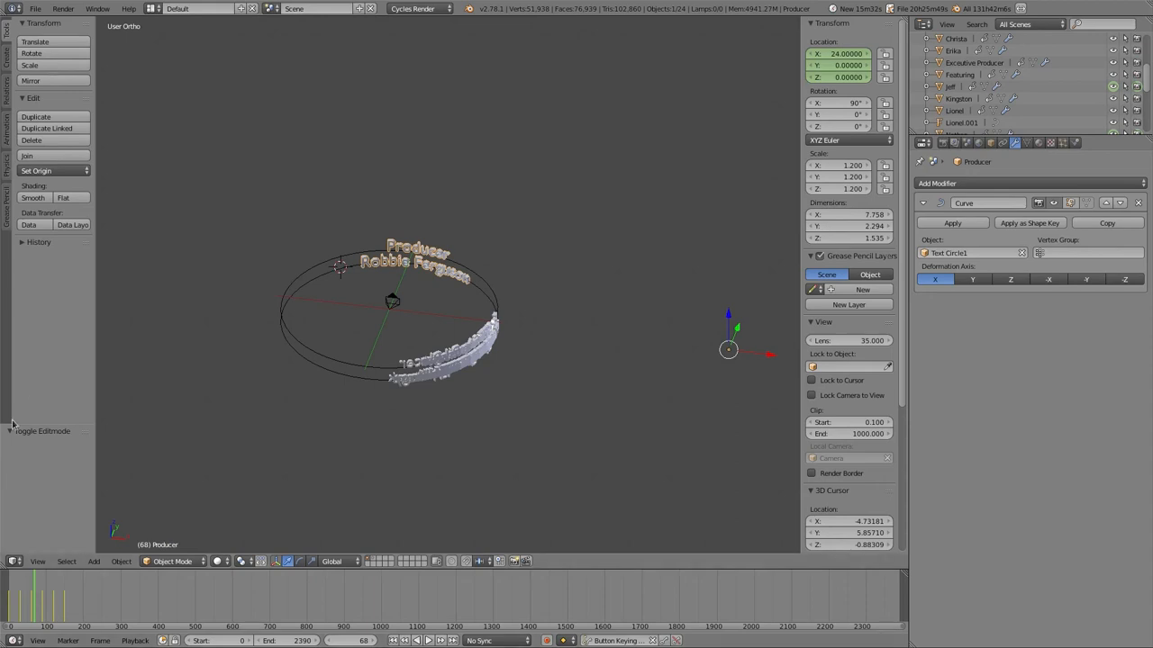
mouse_move(418, 281)
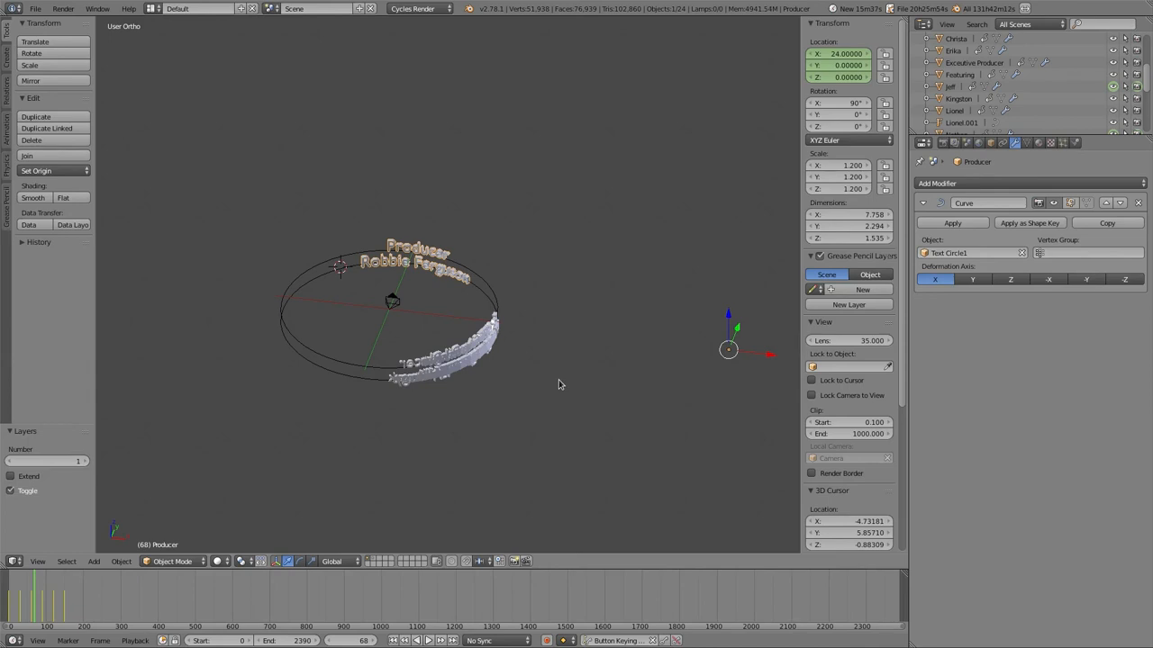
mouse_move(417, 351)
type("cool text")
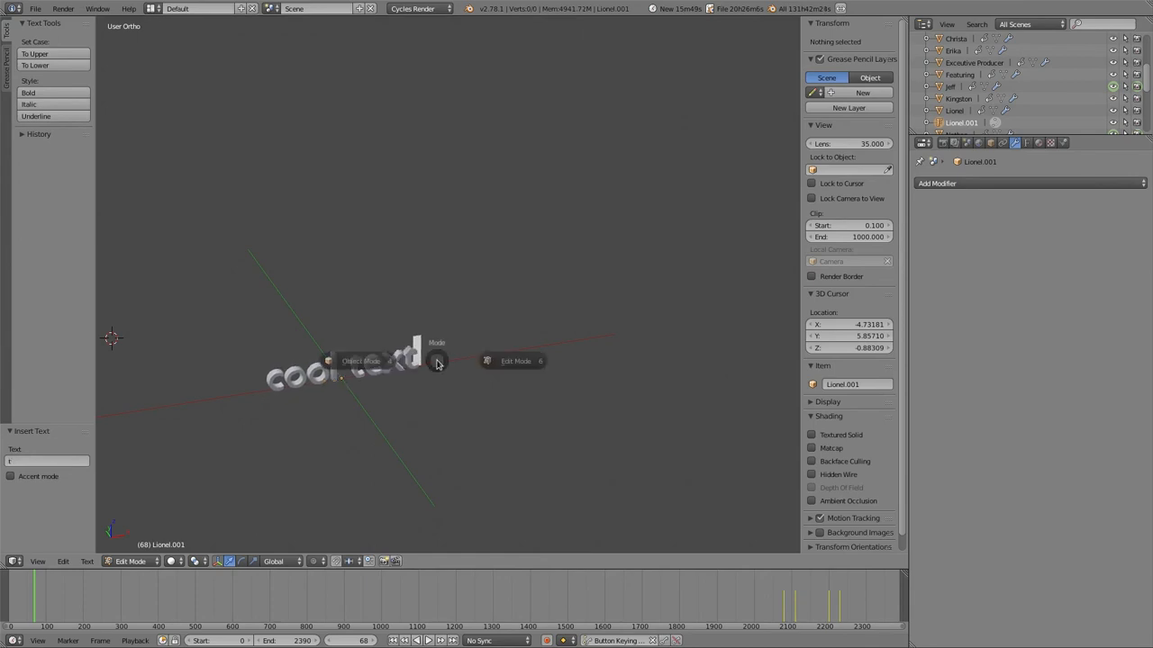
Wrap 'cool text' onto Text Circle2 with a Curve modifier and slide it along X.
left_click(360, 361)
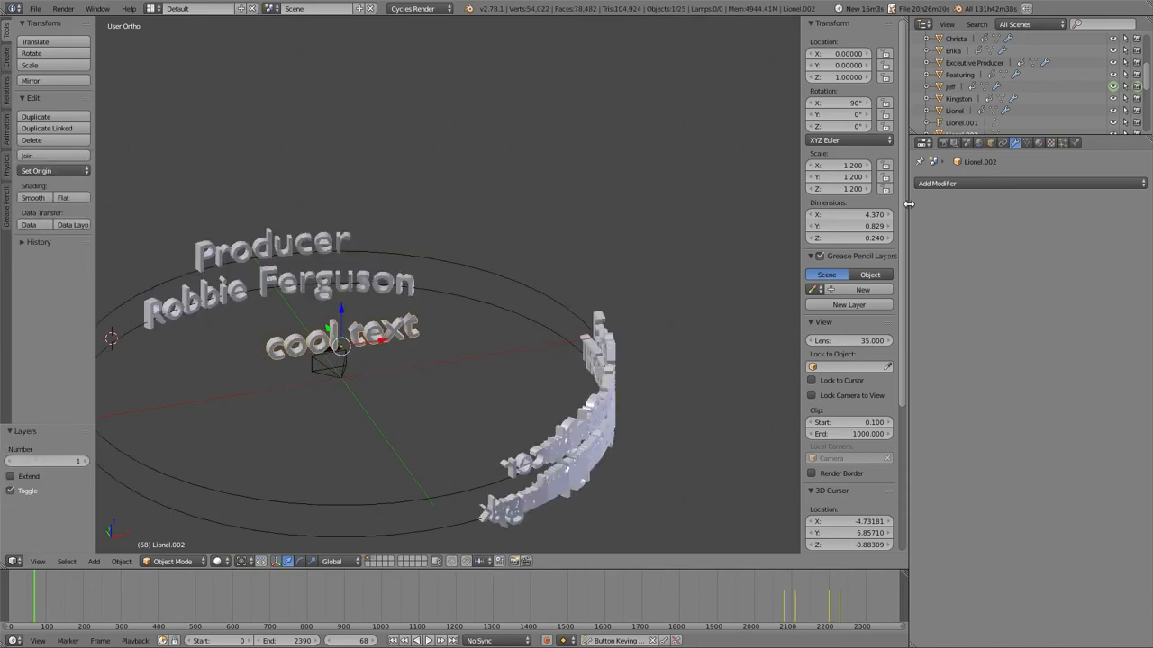
left_click(1026, 184)
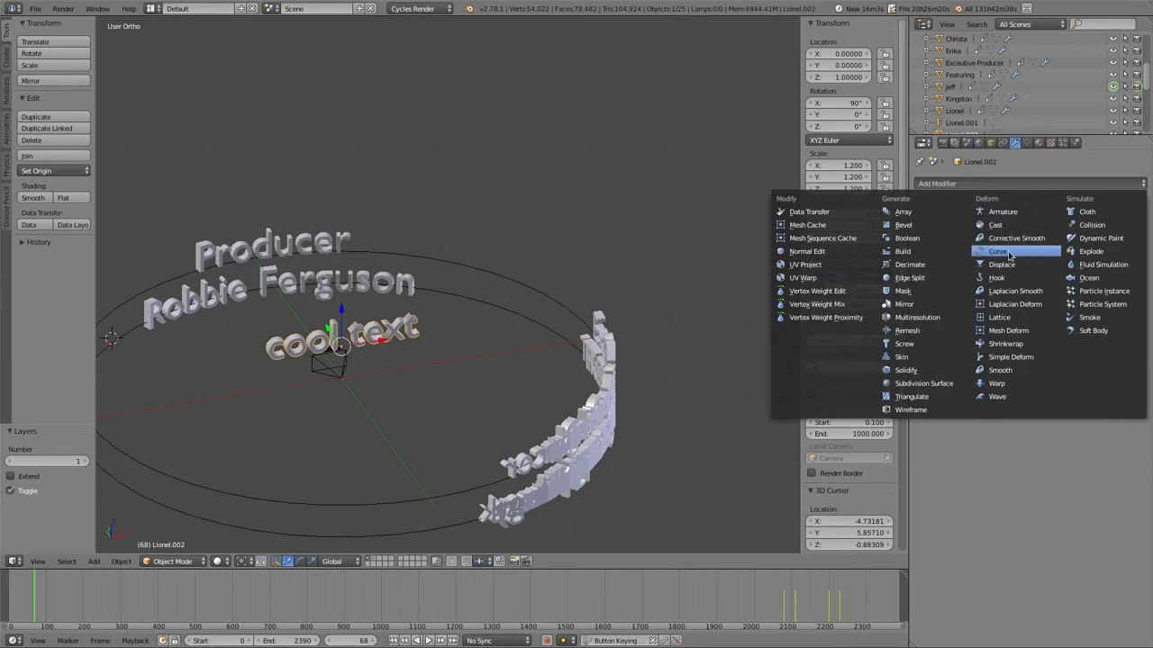
left_click(998, 252)
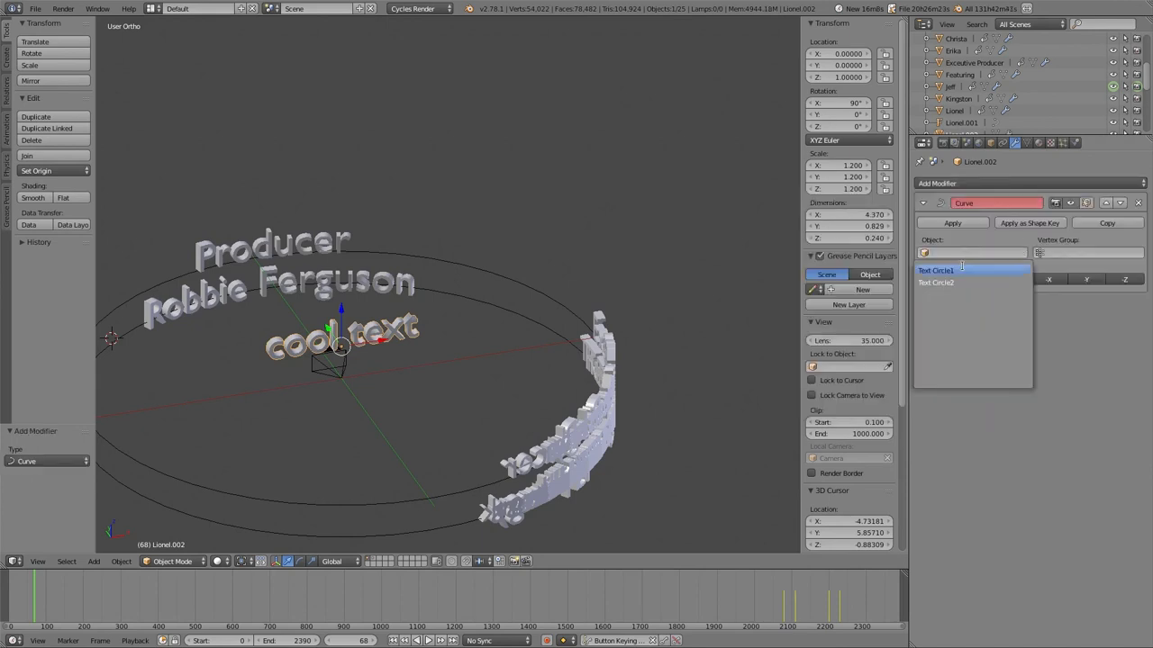
left_click(936, 270)
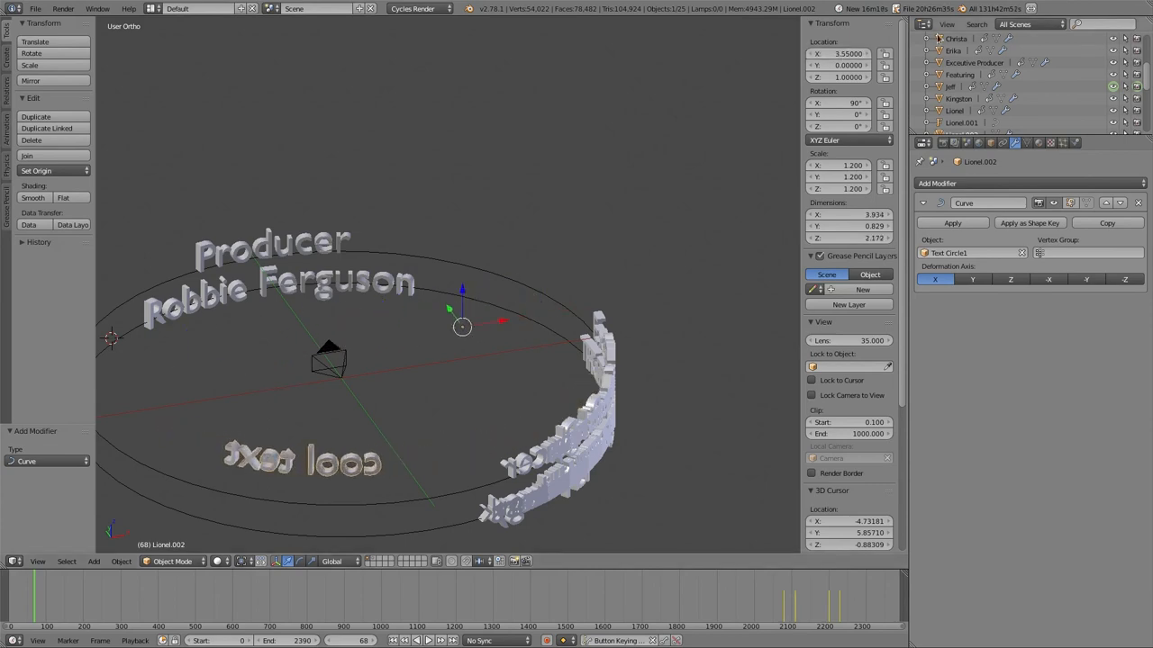
left_click_drag(461, 306, 462, 346)
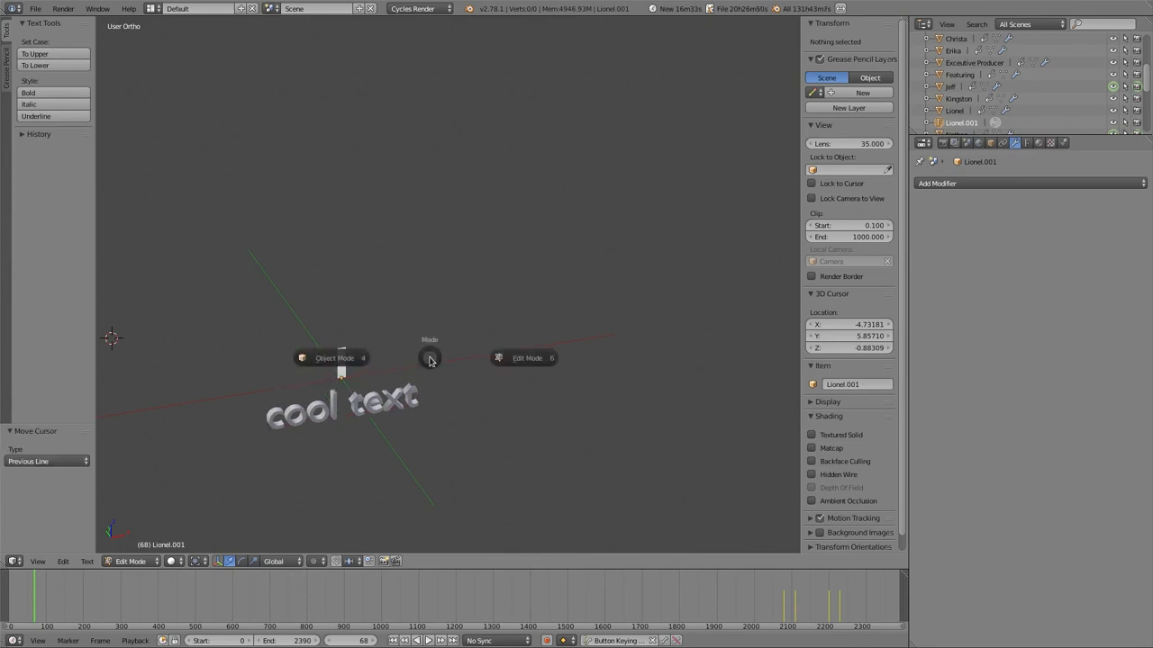
Switch the cool text back to Object Mode via the mode pie menu.
left_click(335, 357)
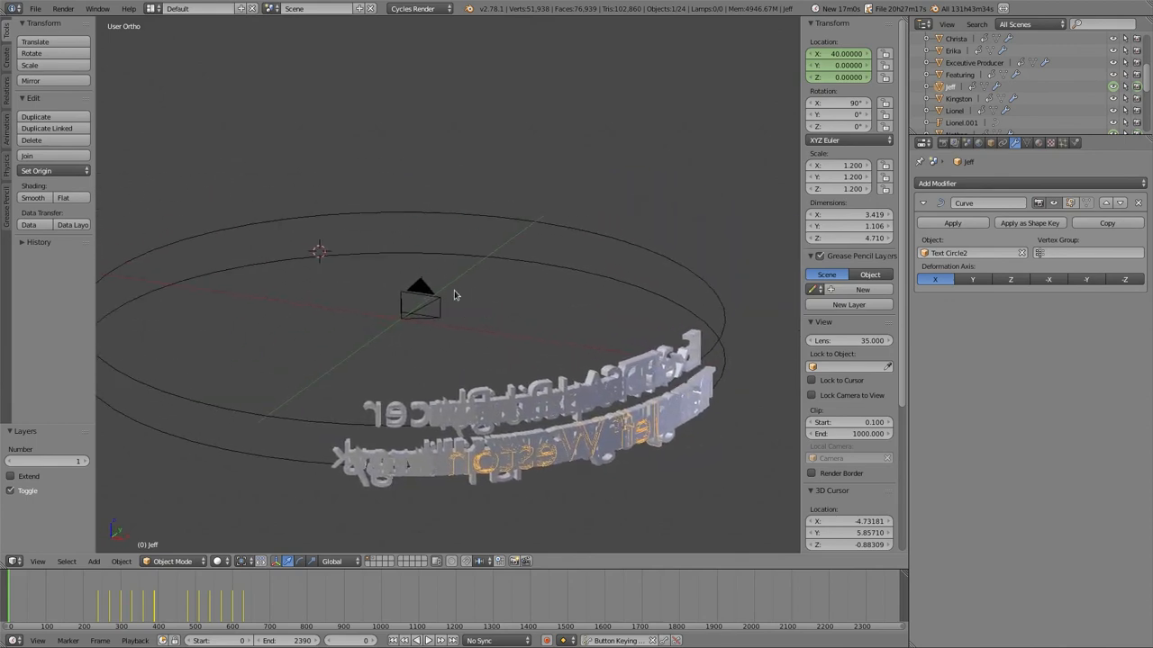
mouse_move(585, 429)
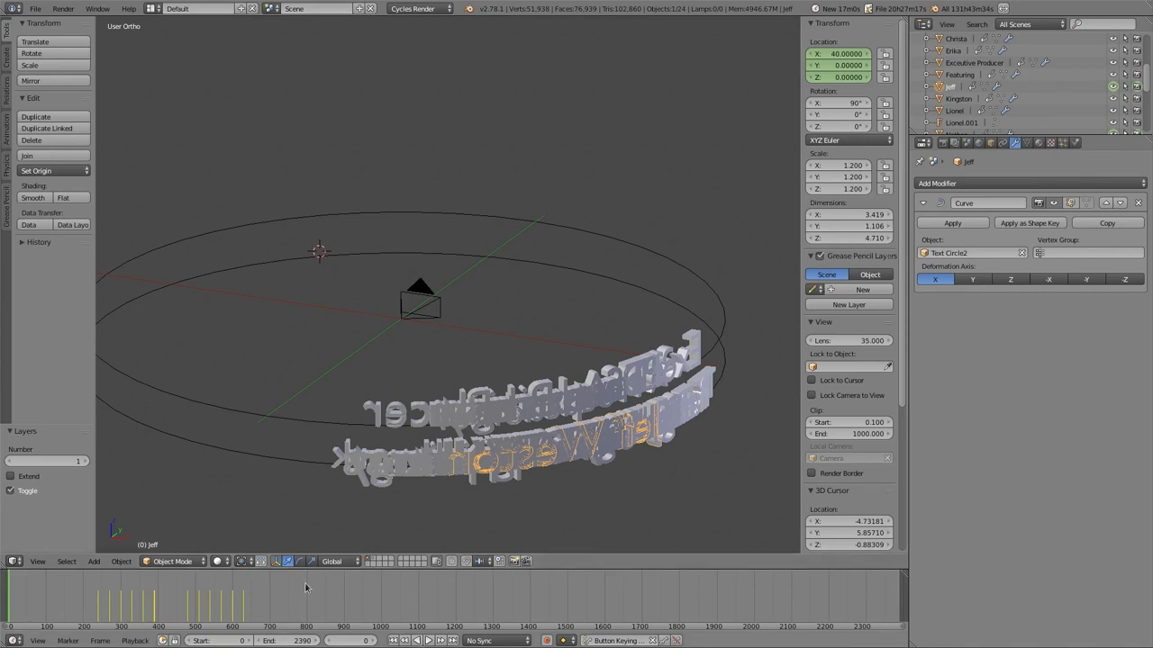
left_click(441, 594)
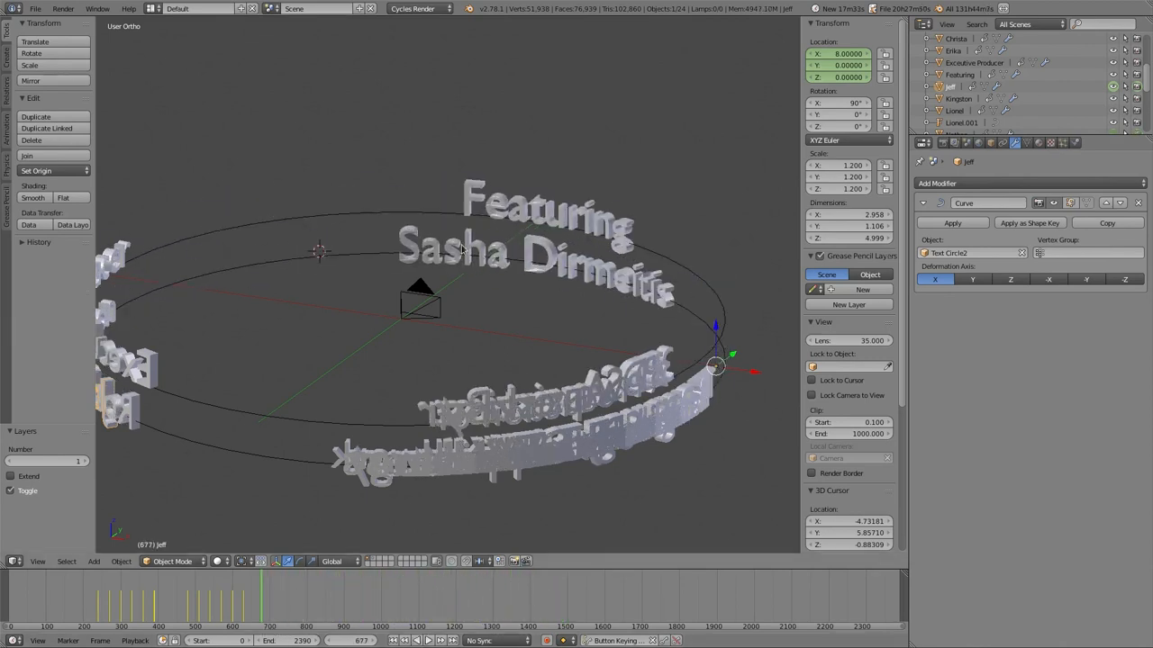
key("Tab")
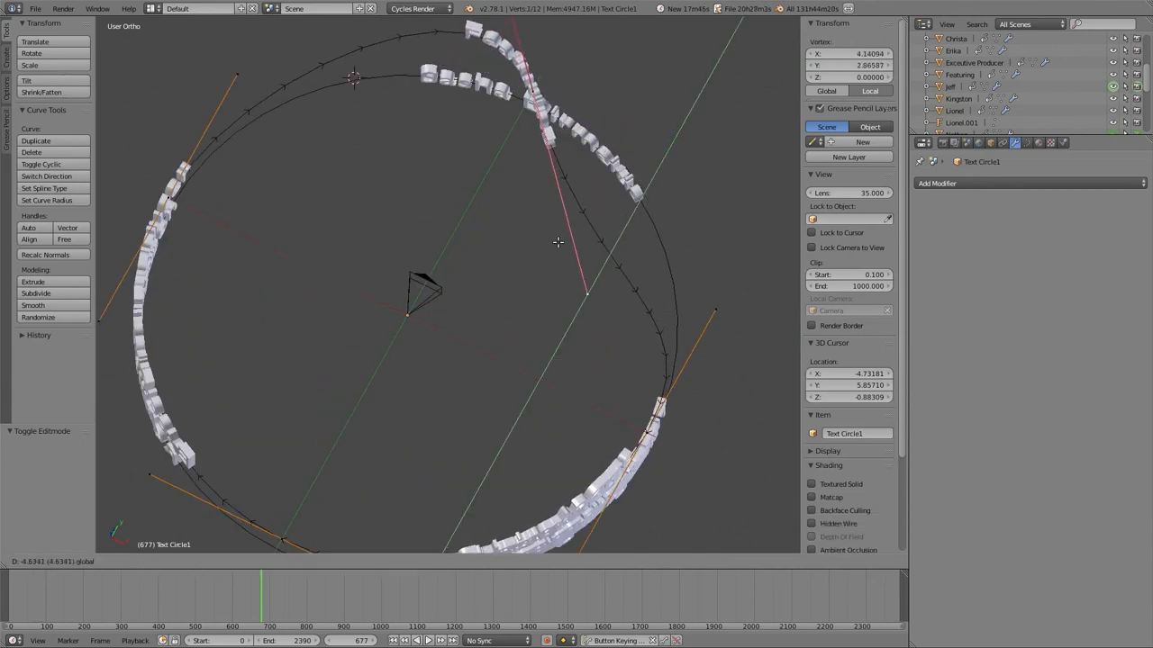
left_click_drag(558, 243, 550, 99)
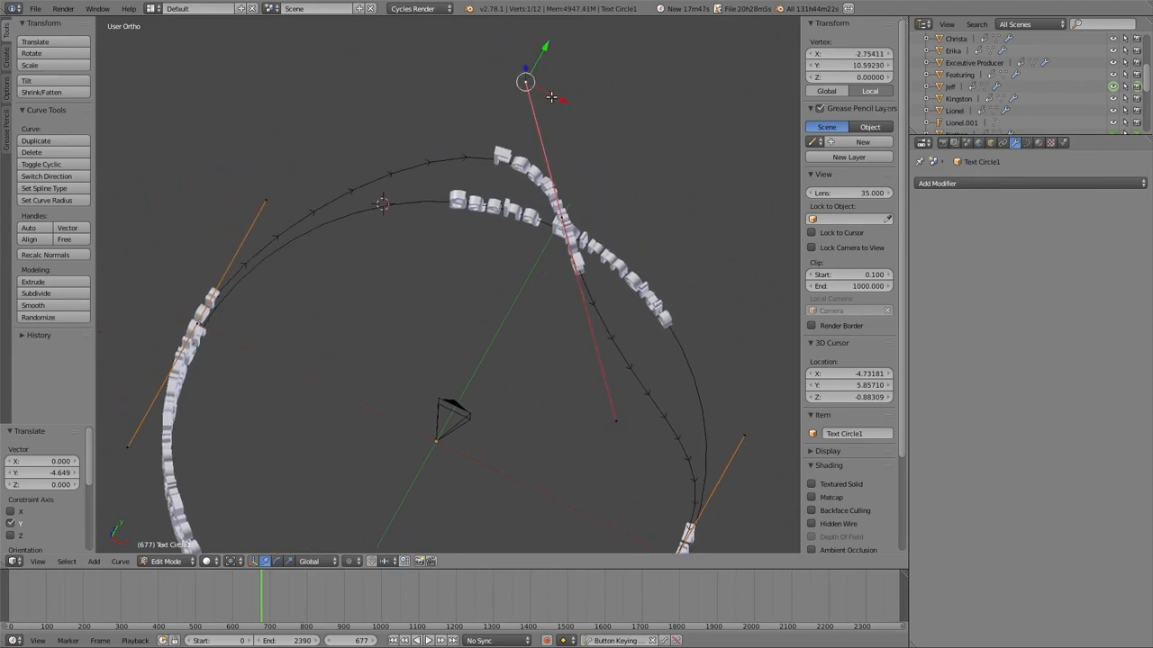
left_click_drag(526, 83, 537, 133)
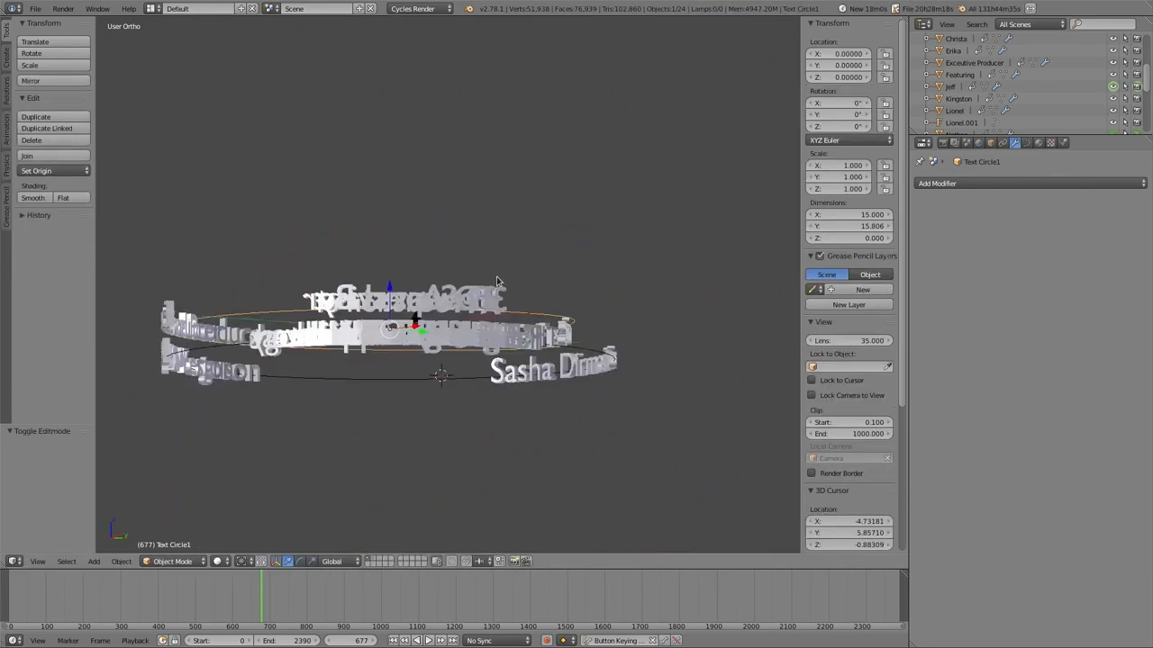
Orbit the viewport to inspect the credits bending along the warped loop.
left_click_drag(495, 279, 454, 382)
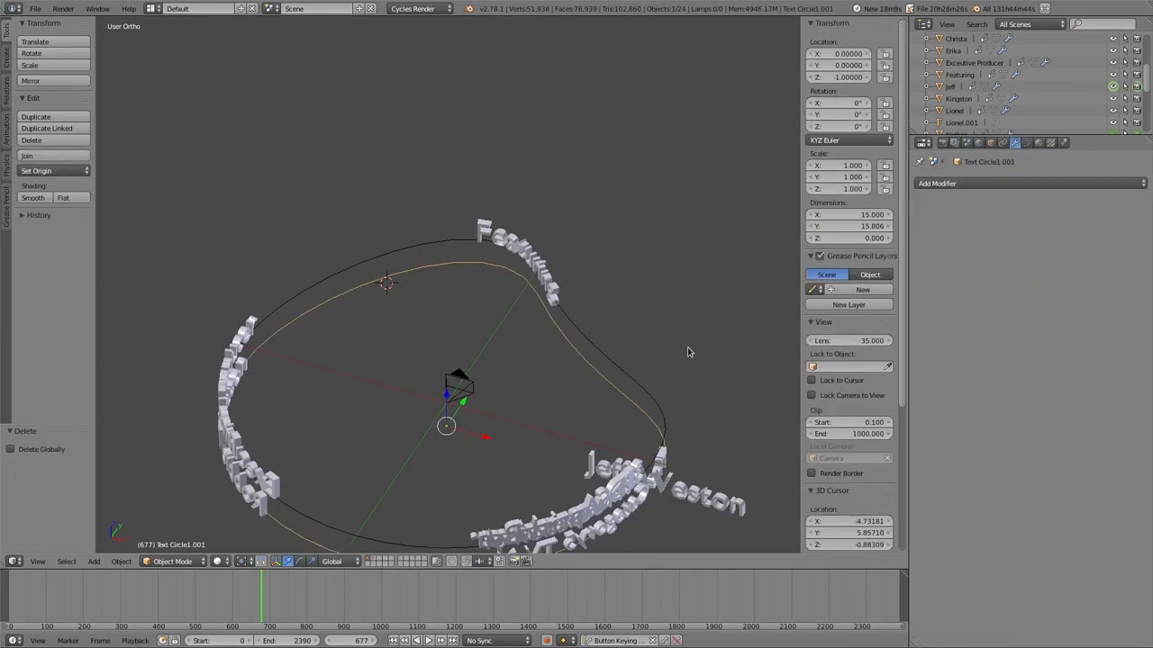
mouse_move(804, 289)
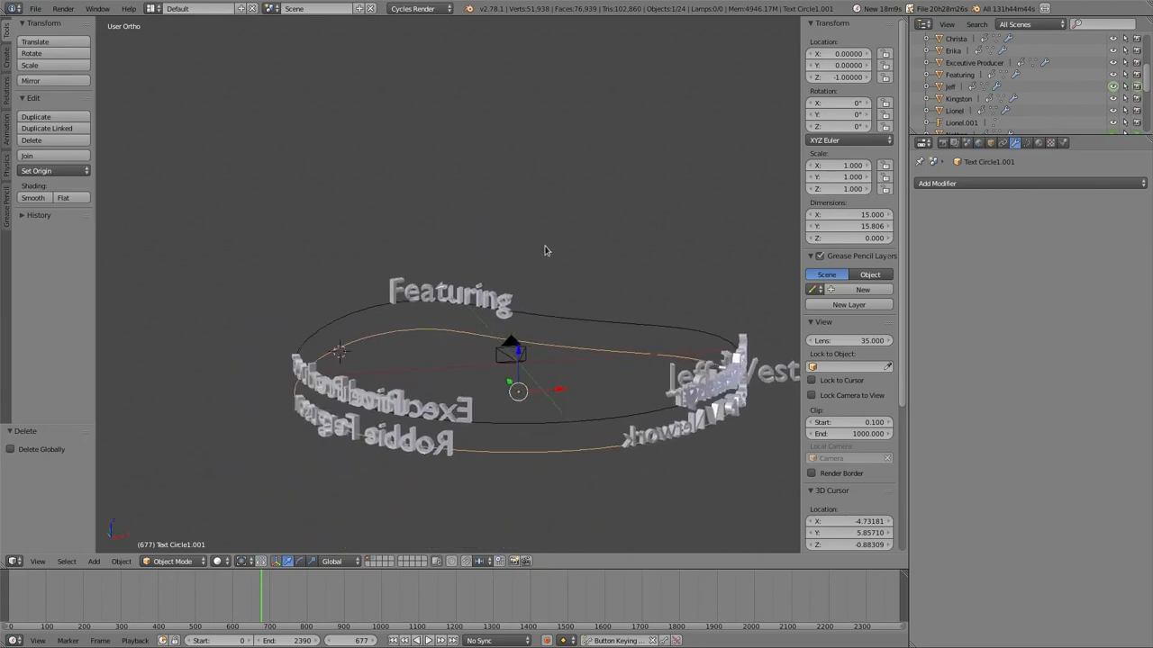
left_click_drag(544, 250, 609, 269)
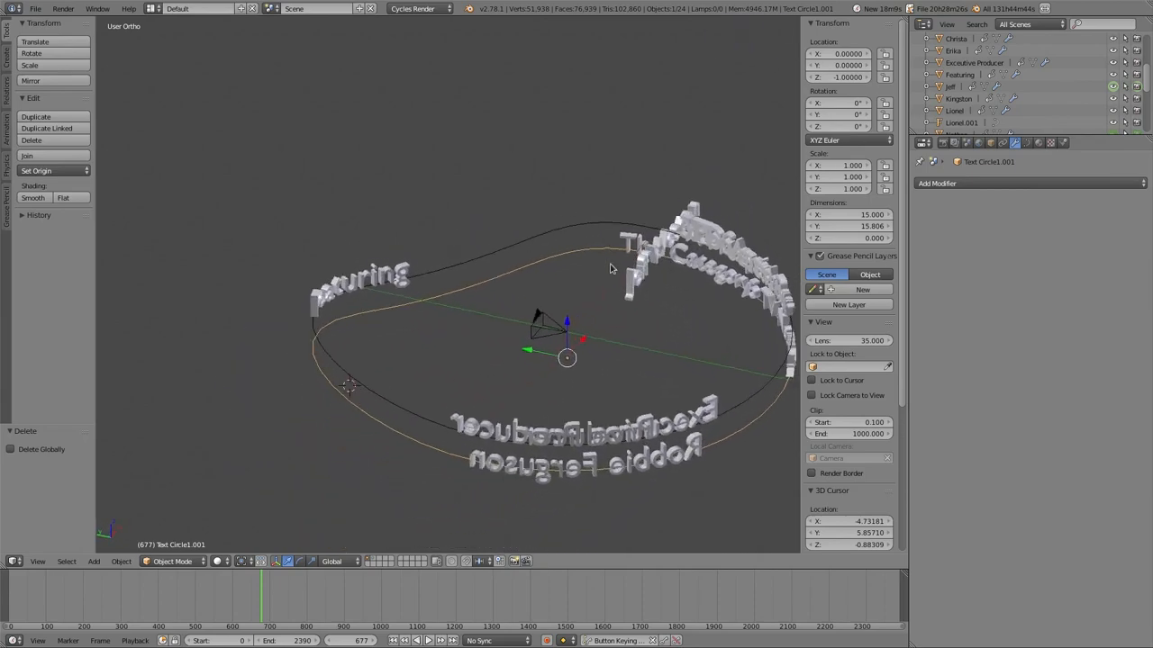